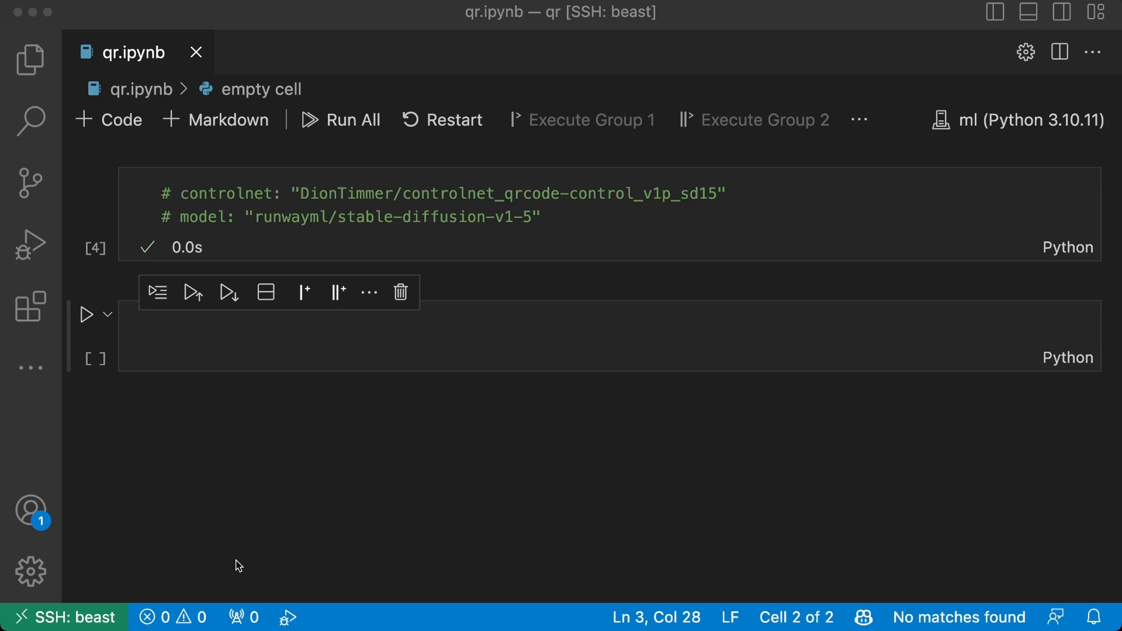
mouse_move(225, 559)
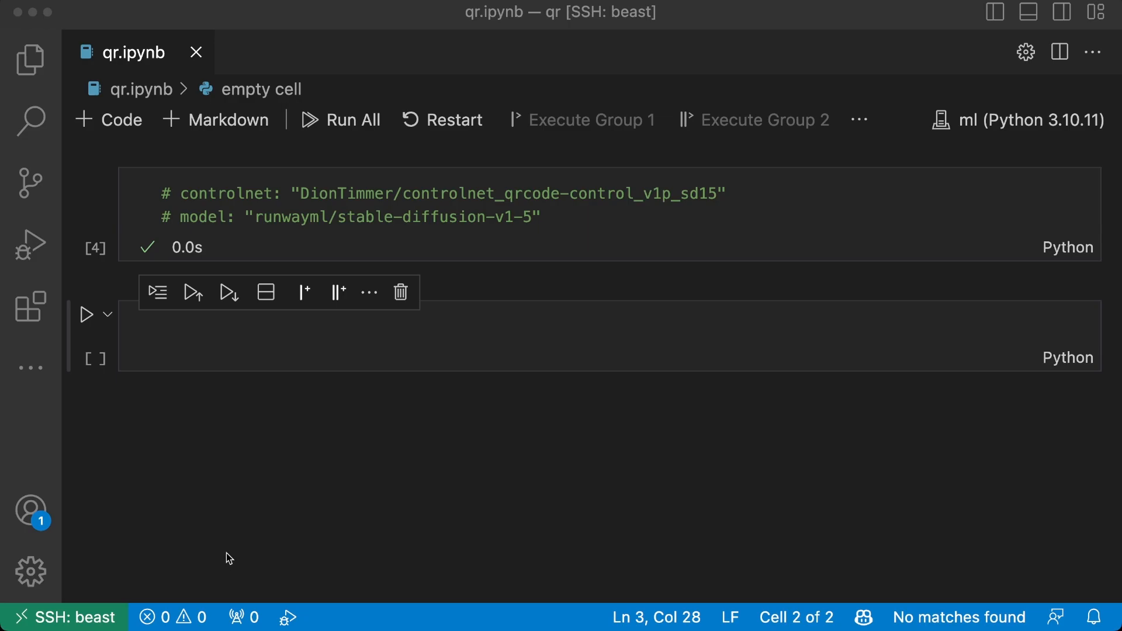
Step: Import torch and qrcode at the top of the first notebook cell
type("imp")
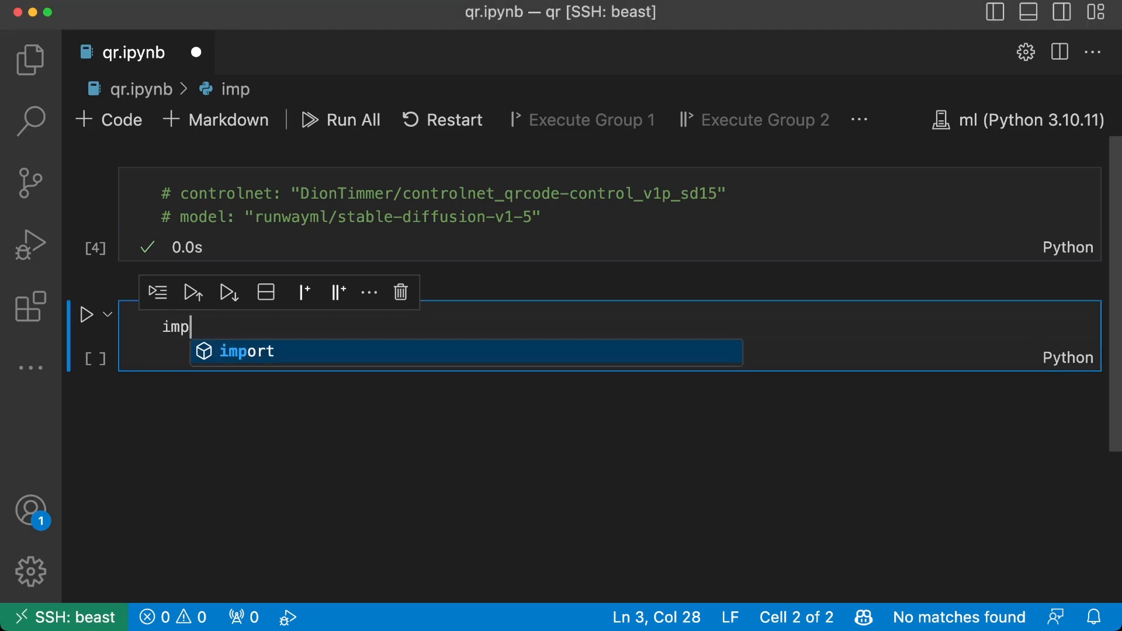
type("ort torch")
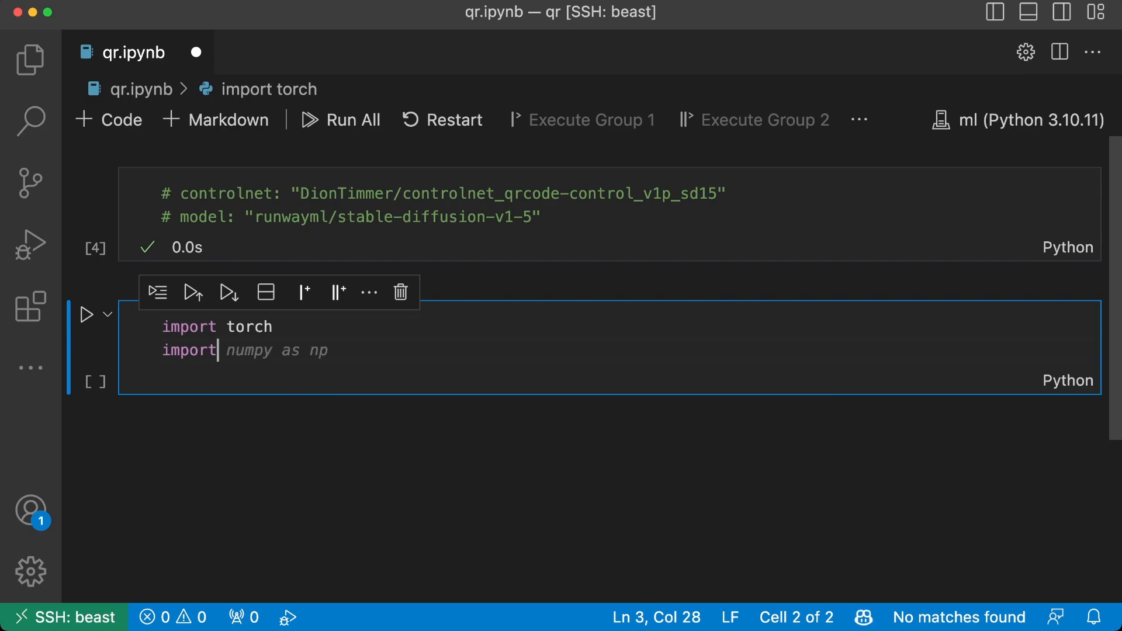
type("qrcode")
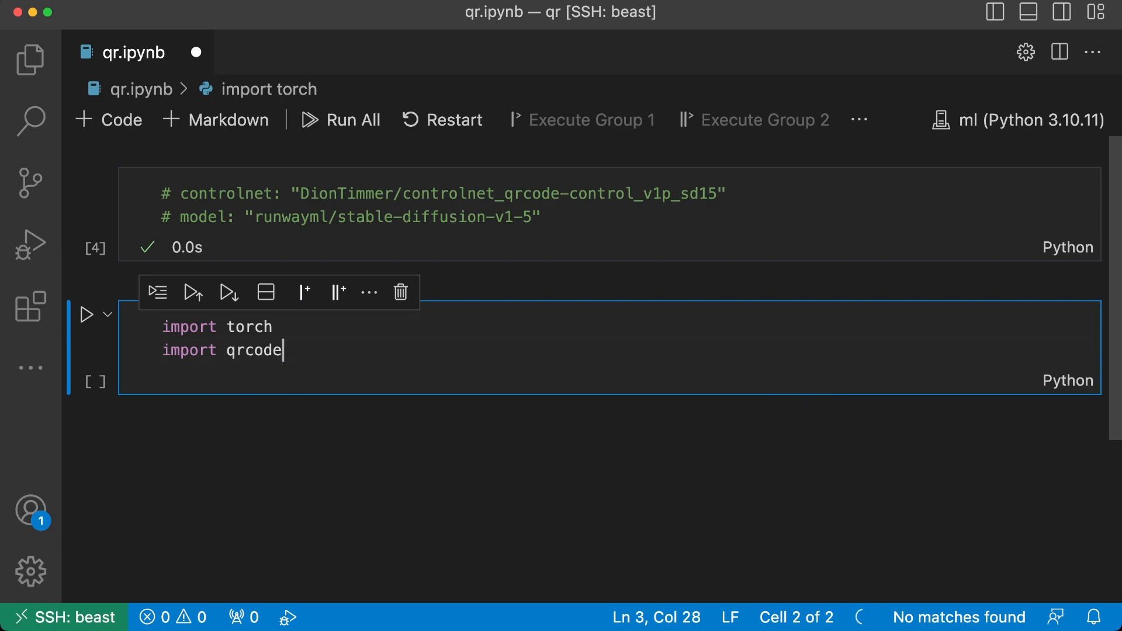
key("enter")
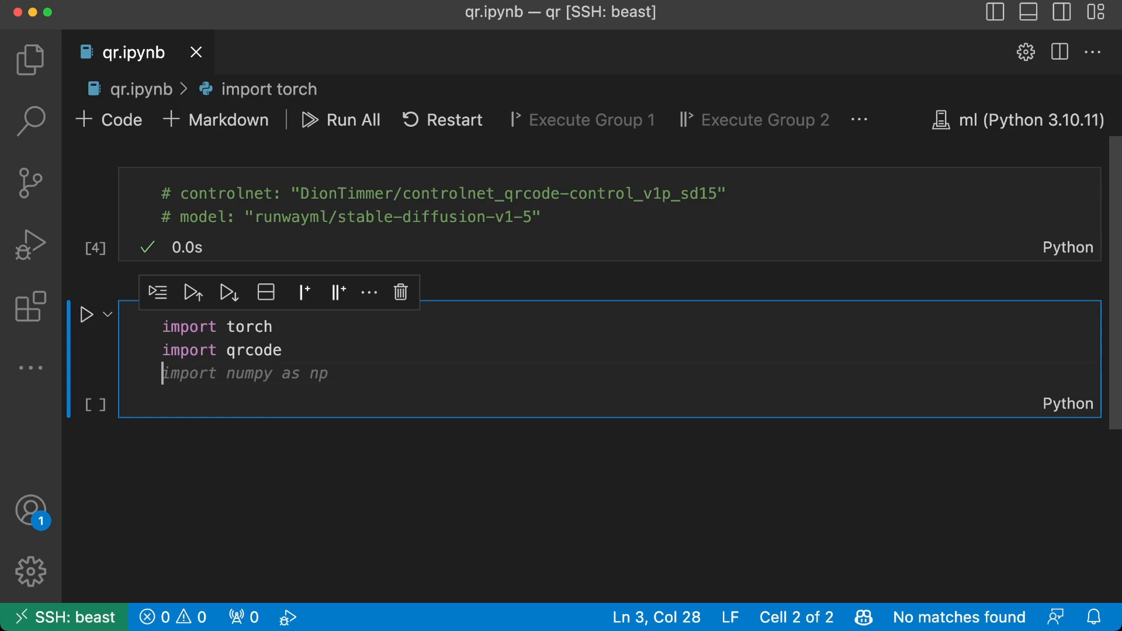
Step: Import StableDiffusionControlNetPipeline and ControlNetModel from diffusers and run the cell
type("from diffusers import")
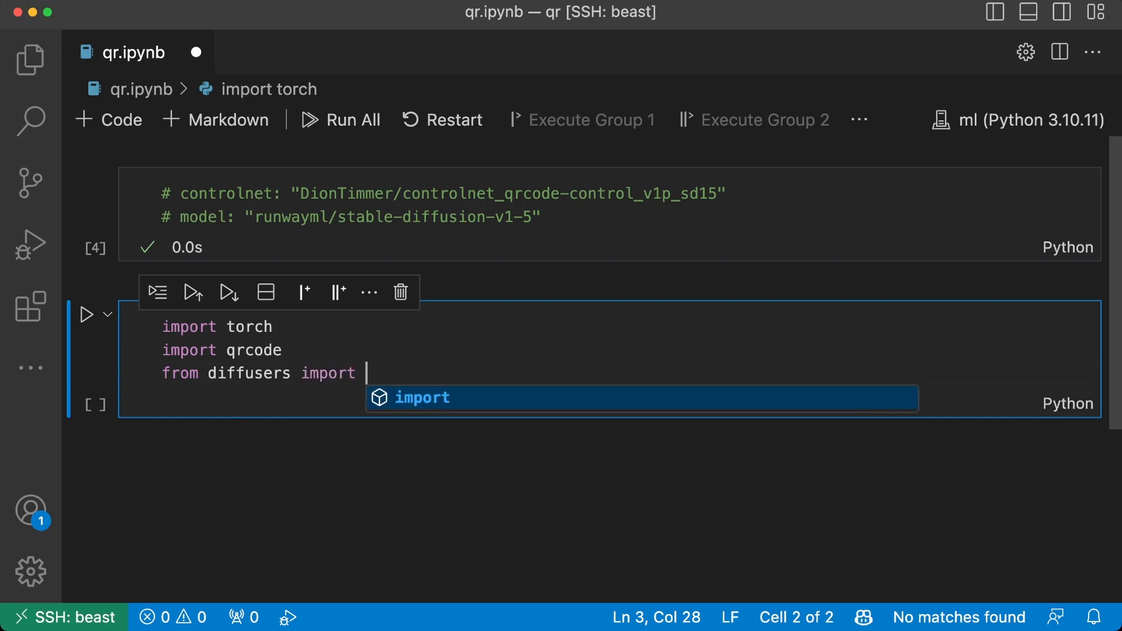
type("StableDiof")
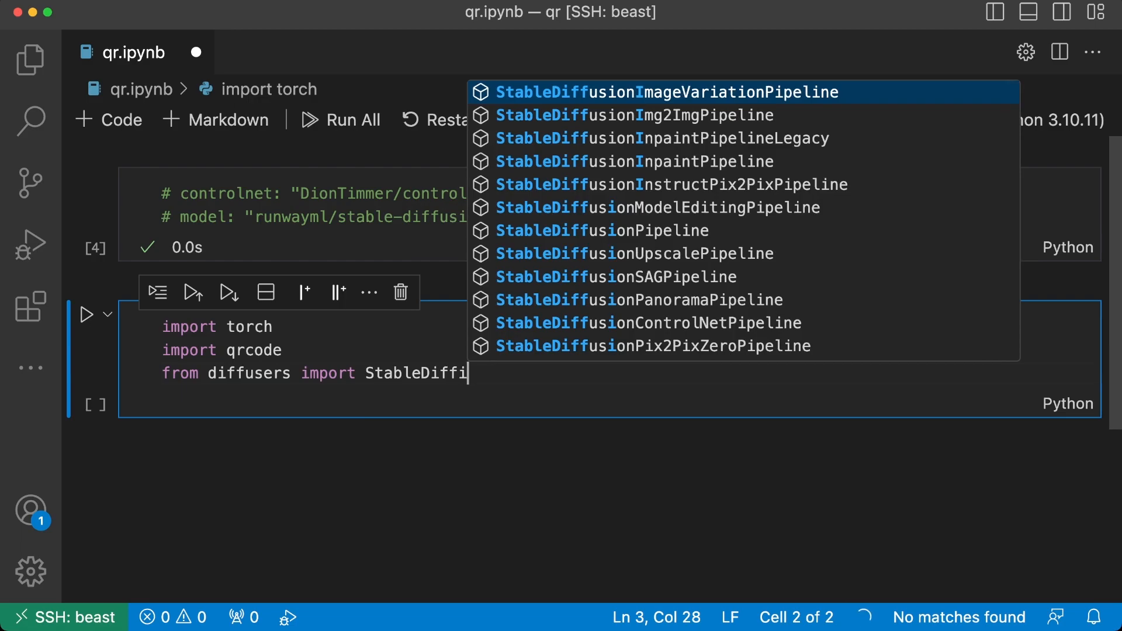
type("Con")
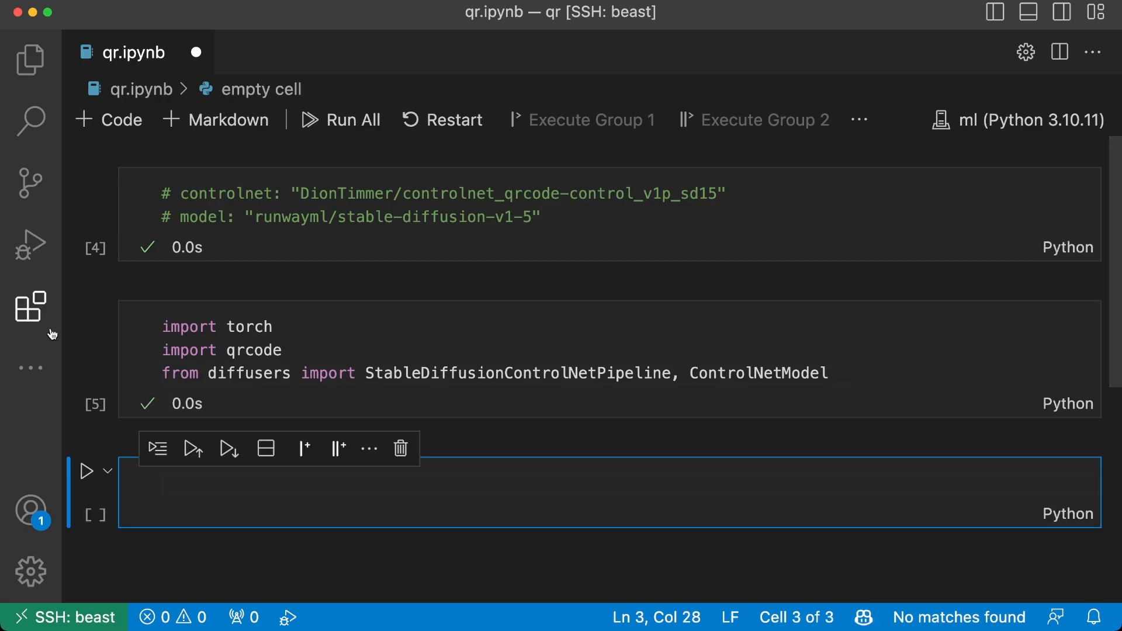
Step: Load controlnet = ControlNetModel.from_pretrained of DionTimmer's QR model with torch.float16 and run it
type("c")
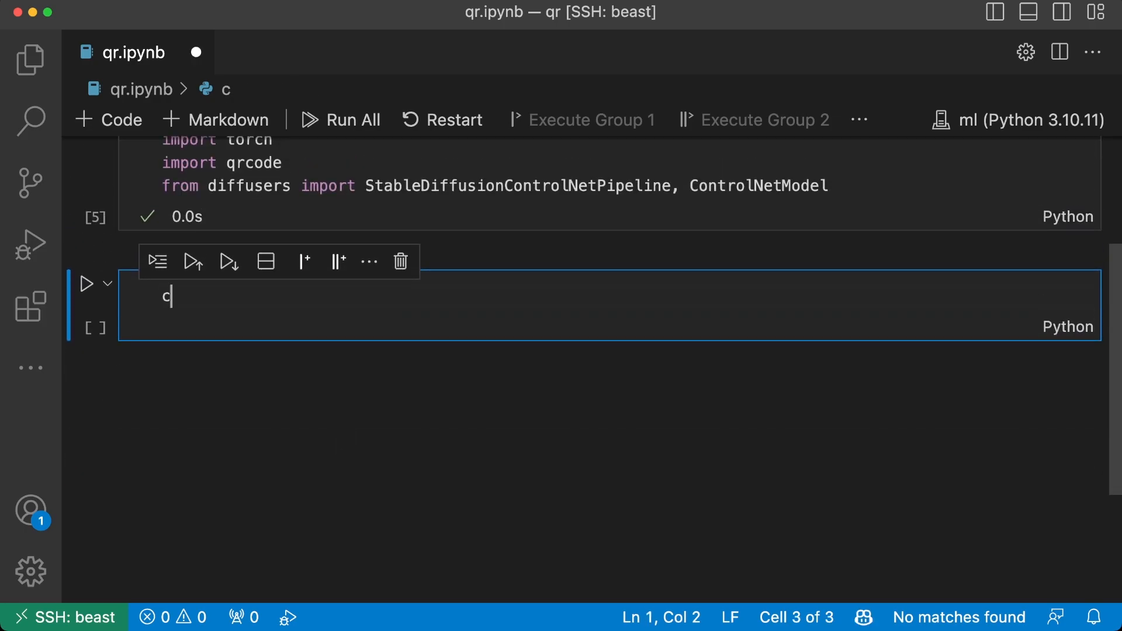
type("o")
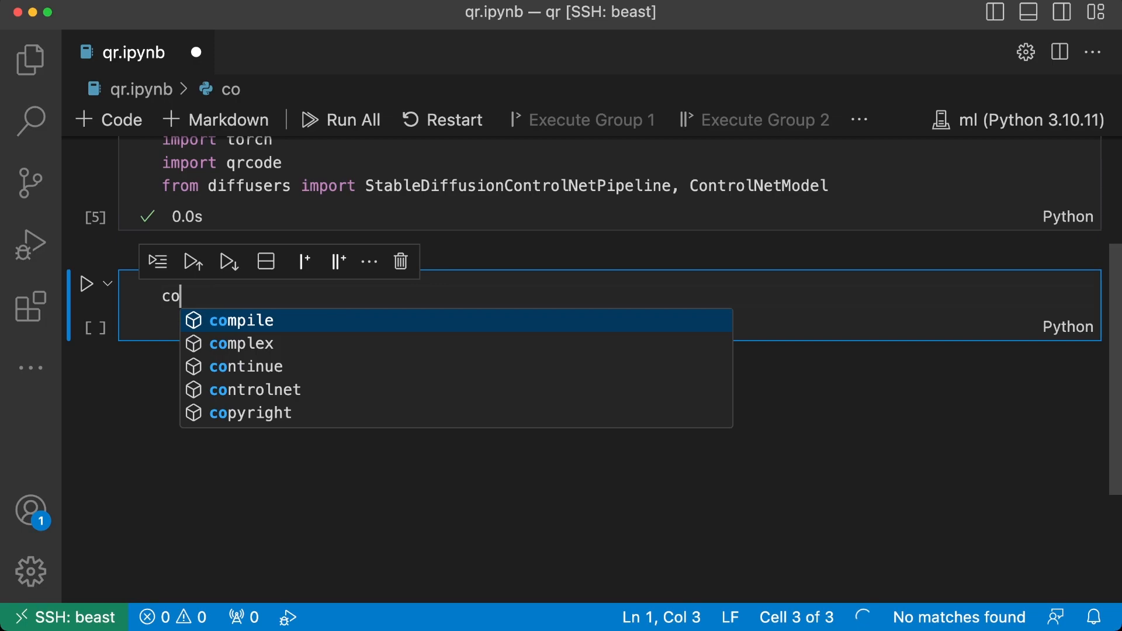
type("ntrolnet = ControlNetModel(\"DionTimmer/controlnet_qrcode-control_v1p_sd15")
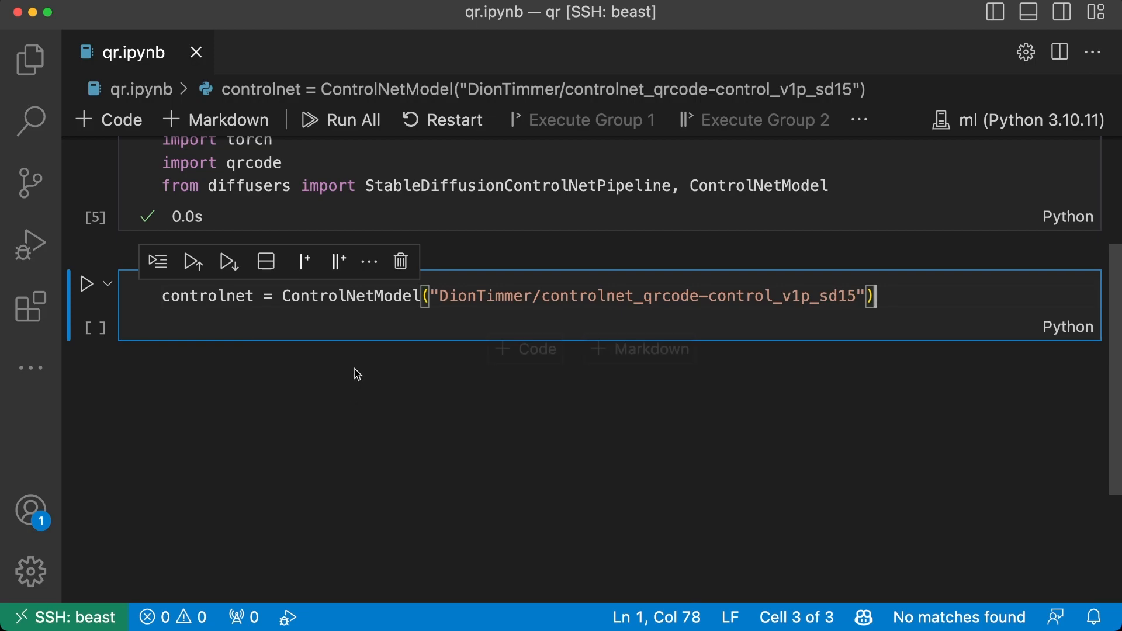
type(".")
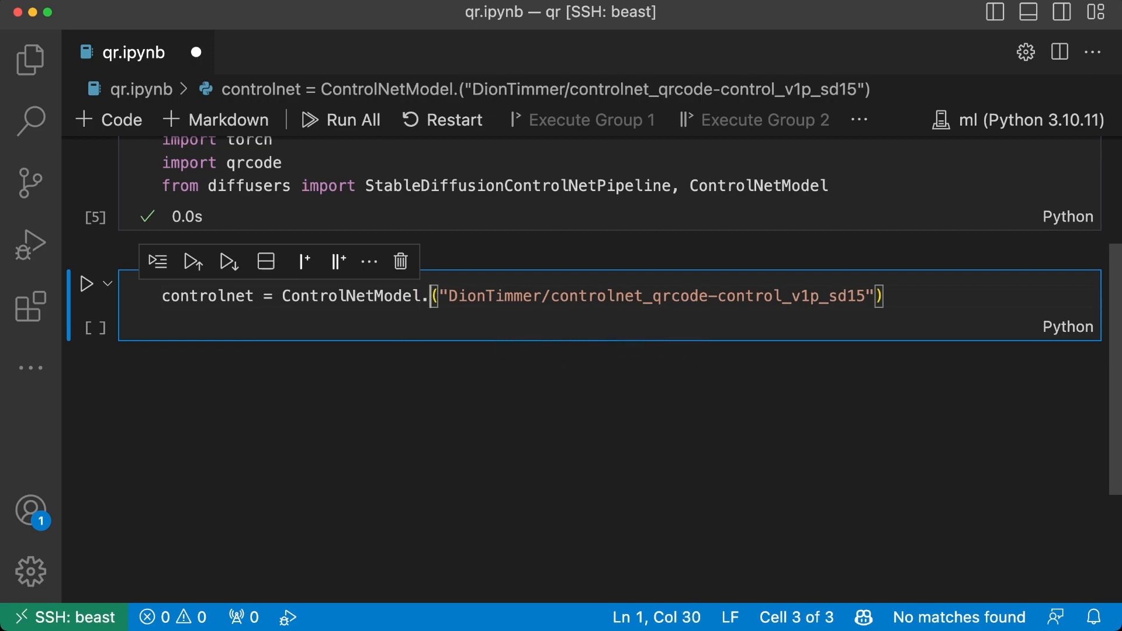
type("from_pretrained(")
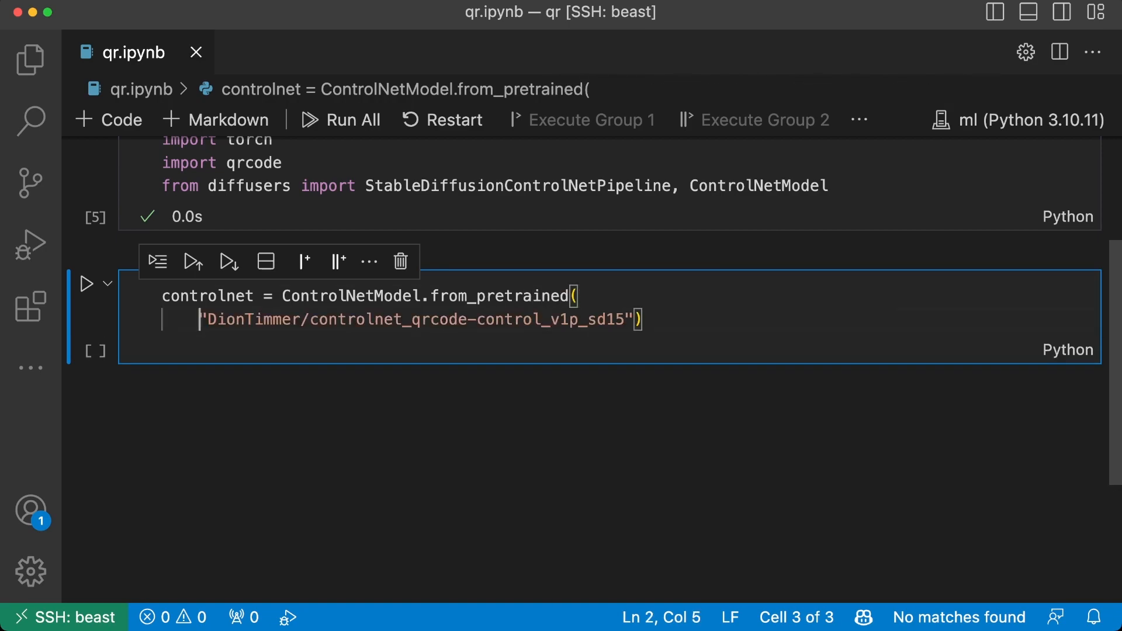
key("Enter")
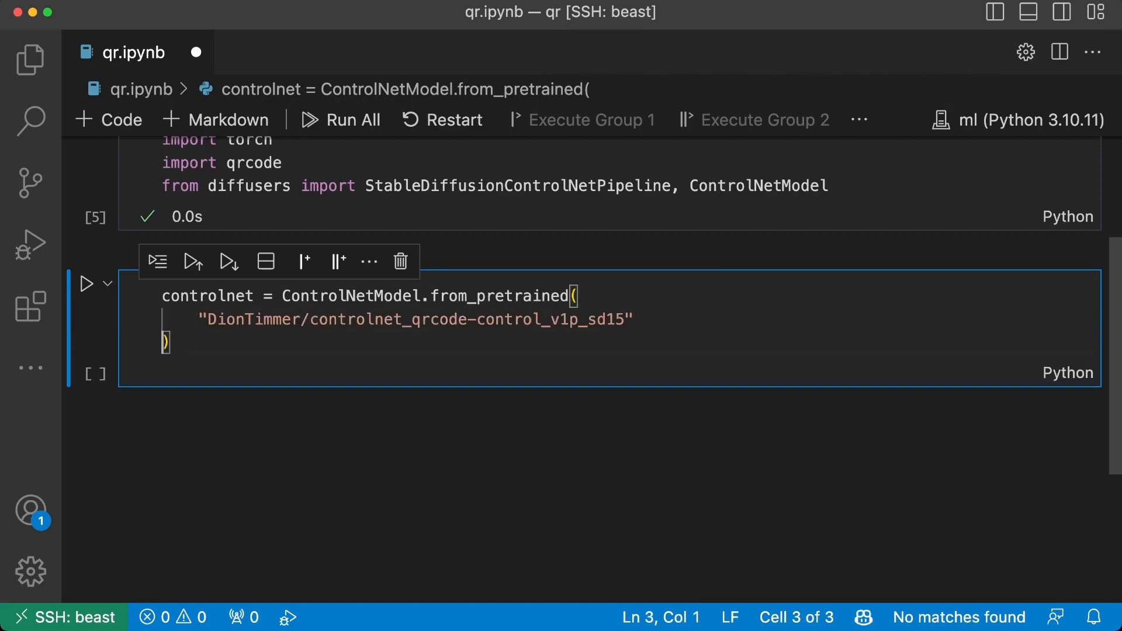
type(",")
type("torch_dtype=torch.float16,")
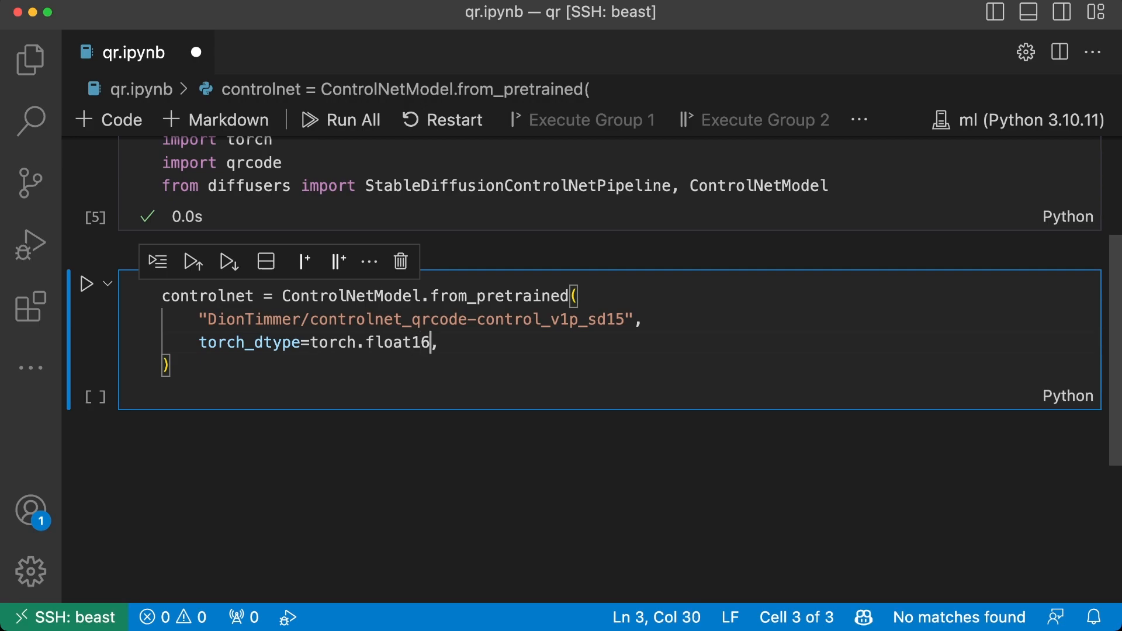
left_click(85, 283)
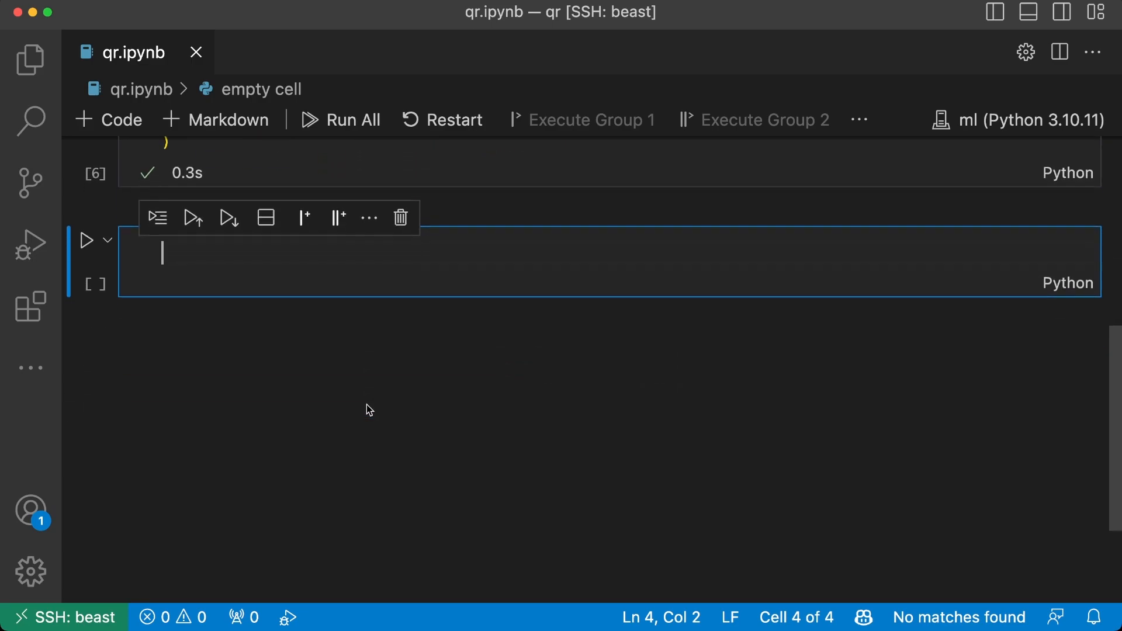
Step: Create pipe from runwayml/stable-diffusion-v1-5 with the controlnet, float16, no safety checker, moved to cuda
type("pipe = Sta")
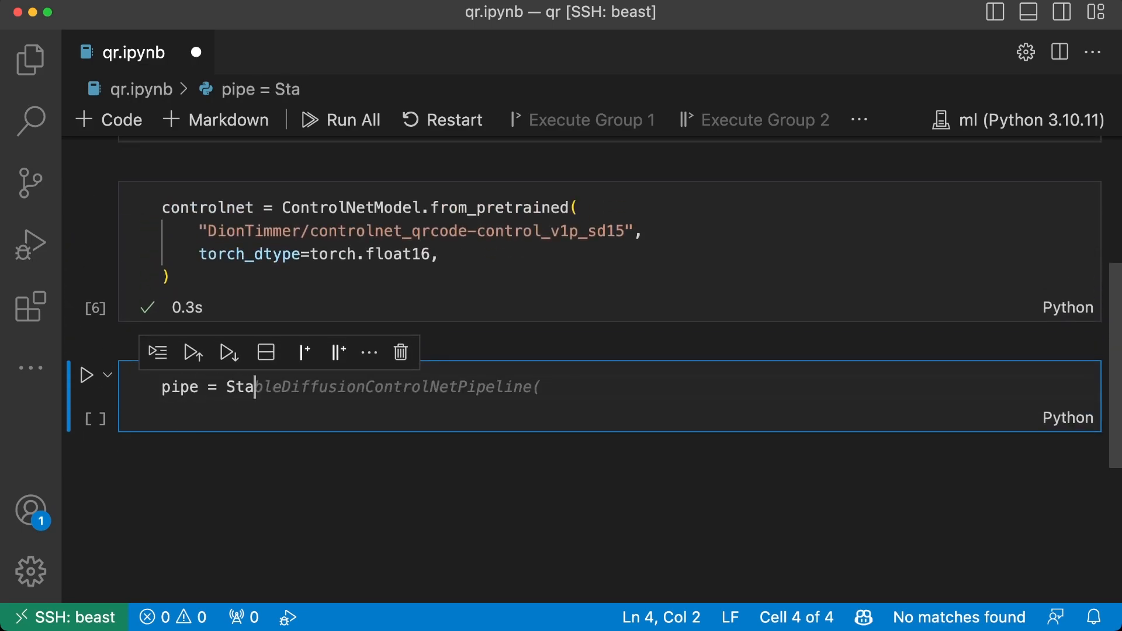
type("bleDiffusionControlNetPipeline.")
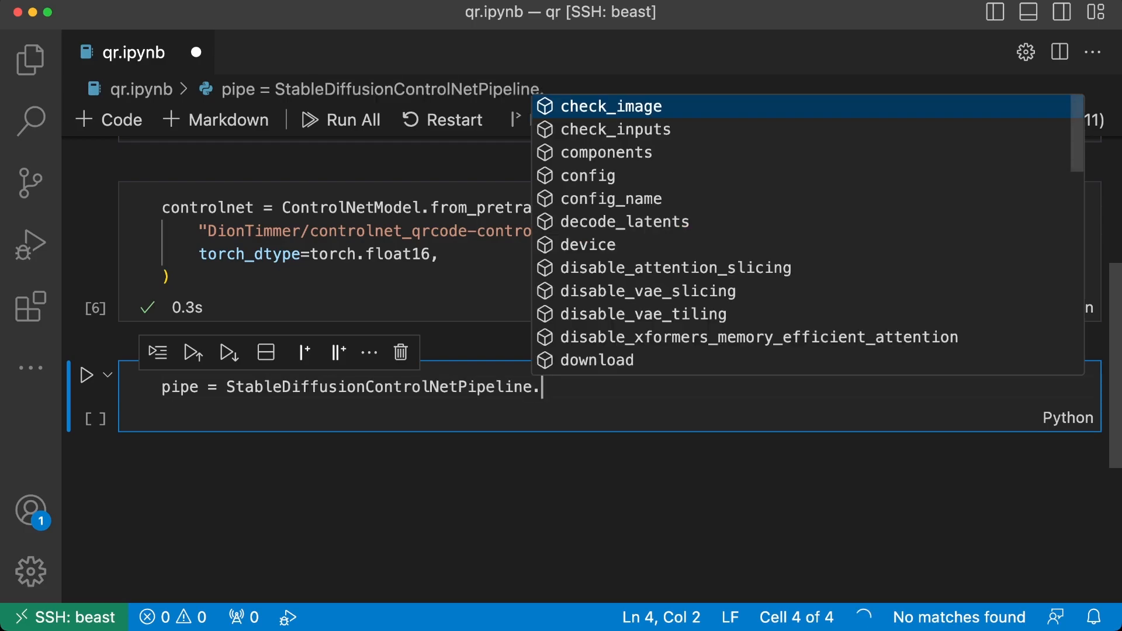
type("from_pretrained(")
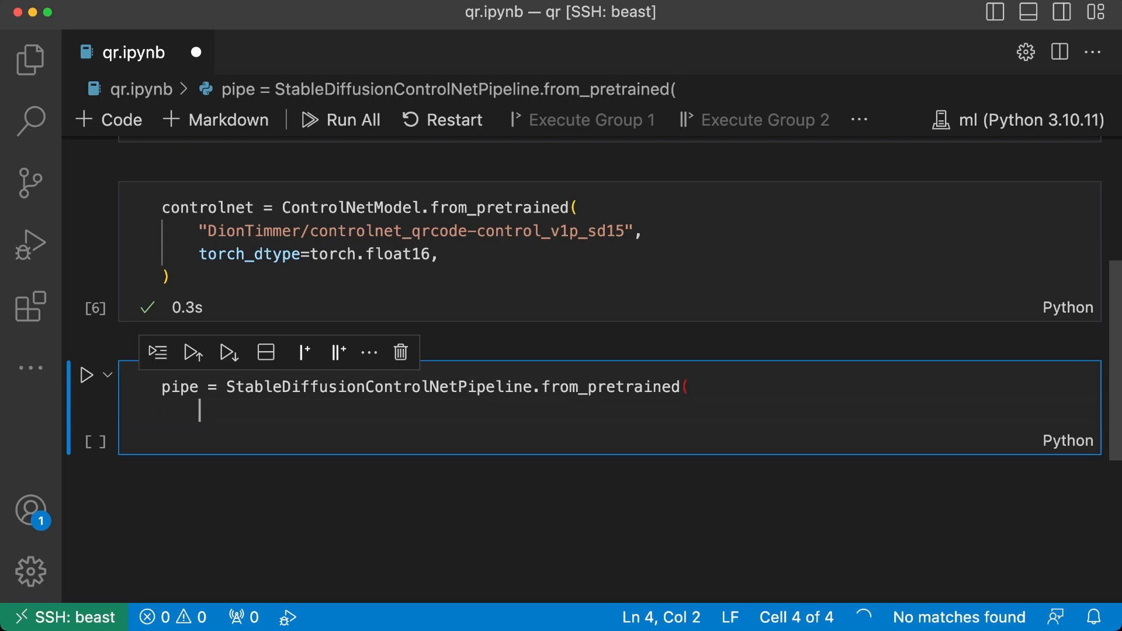
type("\"runwayml/stable-diffusion-v1-5\",")
type("controlnet=controlnet,")
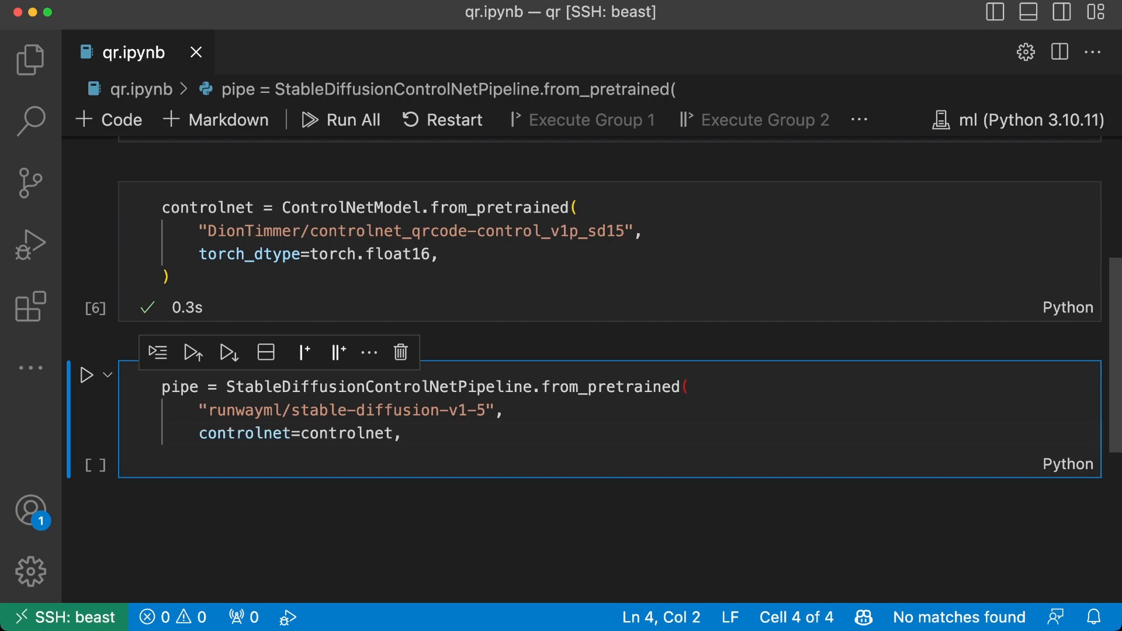
type("torch_dtype=torch.float16,")
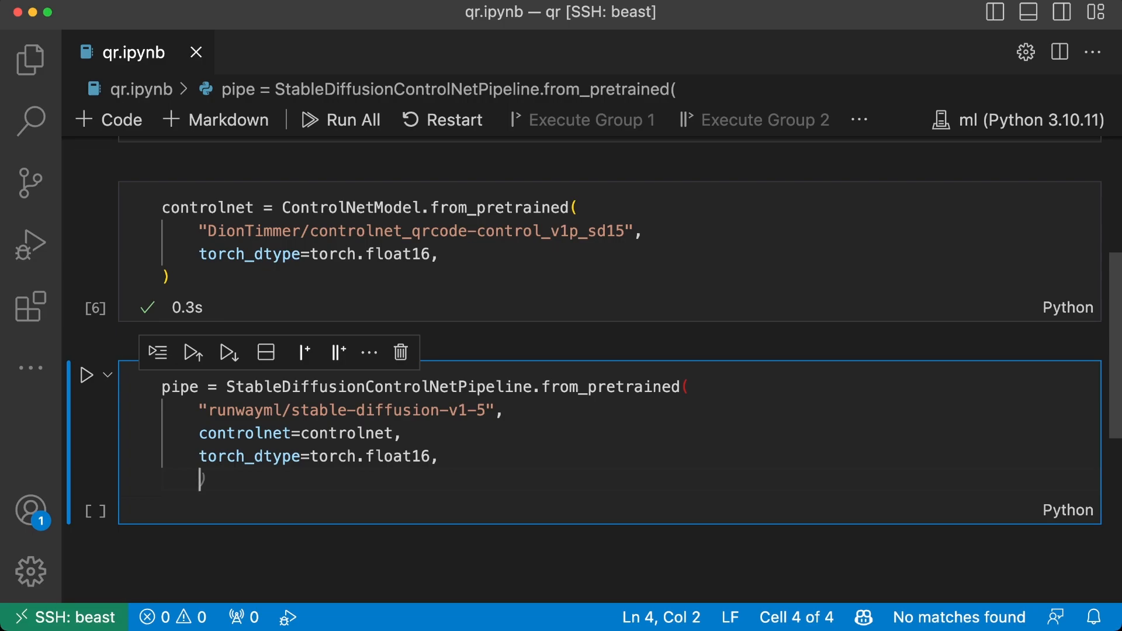
type("safety_checker=None,")
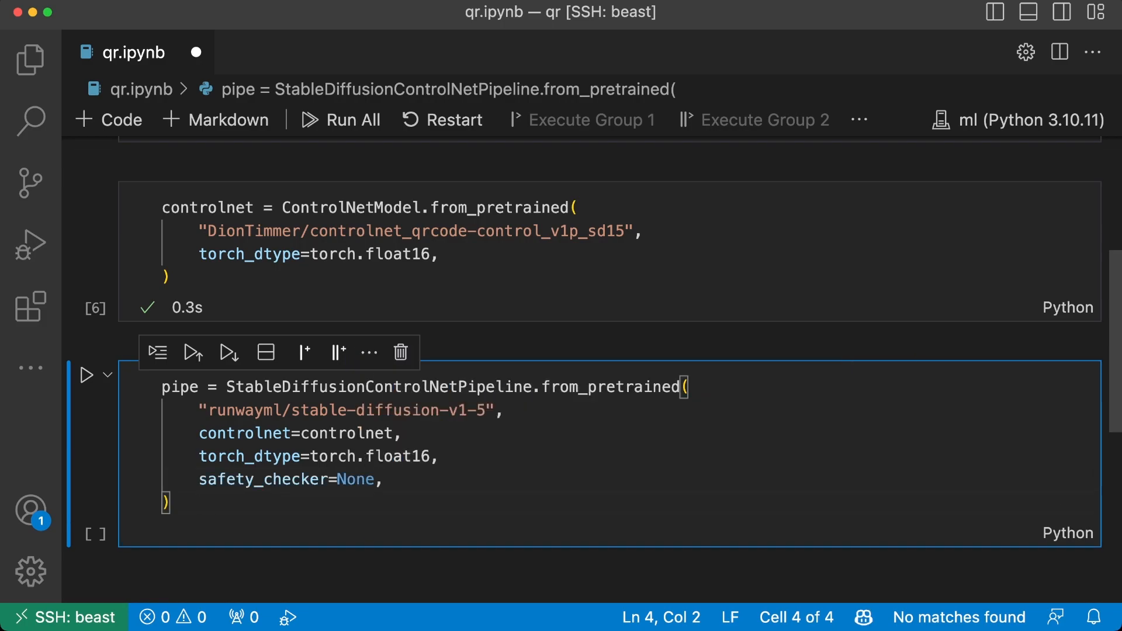
type(".to(\"cuda\")")
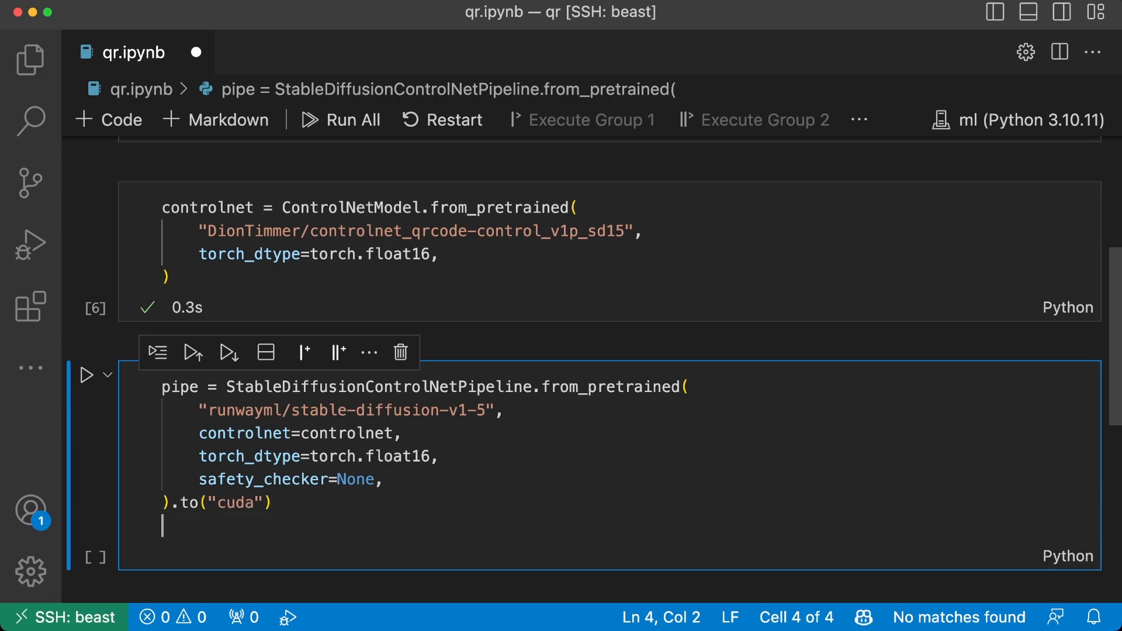
mouse_move(194, 52)
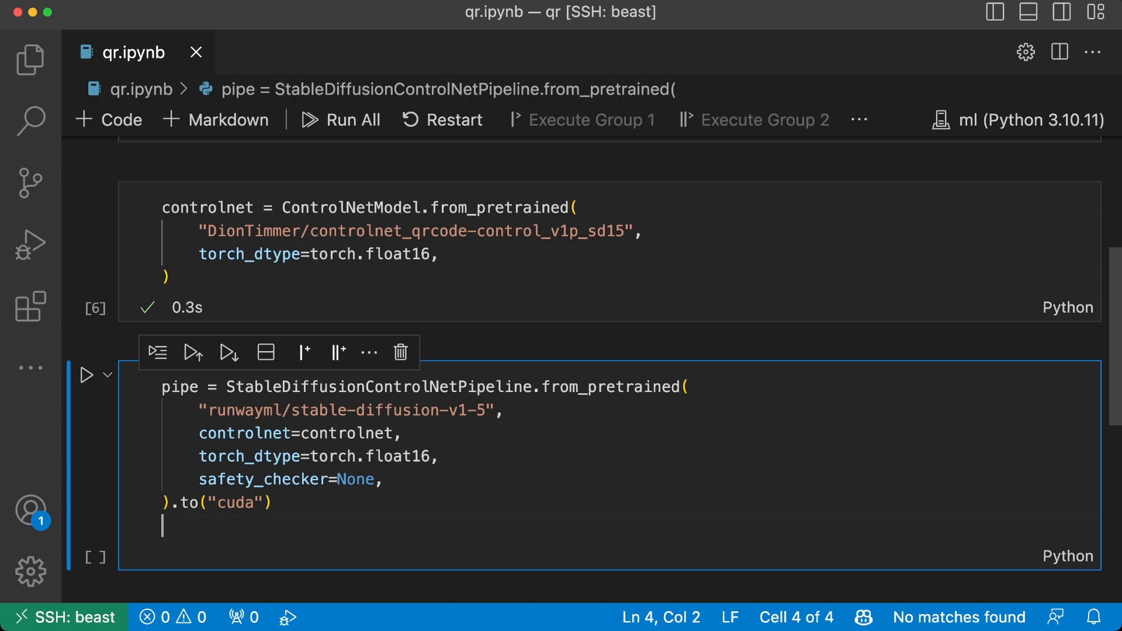
Step: Enable xformers memory-efficient attention on pipe and run the pipeline cell
type("pipe")
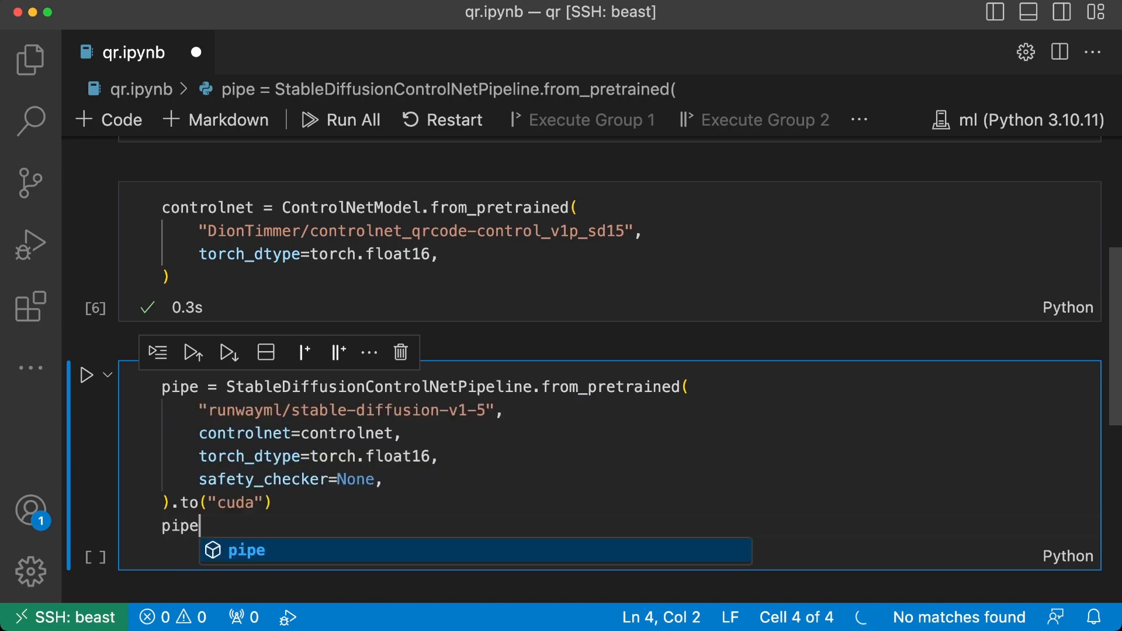
type(".")
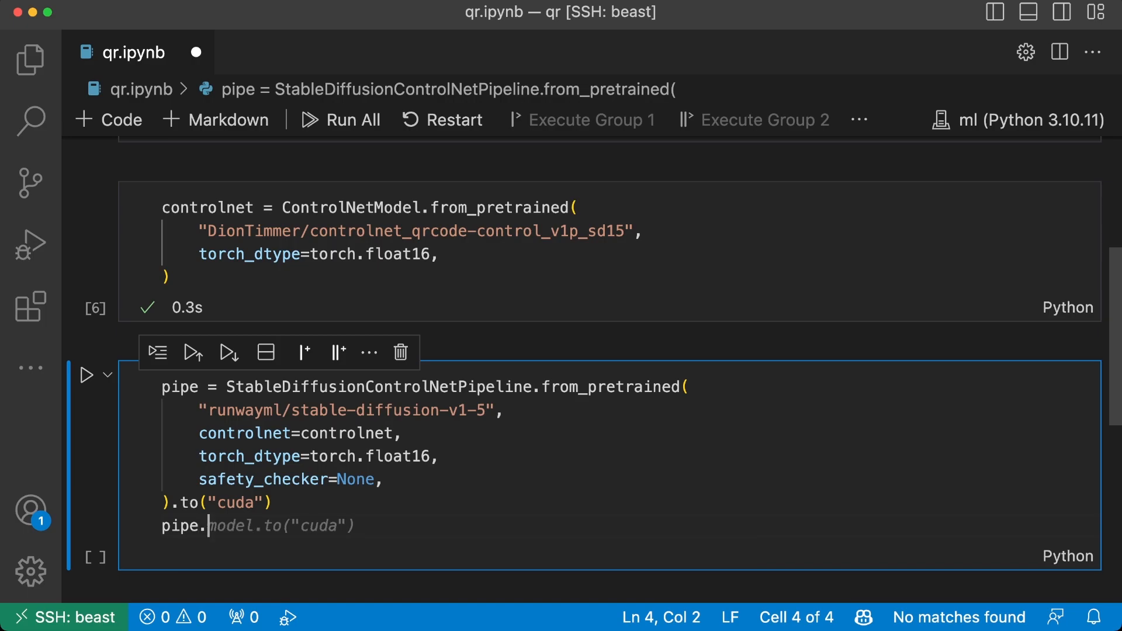
type("enable_xformers_memory_efficient_attention(")
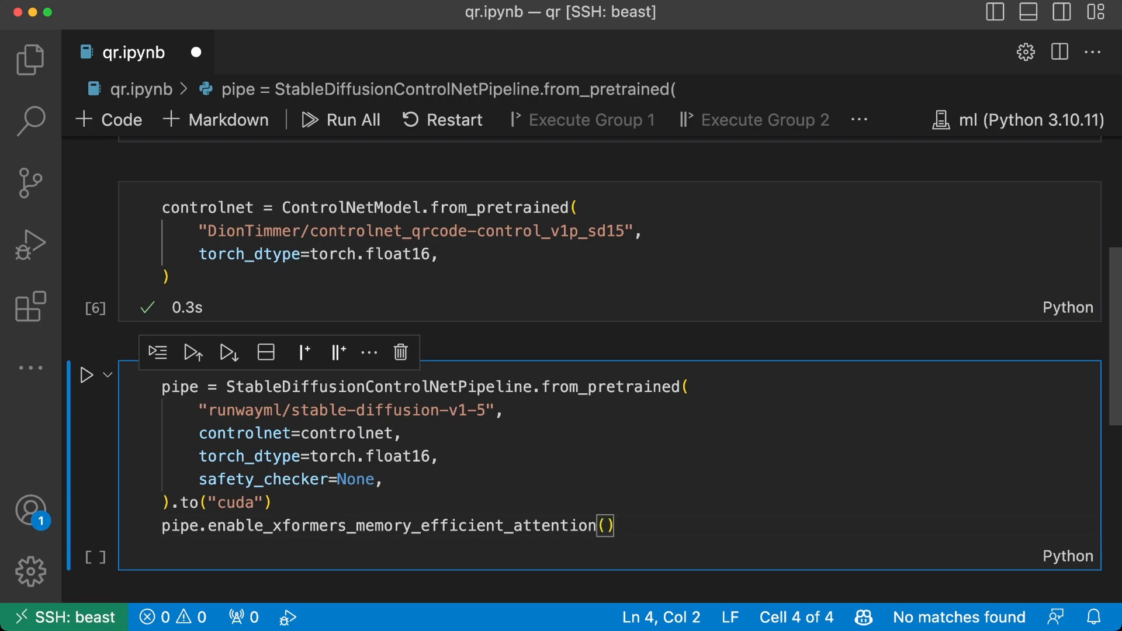
left_click(85, 376)
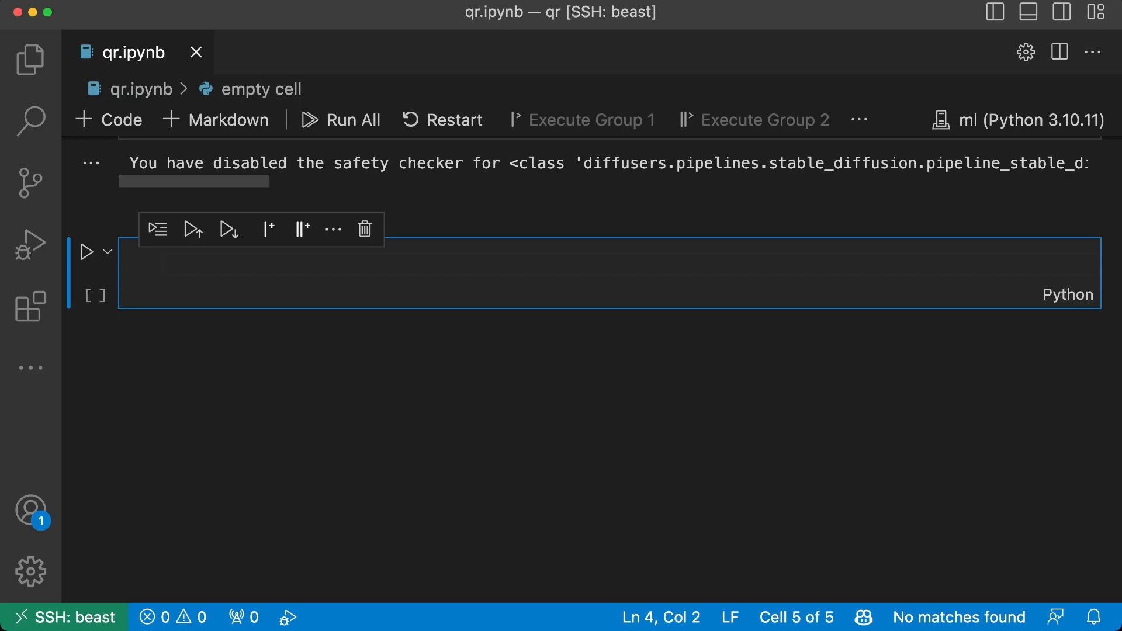
Step: Write the def generate_qr_code(content): signature in a new cell
type("def")
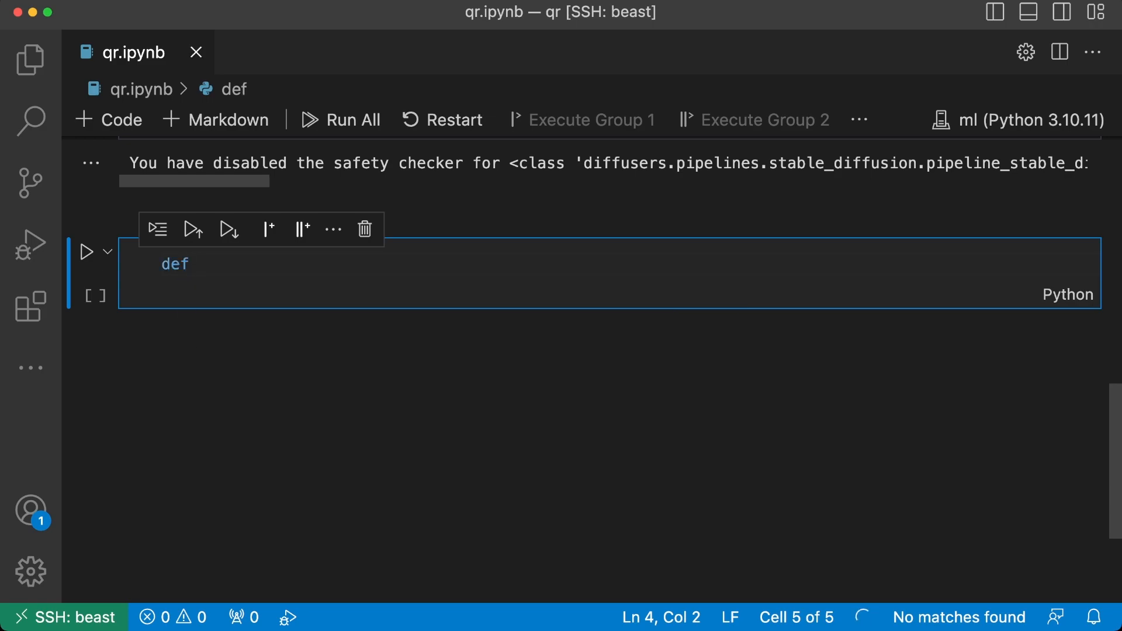
type("generate_")
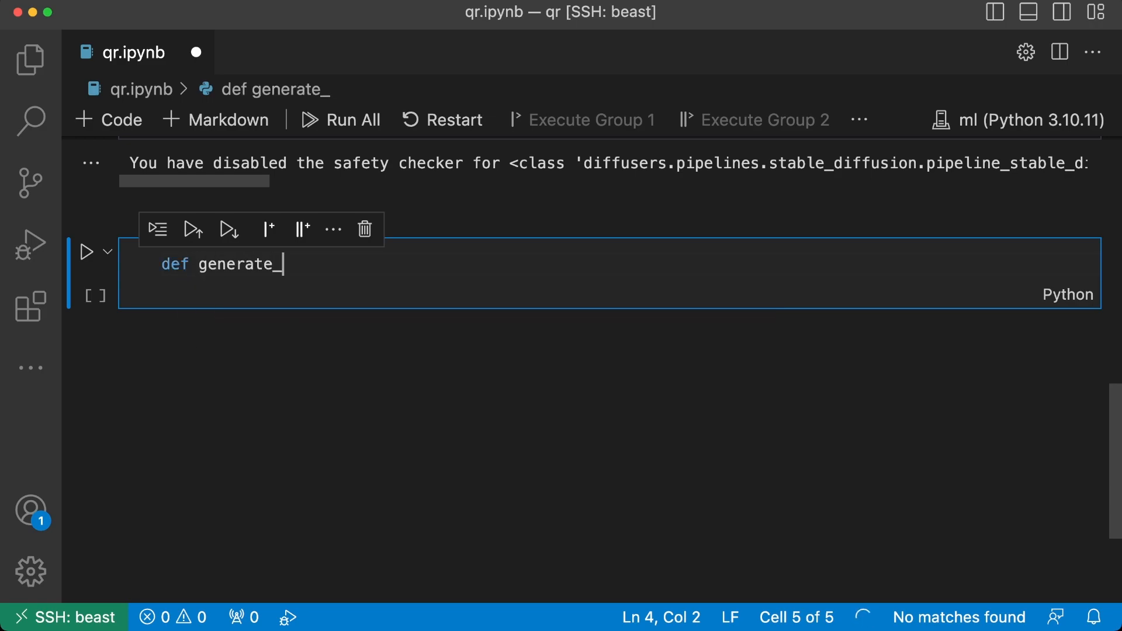
type("qr_cod")
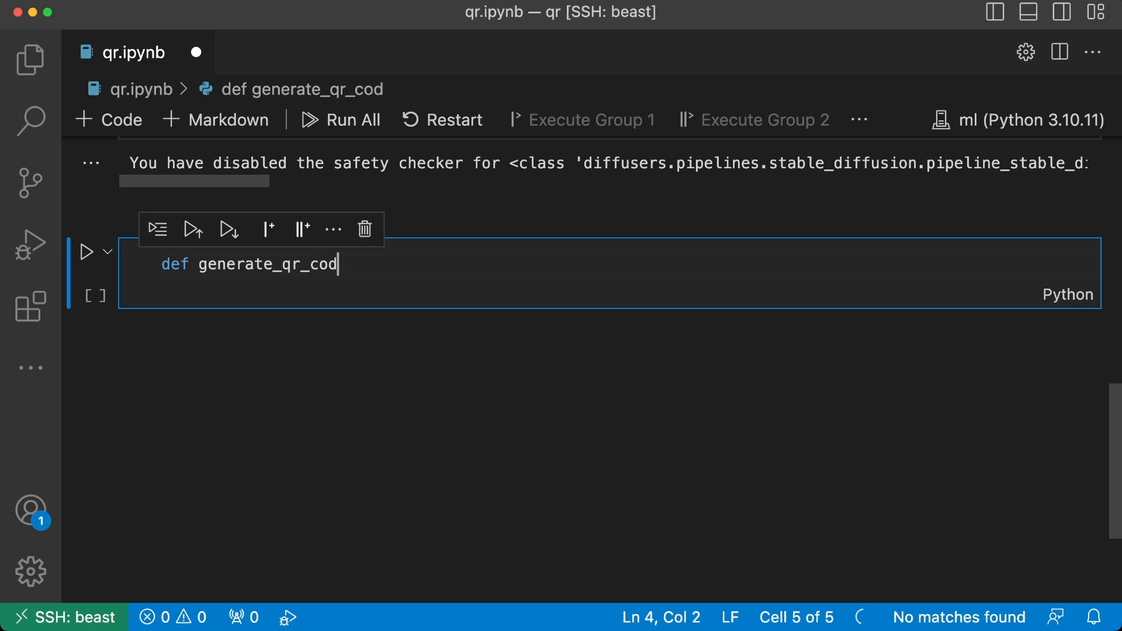
type("e()")
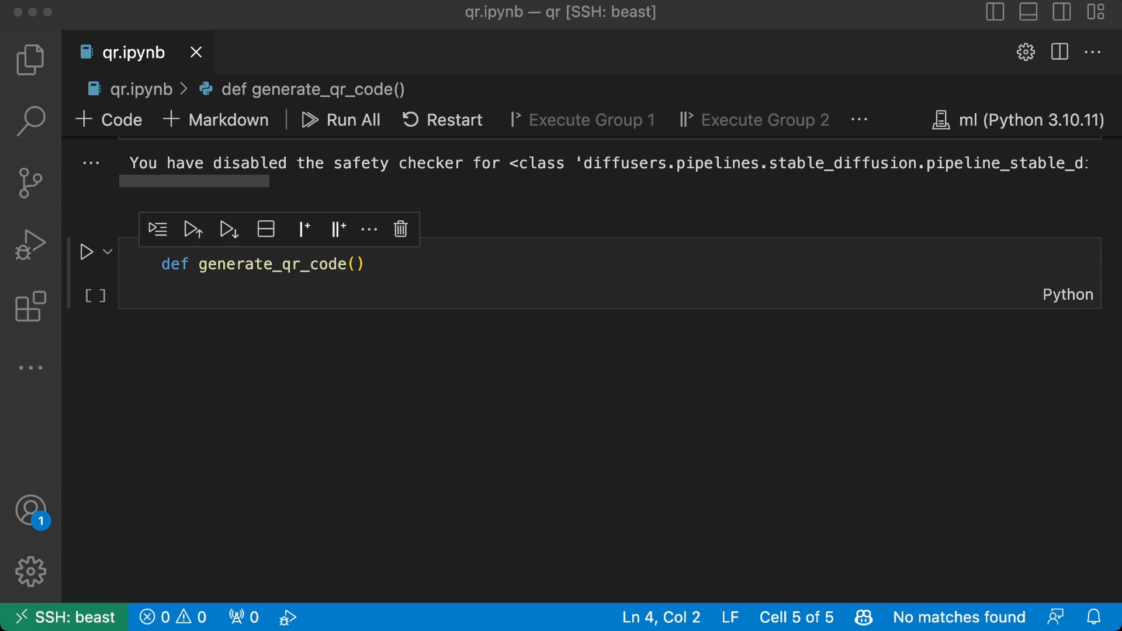
left_click(290, 293)
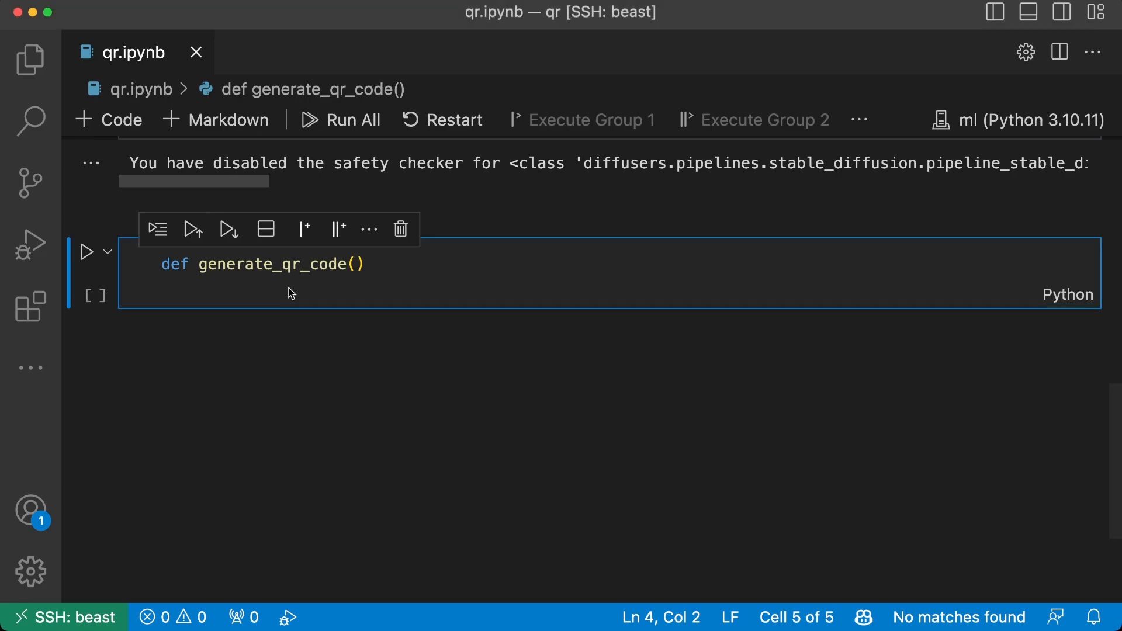
type(":")
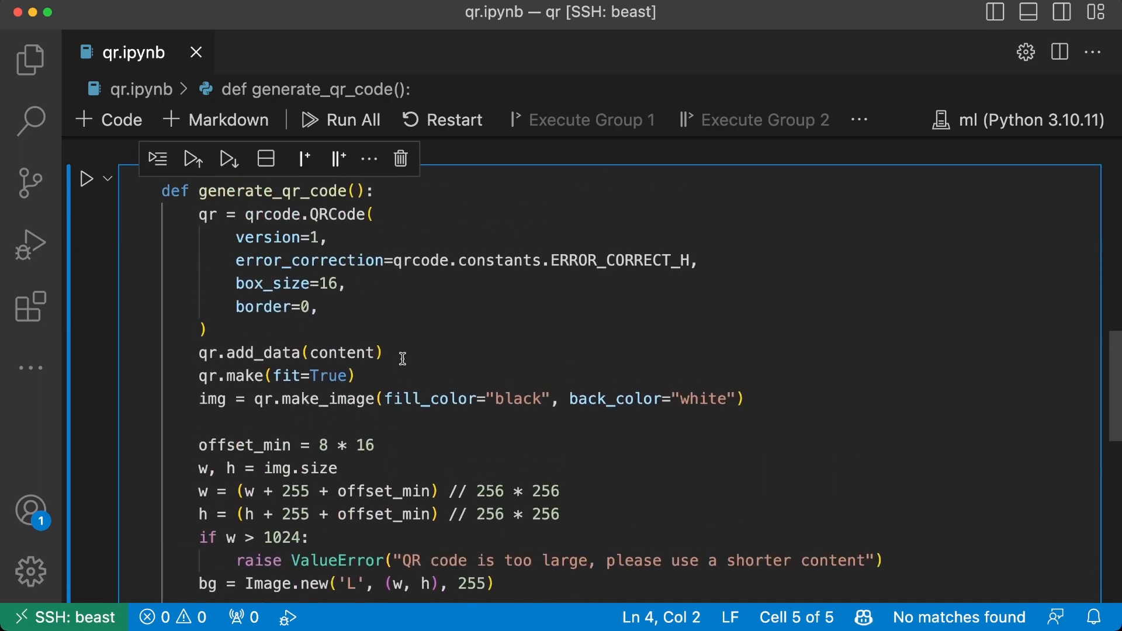
mouse_move(240, 215)
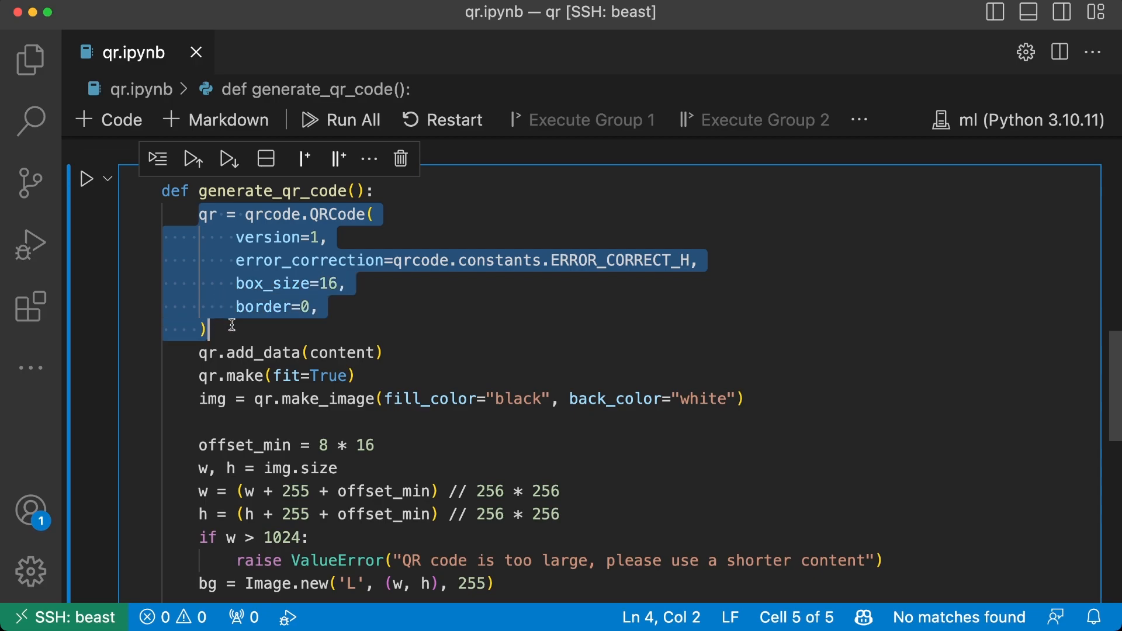
mouse_move(242, 224)
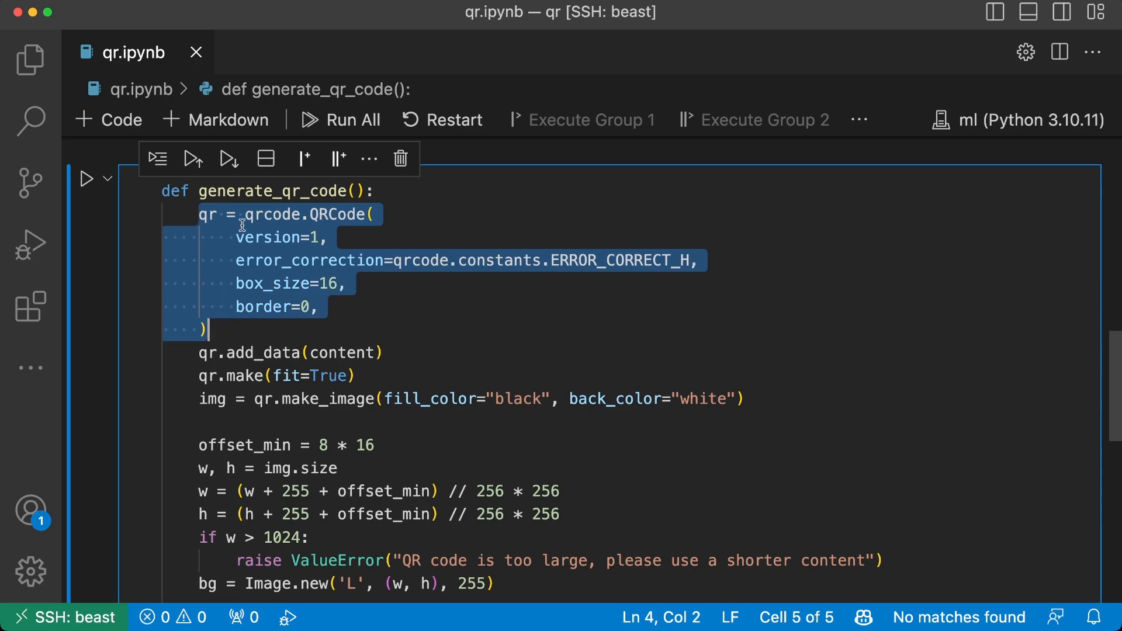
mouse_move(629, 266)
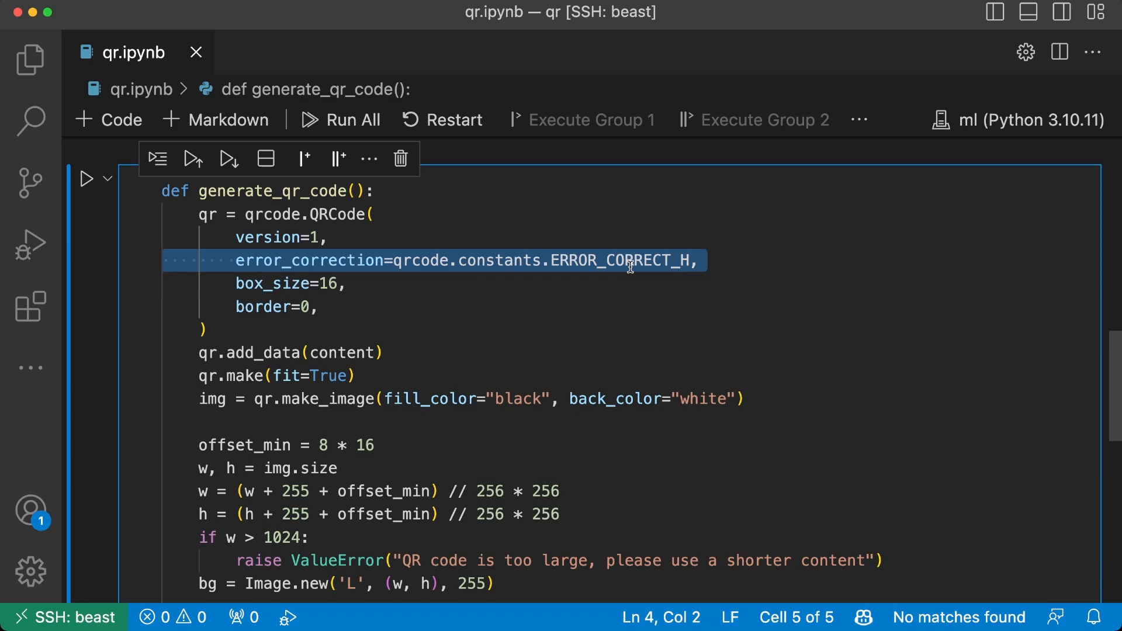
mouse_move(328, 353)
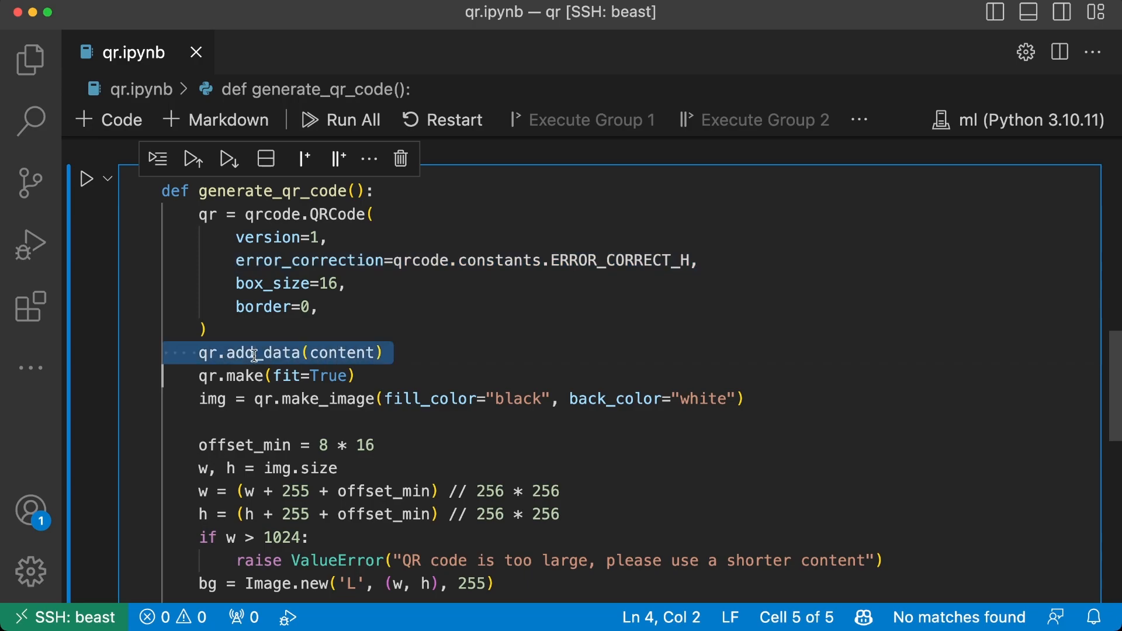
Step: Fill the body building the QR from content and centring it on a blank background image
type("content")
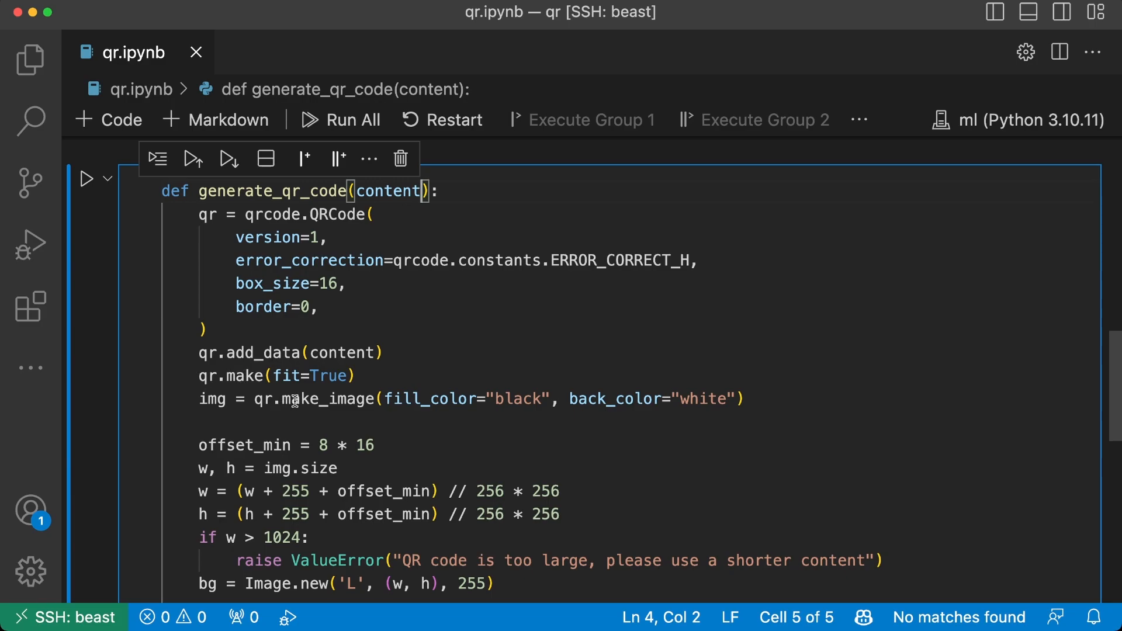
scroll("down", 3)
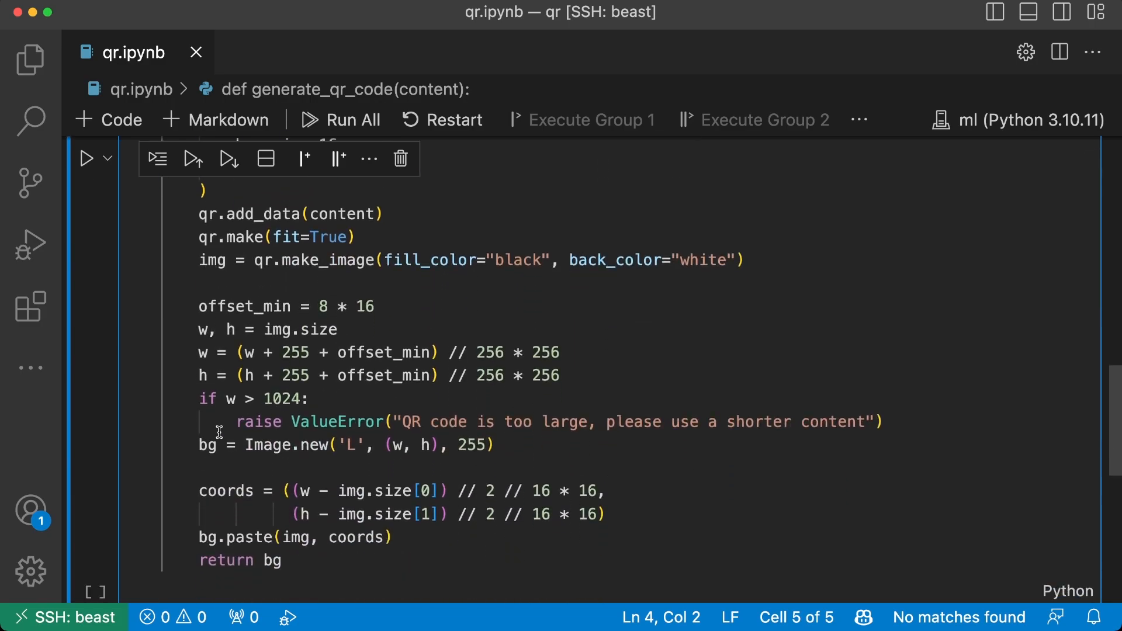
triple_click(344, 444)
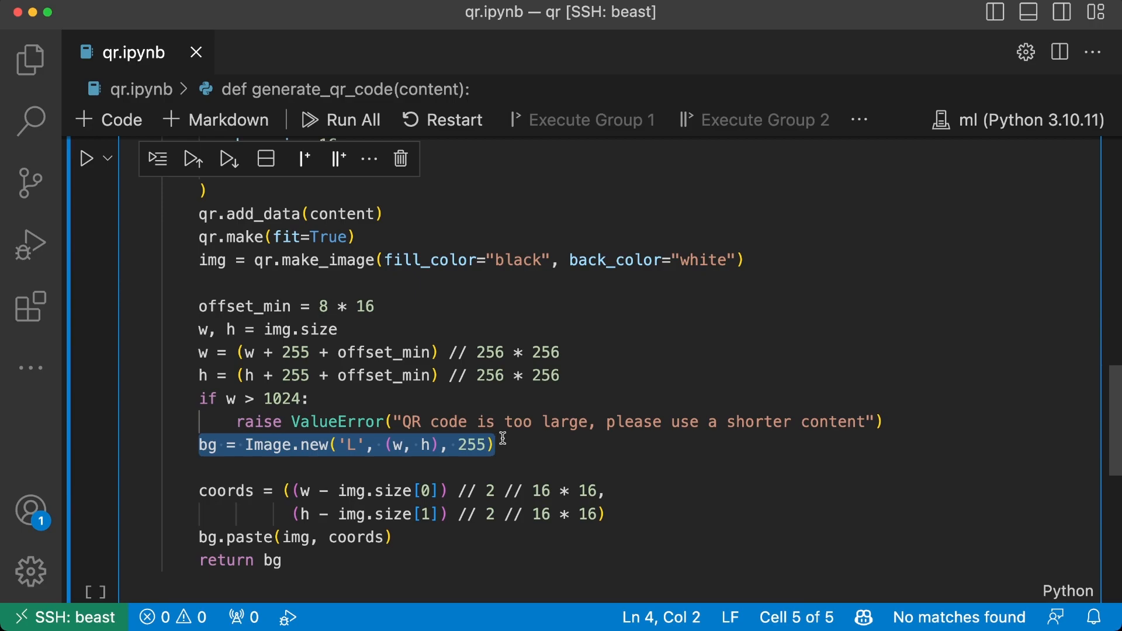
mouse_move(466, 449)
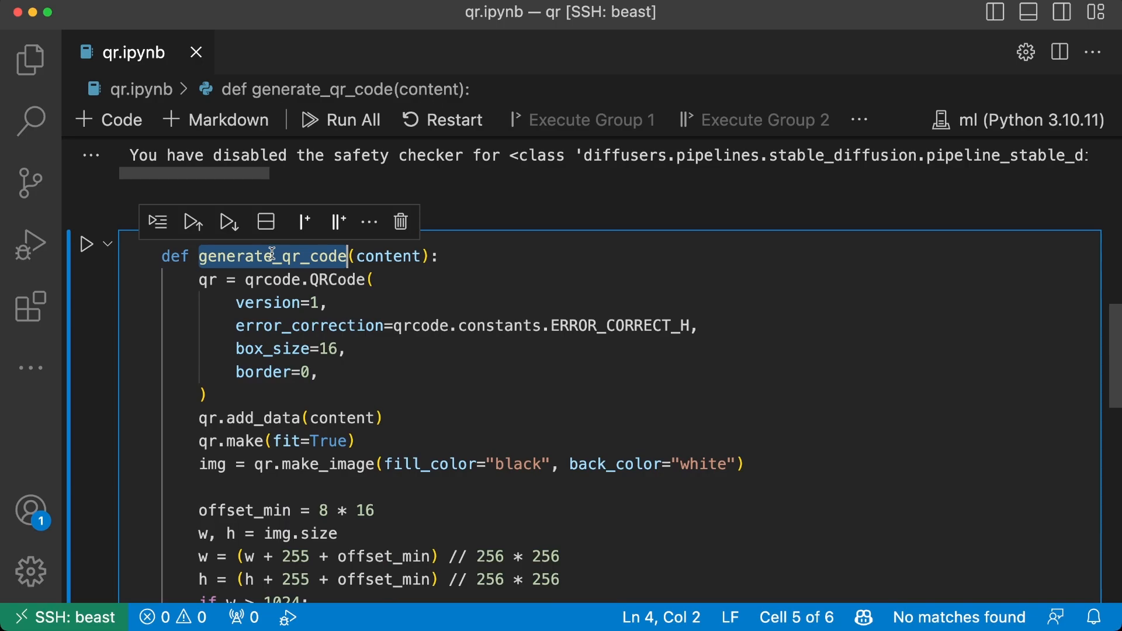
Step: Test generate_qr_code with bit.ly/abhitubesub and add 'from PIL import Image' to the imports cell
scroll("down", 3)
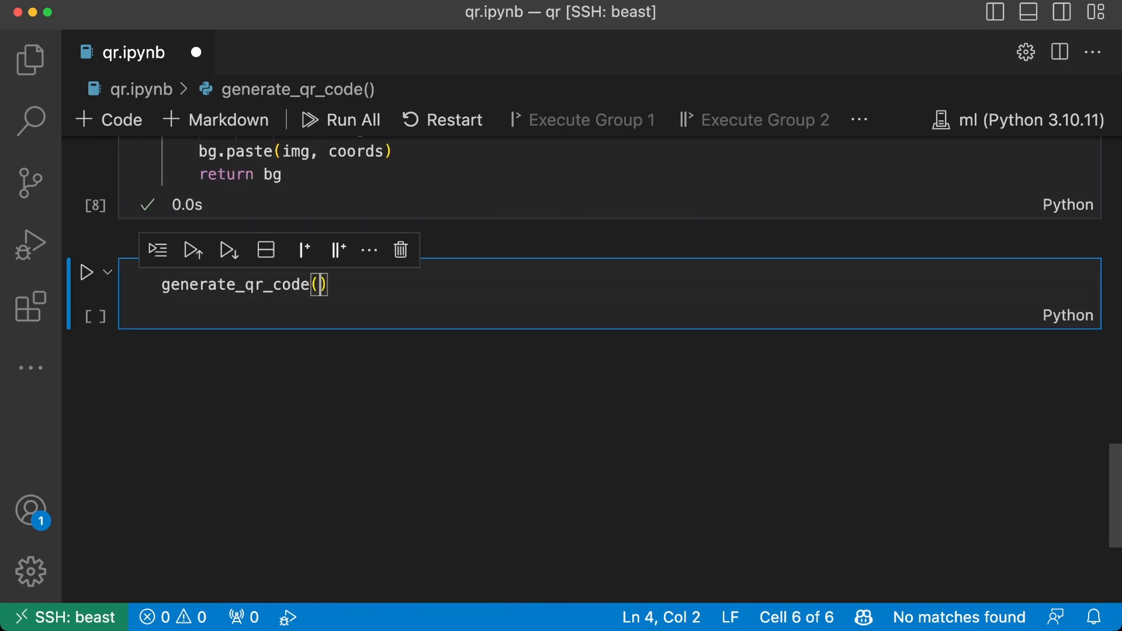
type("\"Hello World!\"")
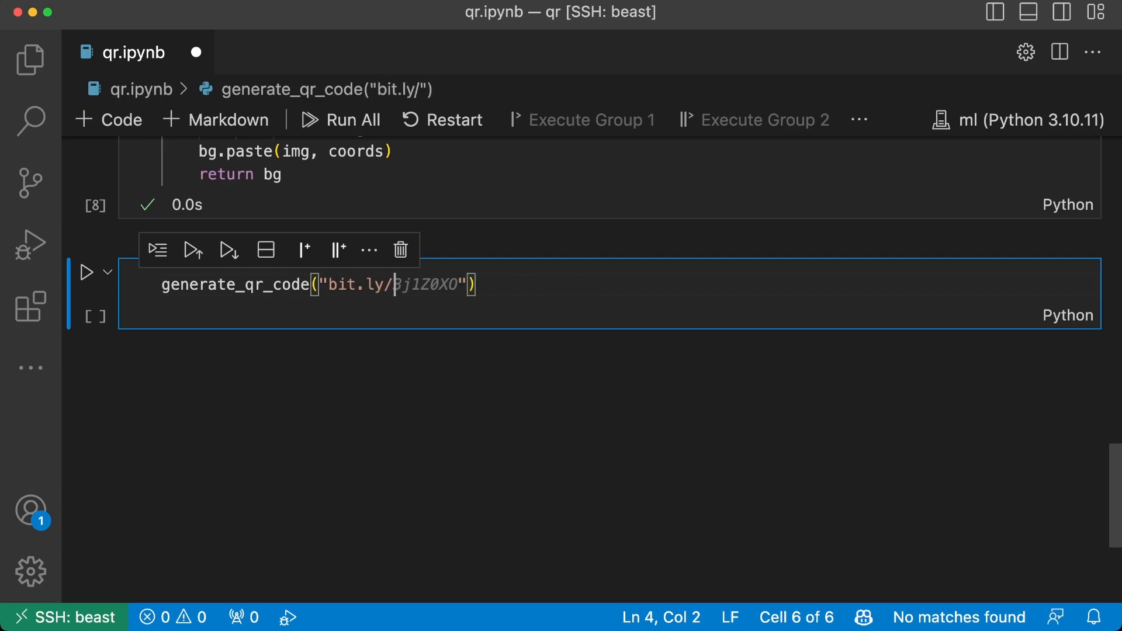
type("abhitubesub")
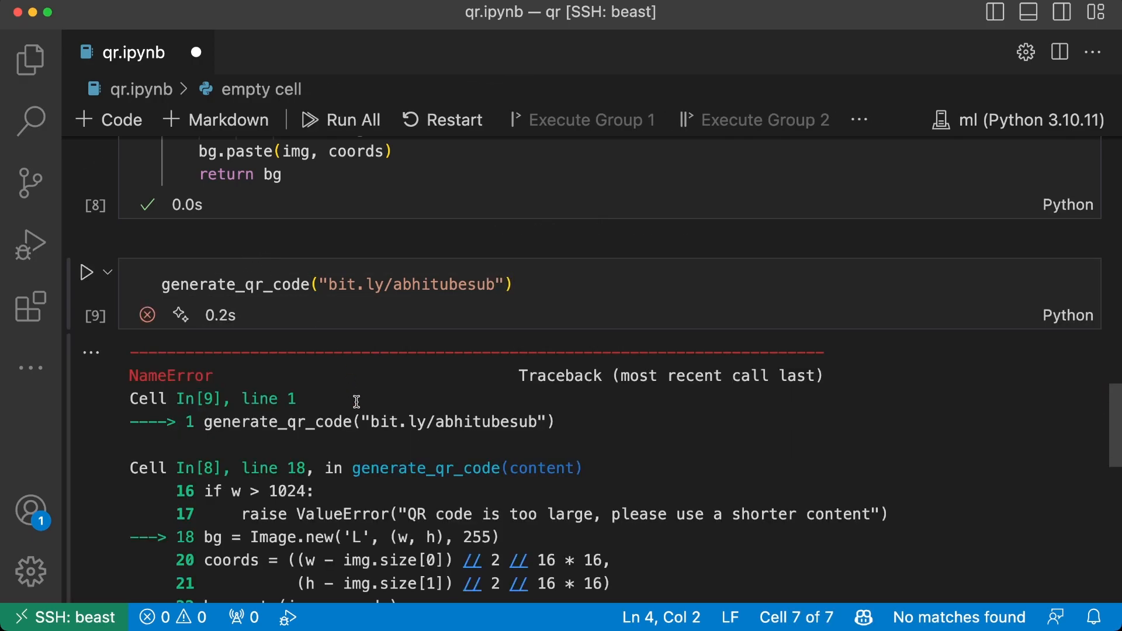
scroll("down", 3)
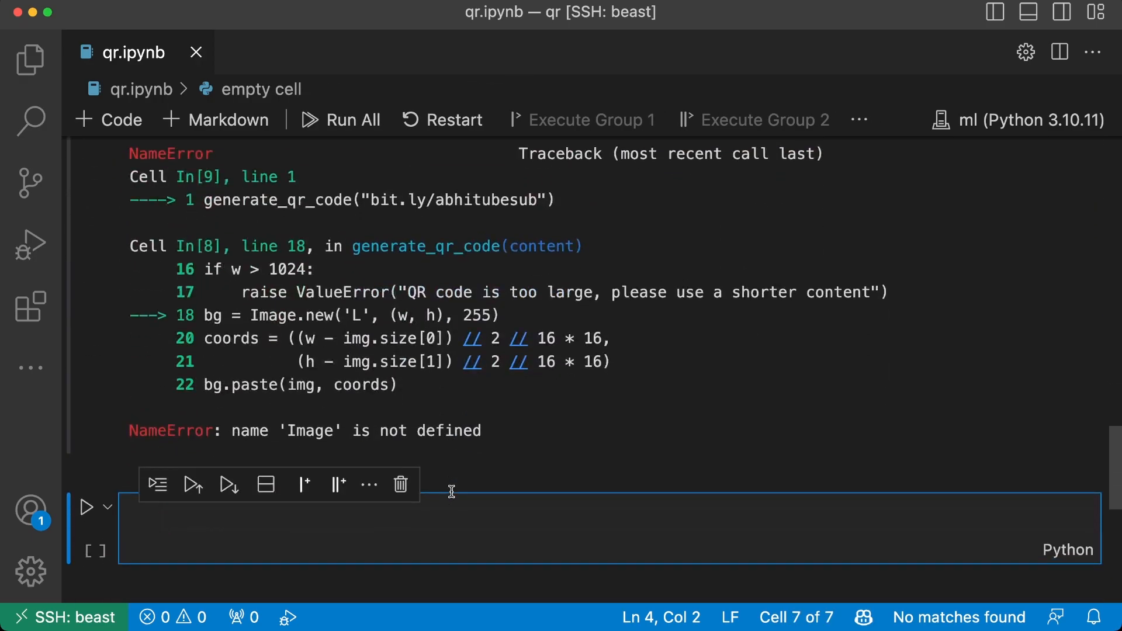
scroll("up", 3)
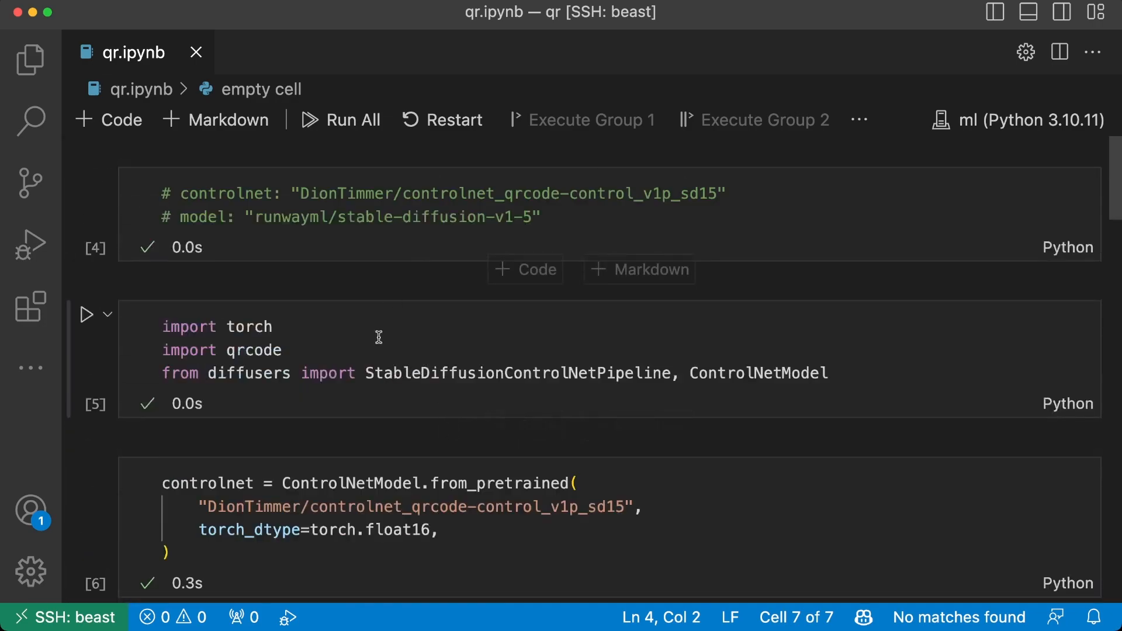
type("from P")
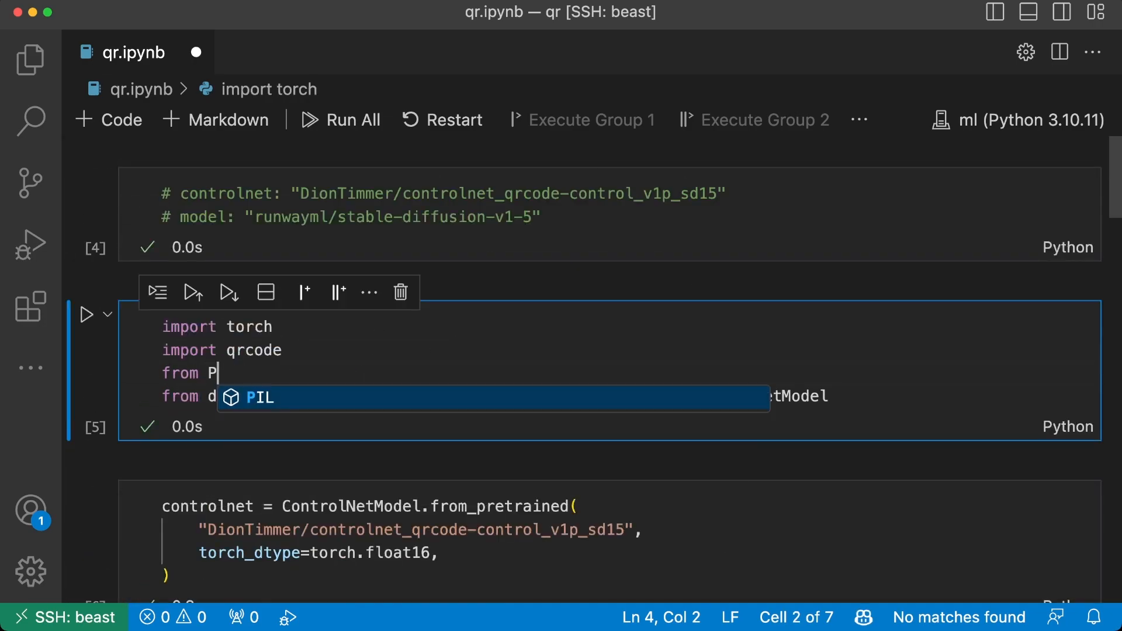
type("PIL import Im")
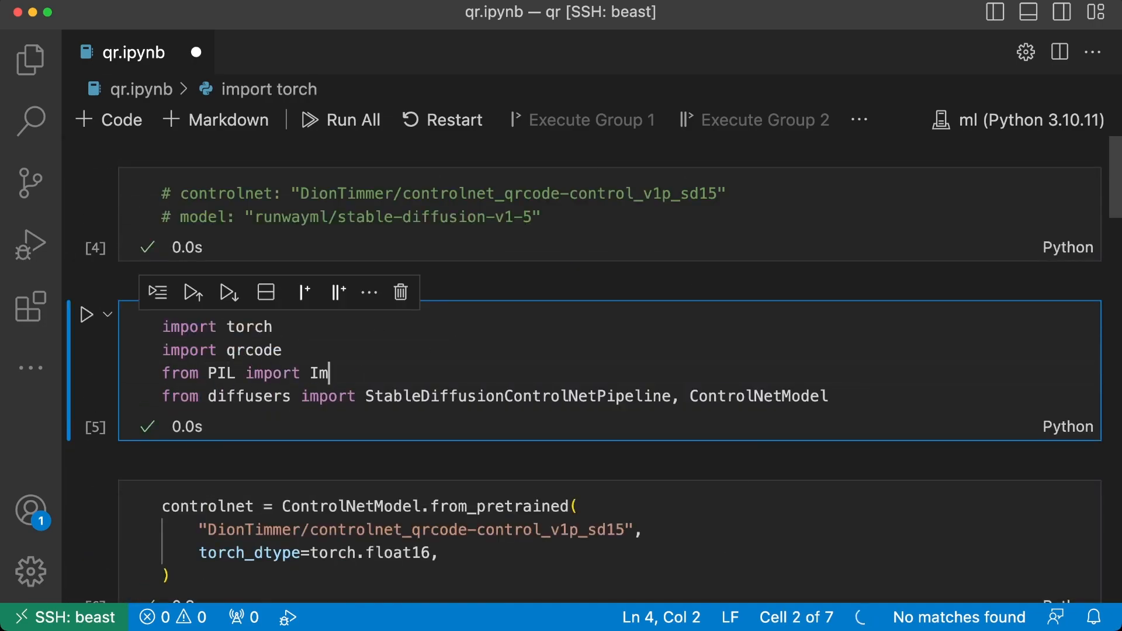
Step: Rerun and inspect the rendered QR code output, then comment out the test call
scroll("down", 3)
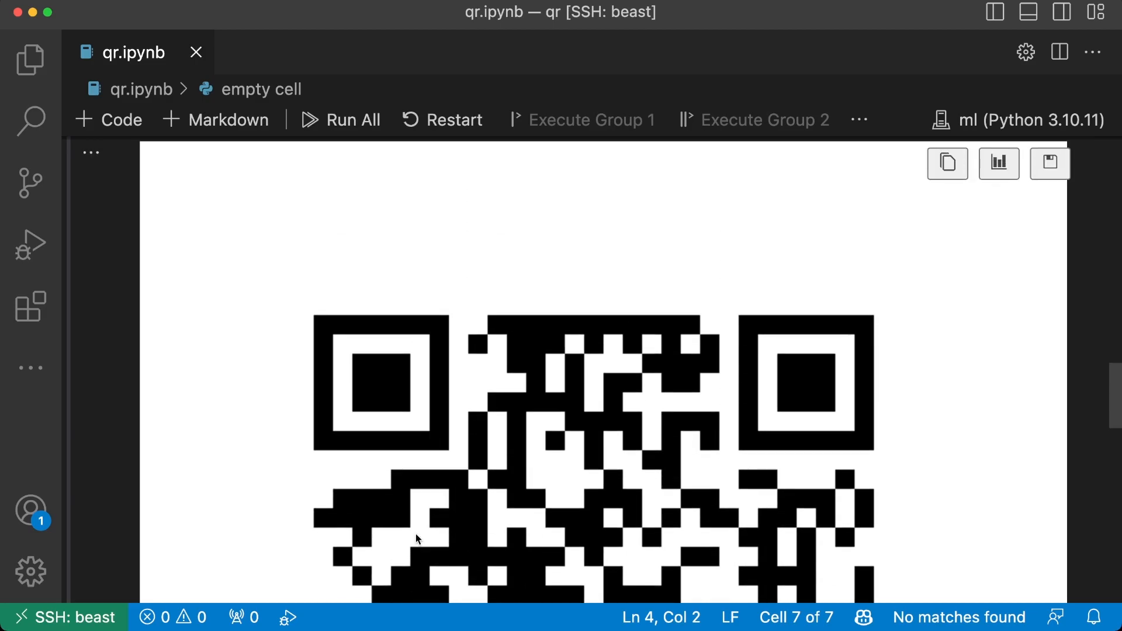
scroll("down", 3)
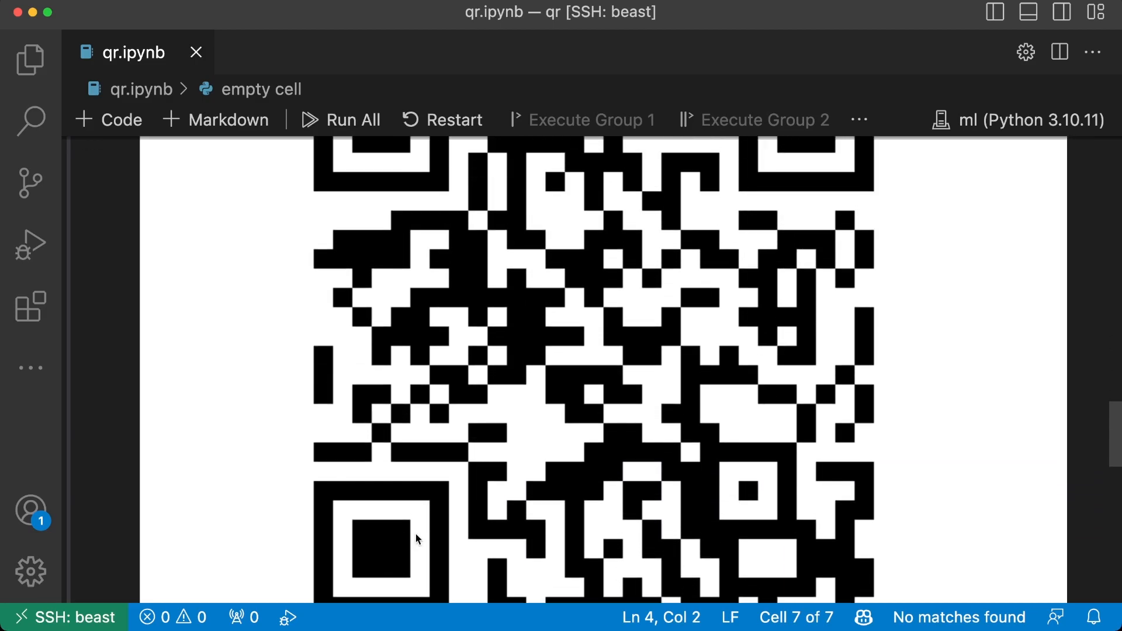
scroll("down", 3)
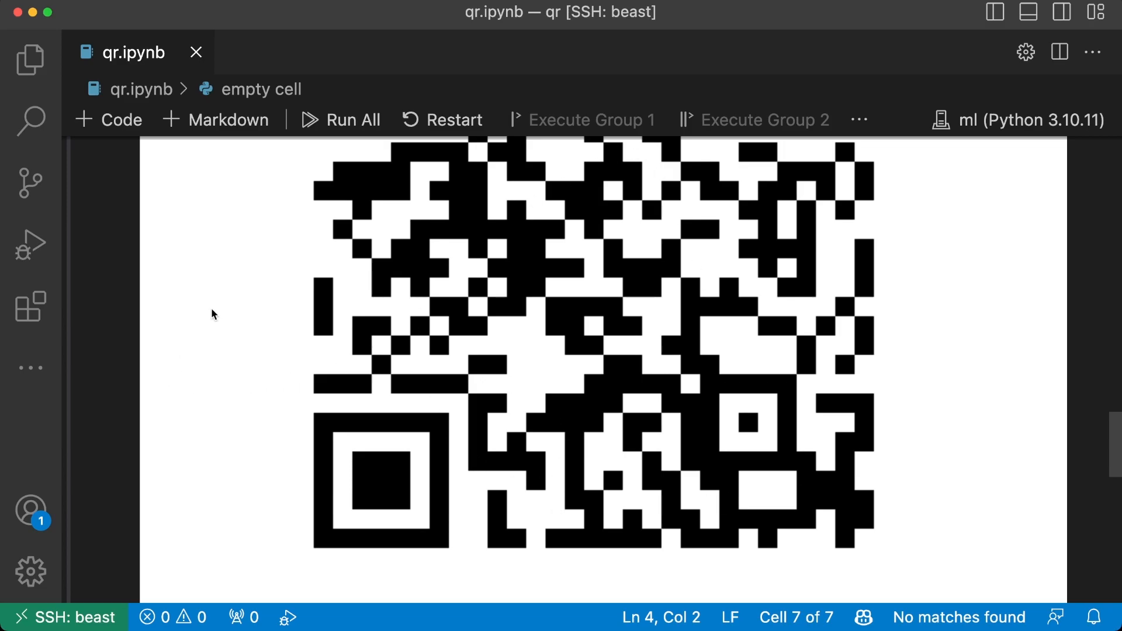
scroll("up", 3)
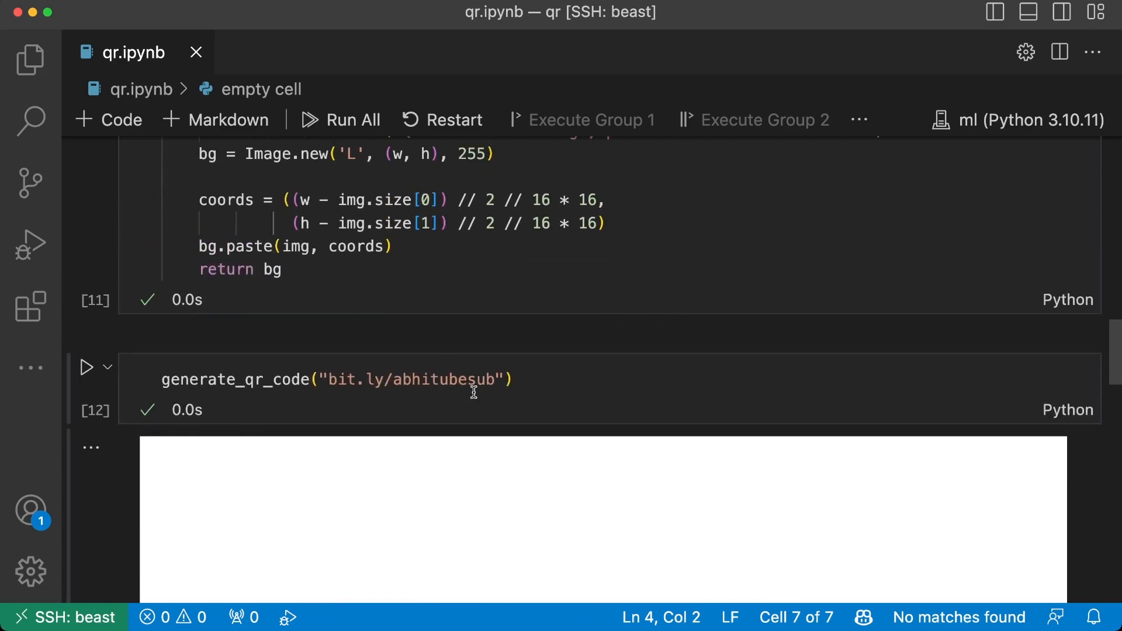
scroll("down", 3)
type("#")
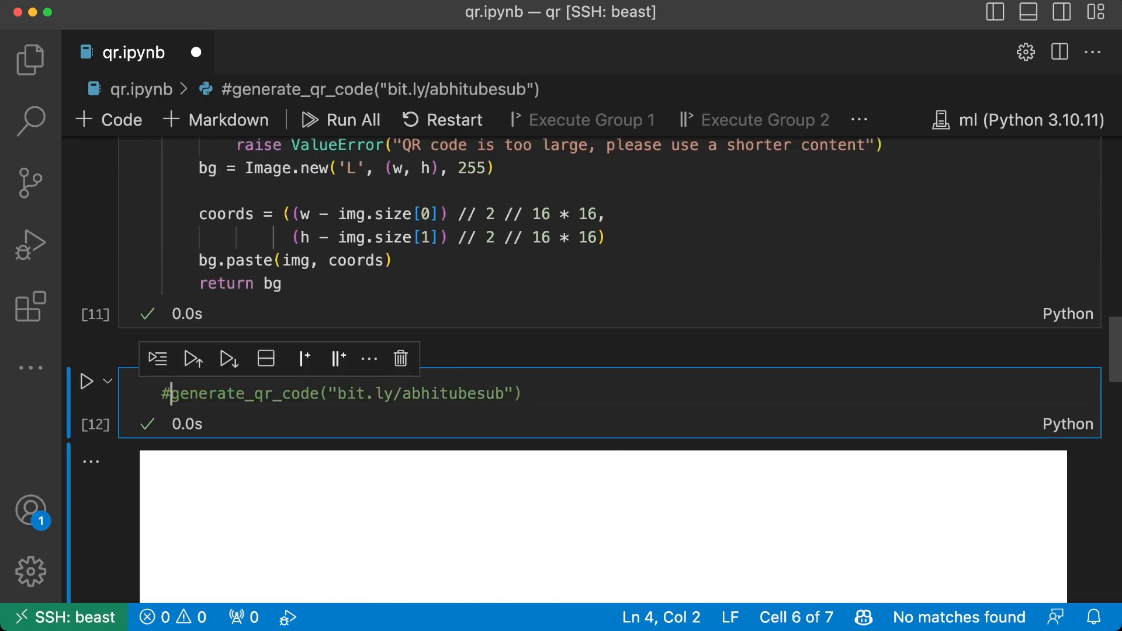
scroll("up", 3)
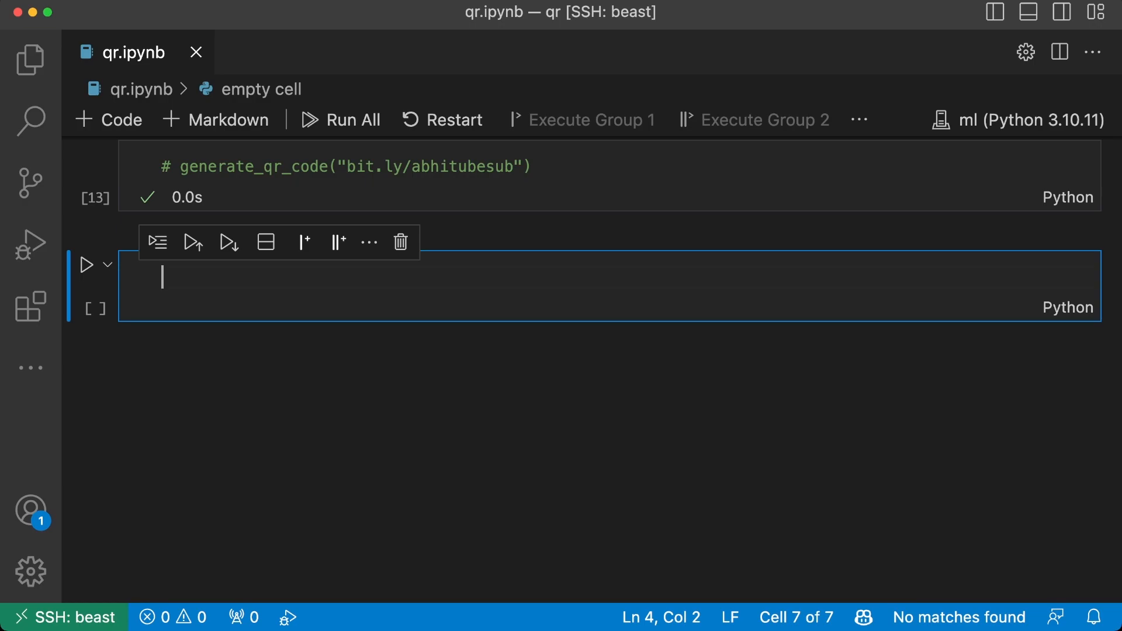
mouse_move(232, 270)
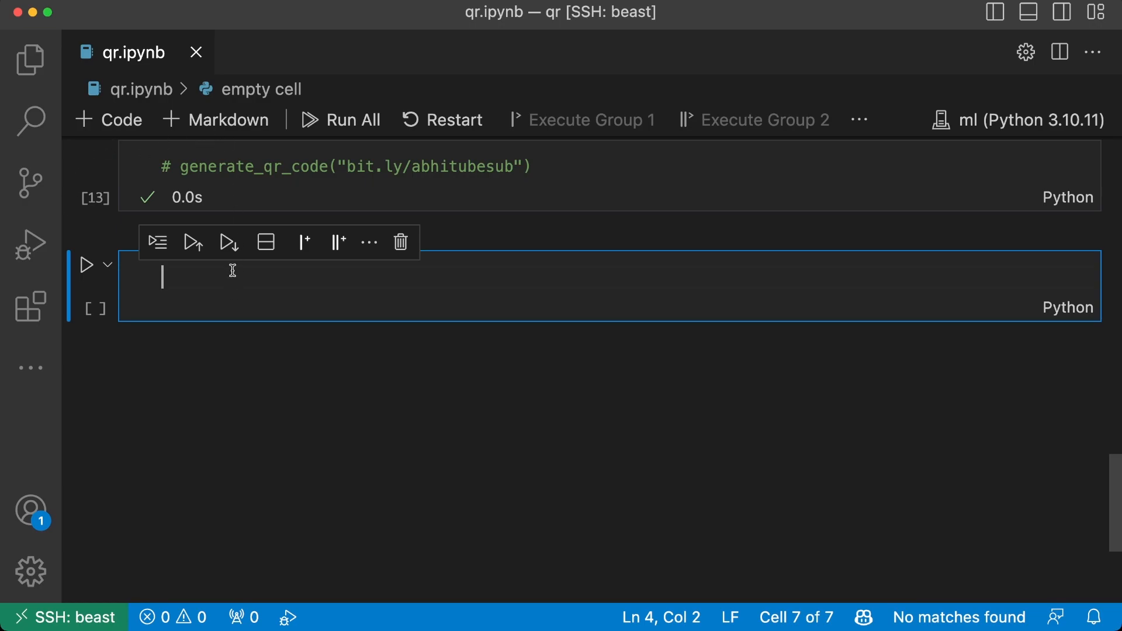
Step: Define empty prompt and negative_prompt, qrcode_content "bit.ly/abhitubesub" and a qrcode_image line
type("prompt = \"")
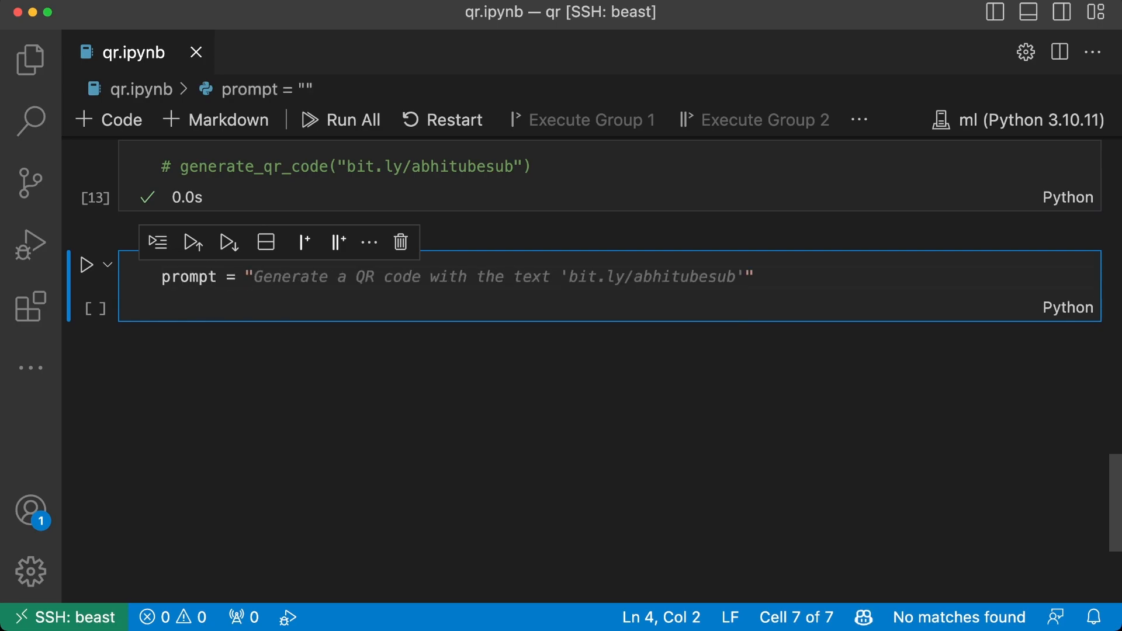
type("nega")
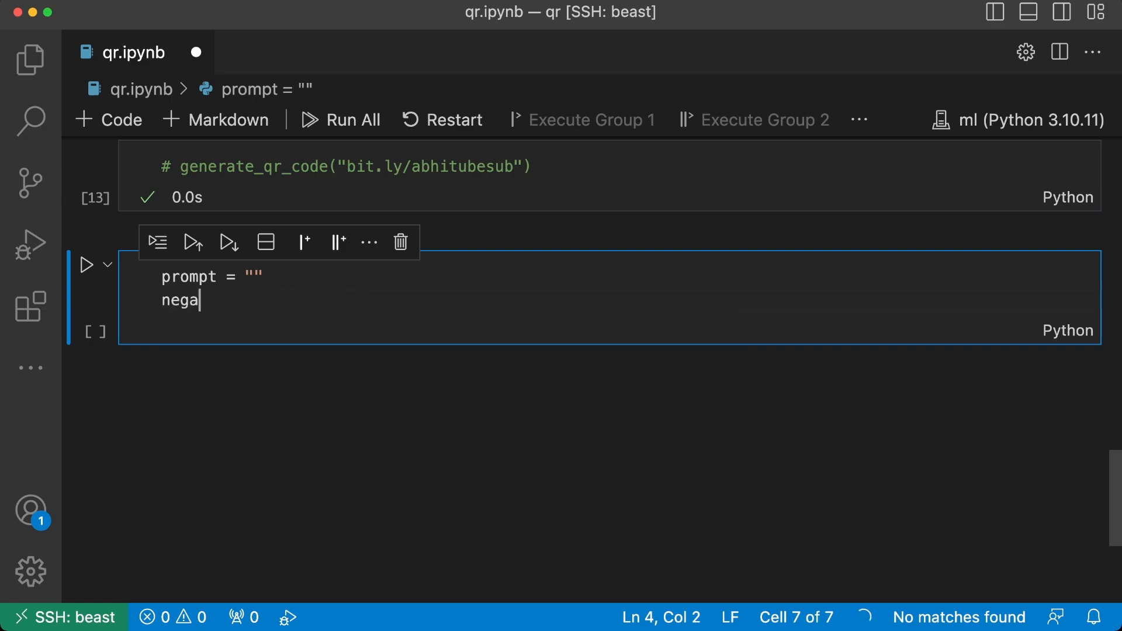
type("tive_prompt = \"\"")
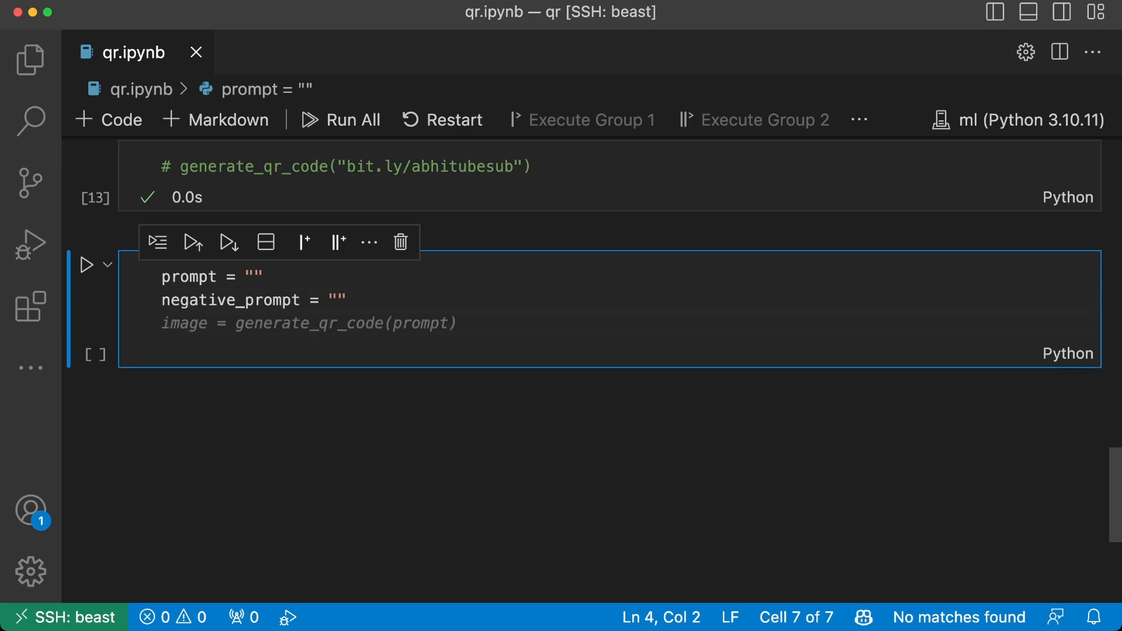
type("qr")
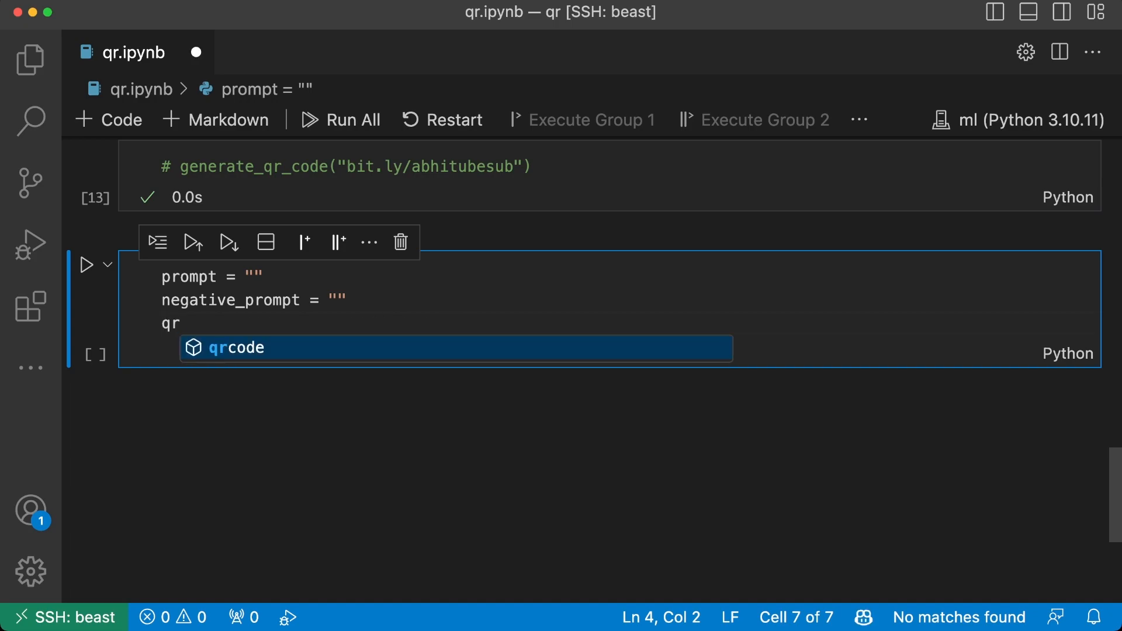
type("code_image = generate_qr_code(prompt")
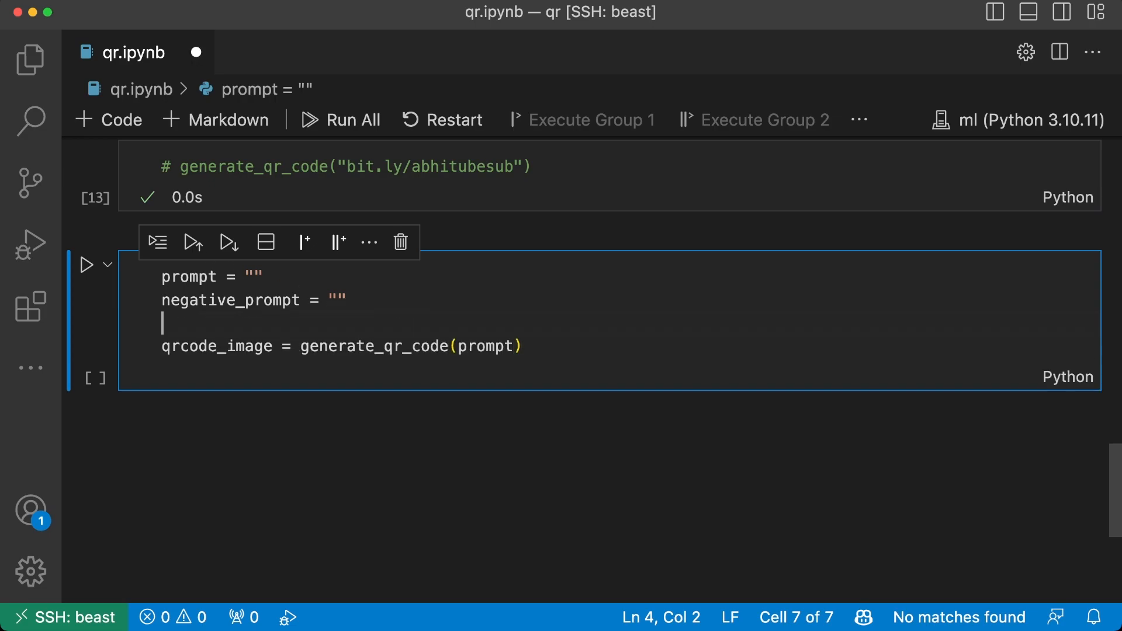
type("qrcode_co")
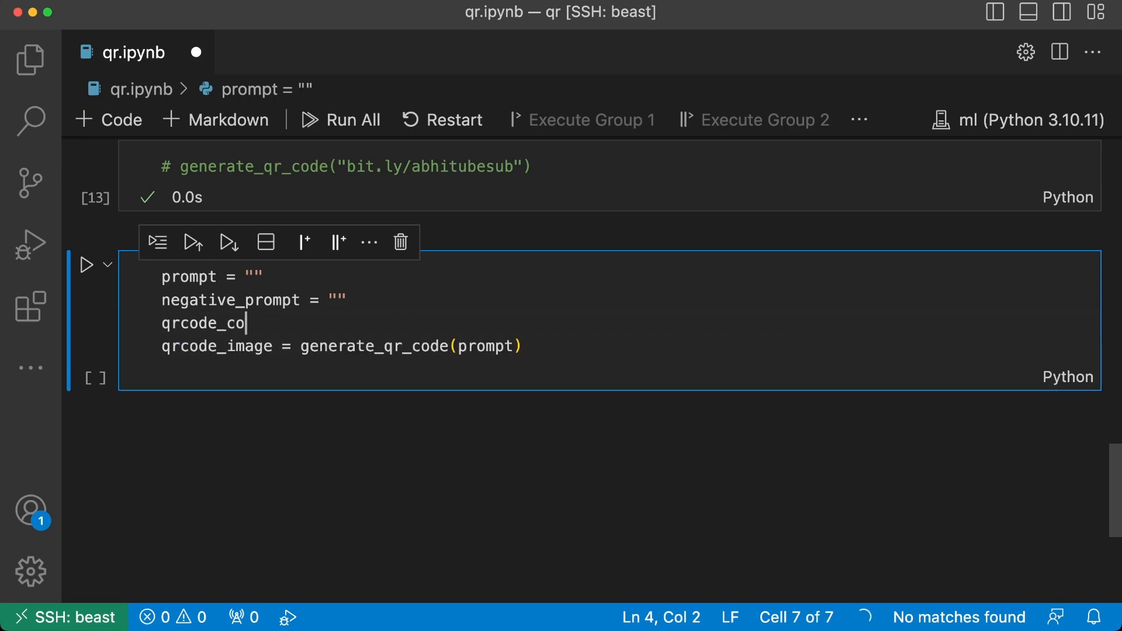
type("ntent = \"bt")
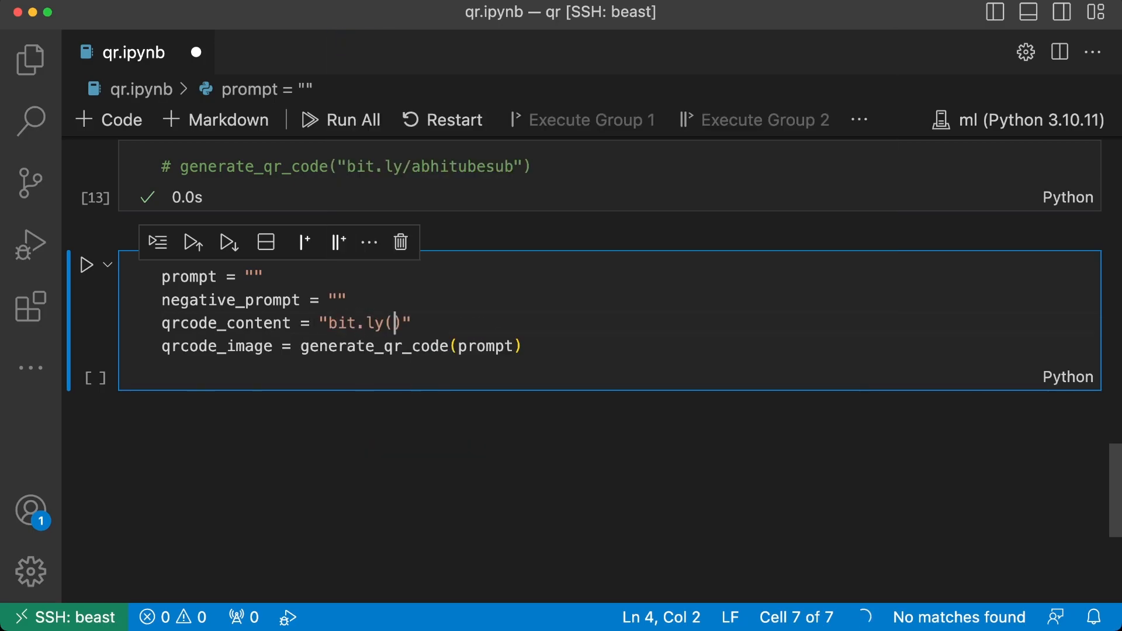
type("/abhitubesub")
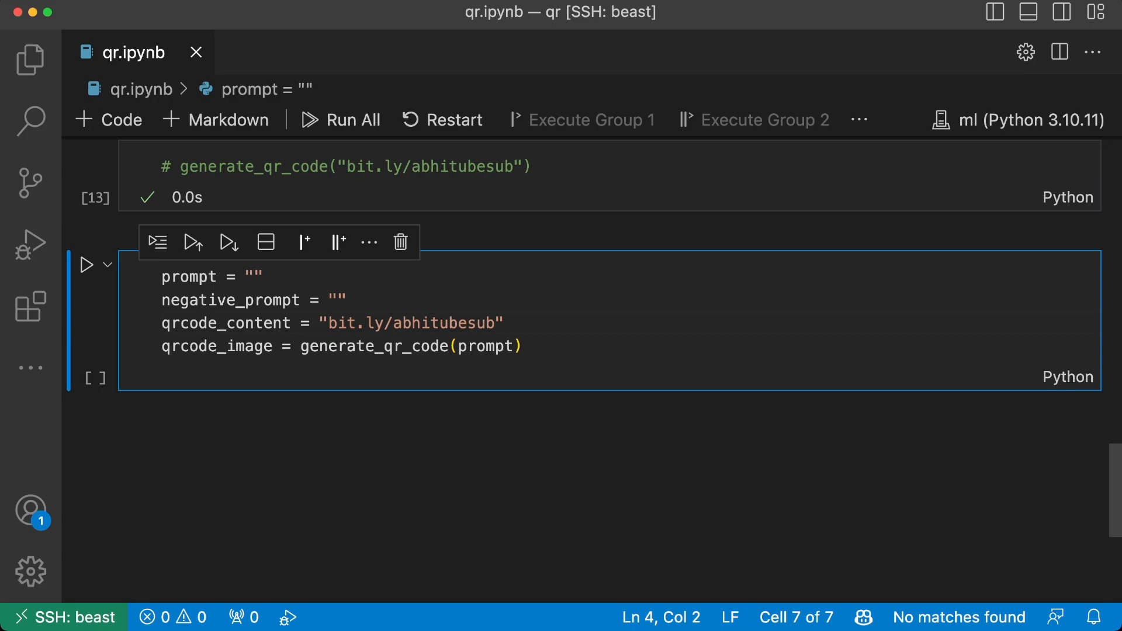
Step: Make qrcode_image call generate_qr_code(qrcode_content) and run the cell
double_click(490, 346)
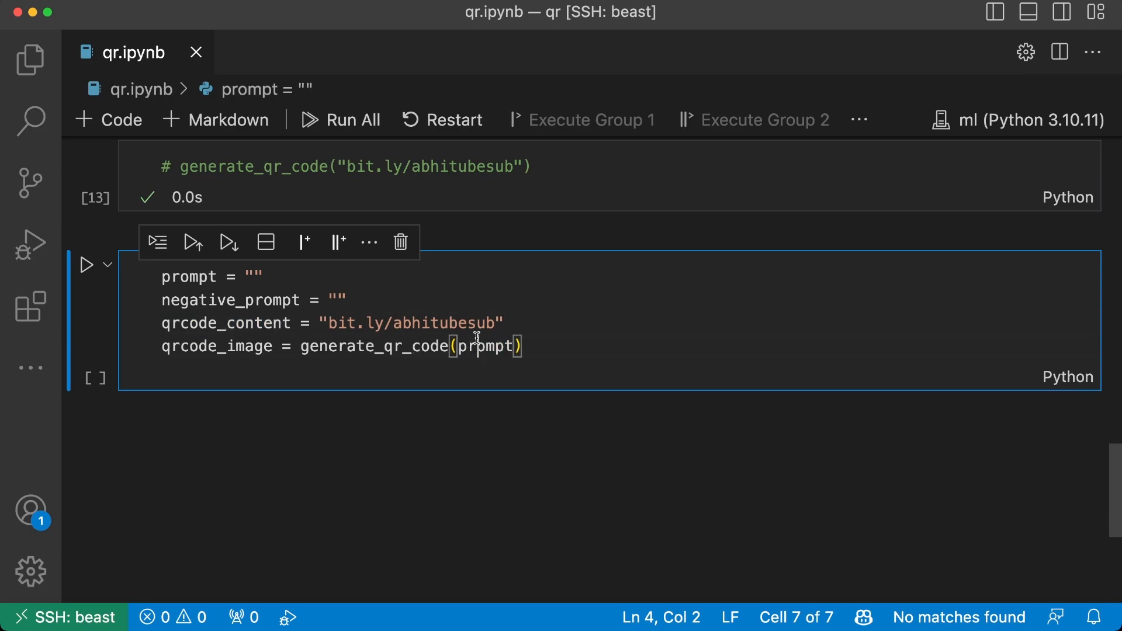
type("qrcode_content")
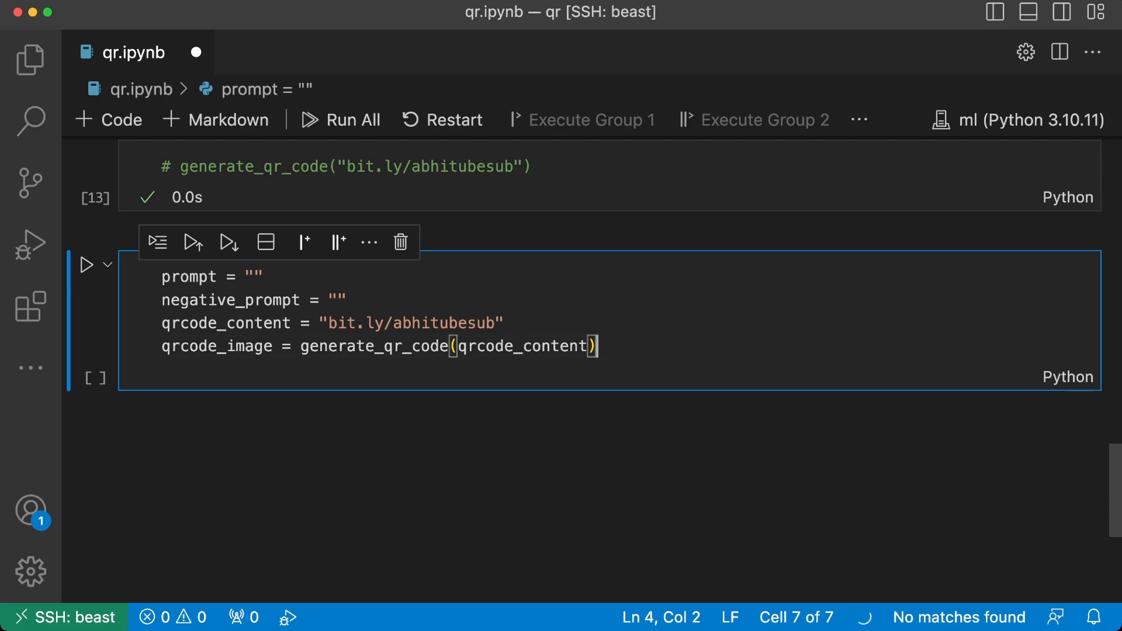
scroll("up", 3)
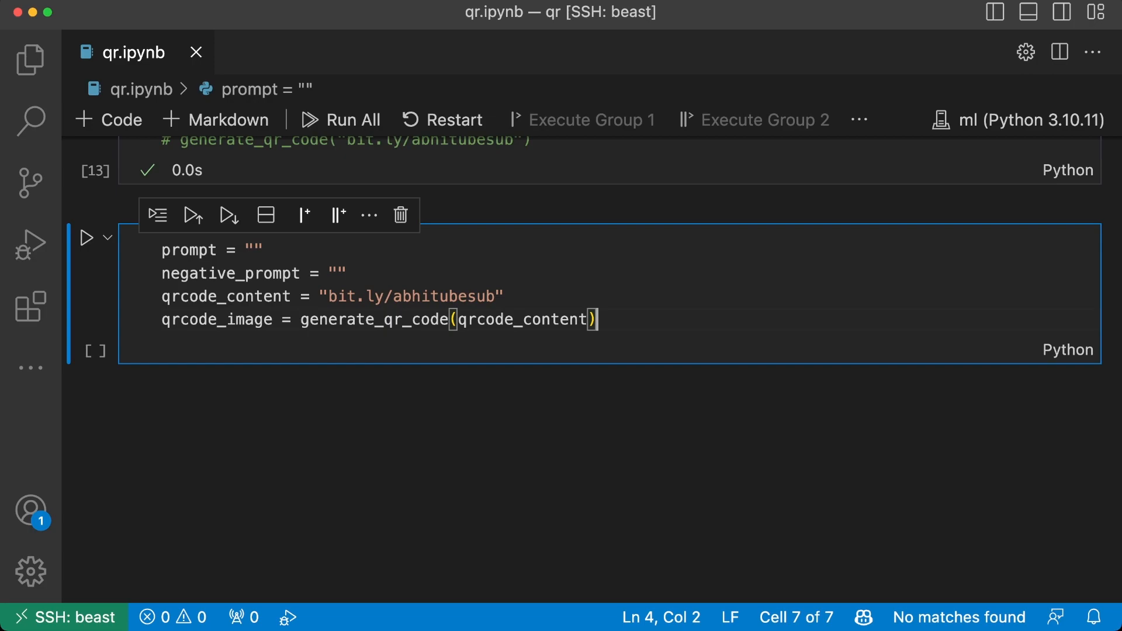
mouse_move(632, 292)
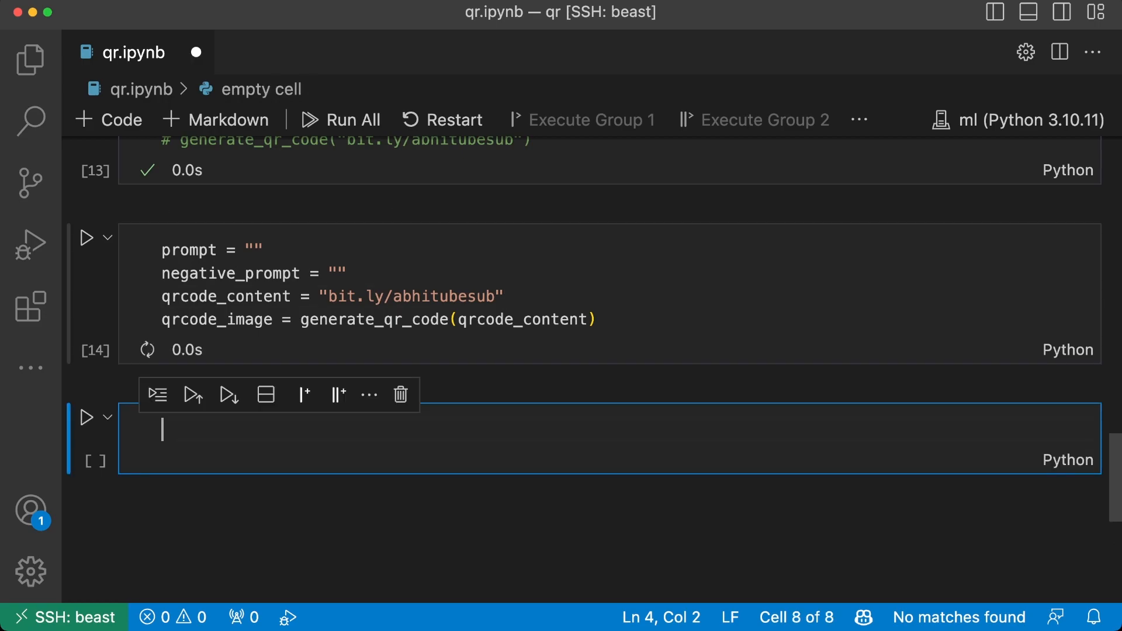
Step: Create generator = torch.Generator() and start output = pipe( with prompt, negative_prompt and qrcode_image arguments
type("generate")
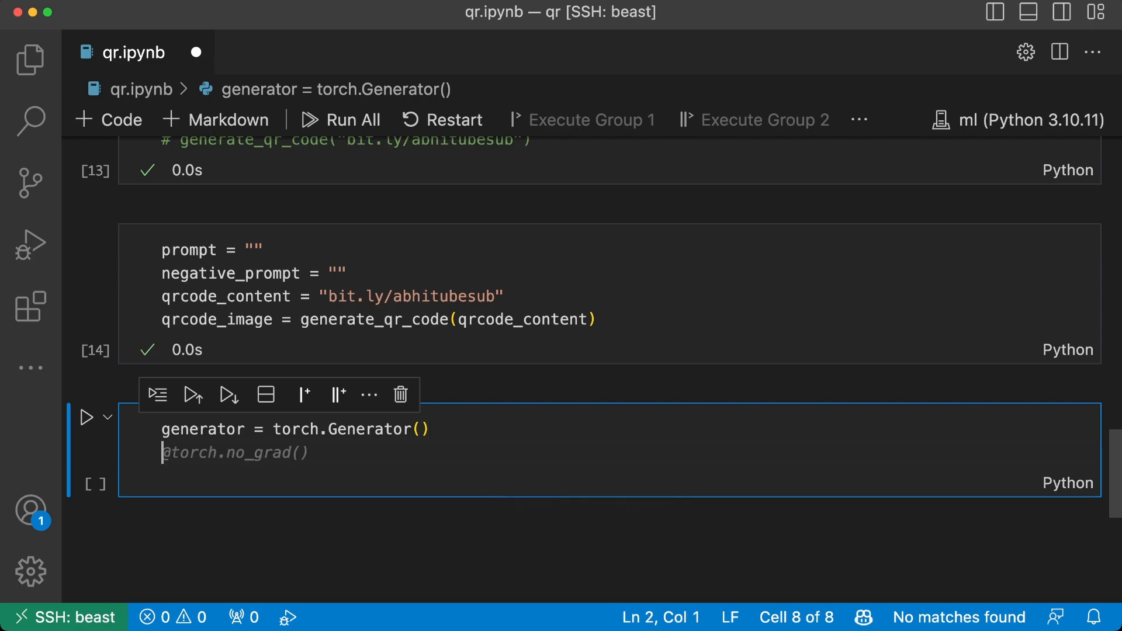
type("outp")
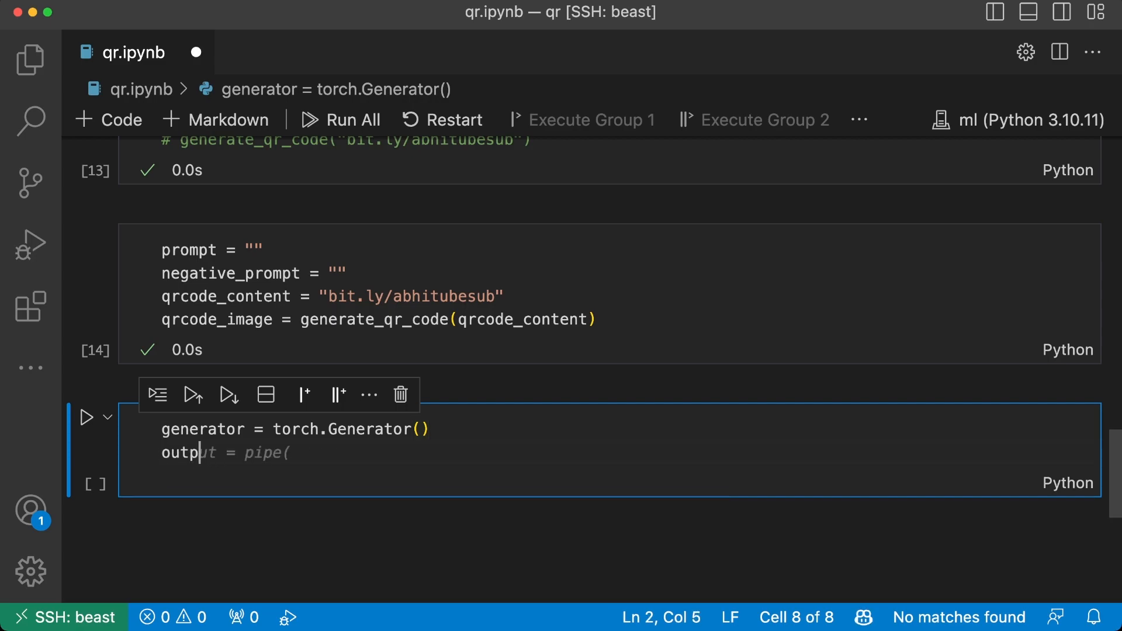
key("Tab")
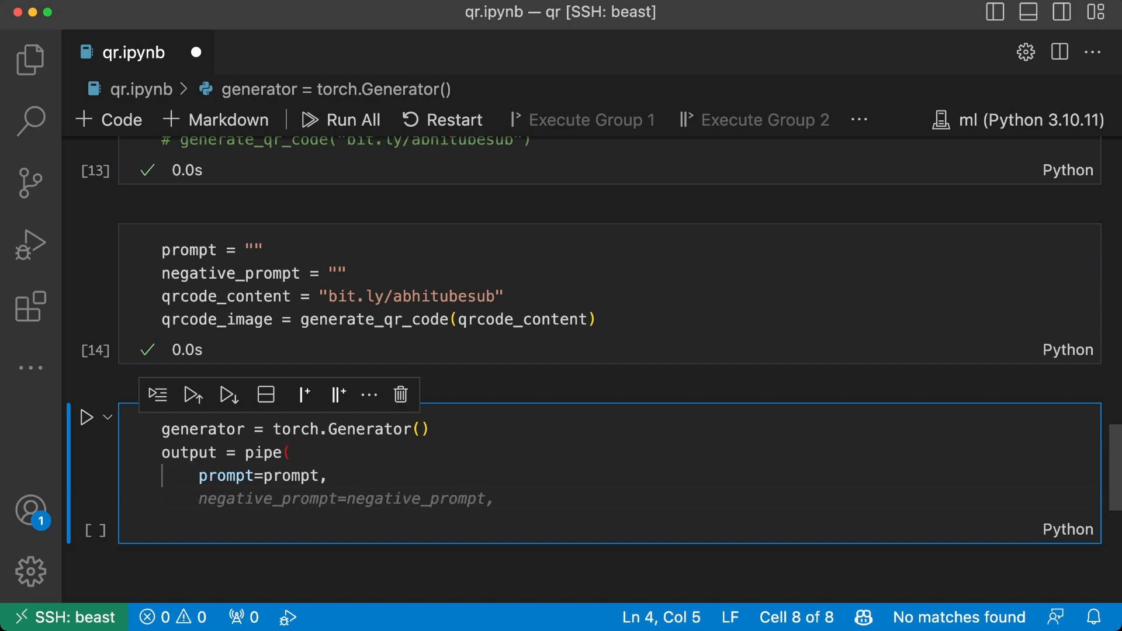
type("qrcode_image=qrcode_image,")
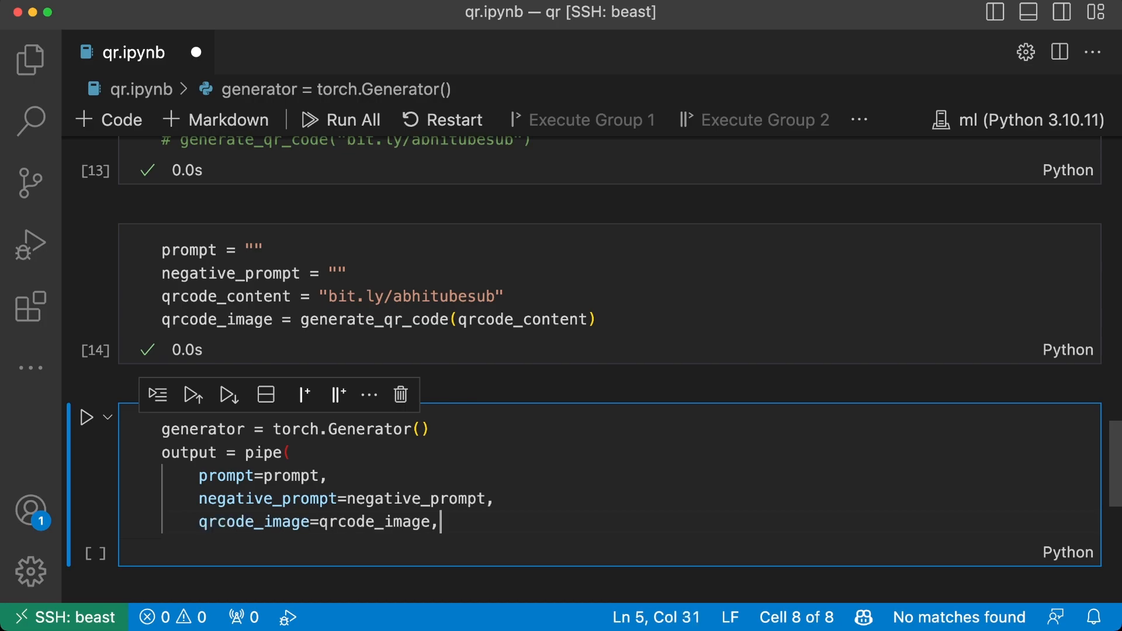
Step: Rename the argument to image=qrcode_image and add width and height from qrcode_image
double_click(253, 521)
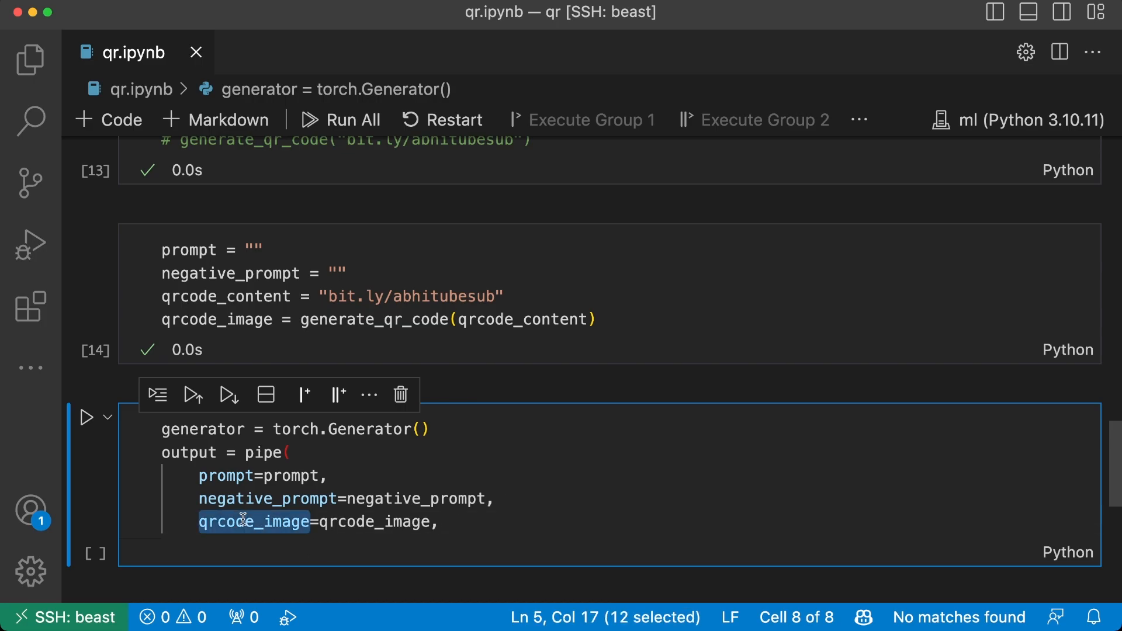
type("image")
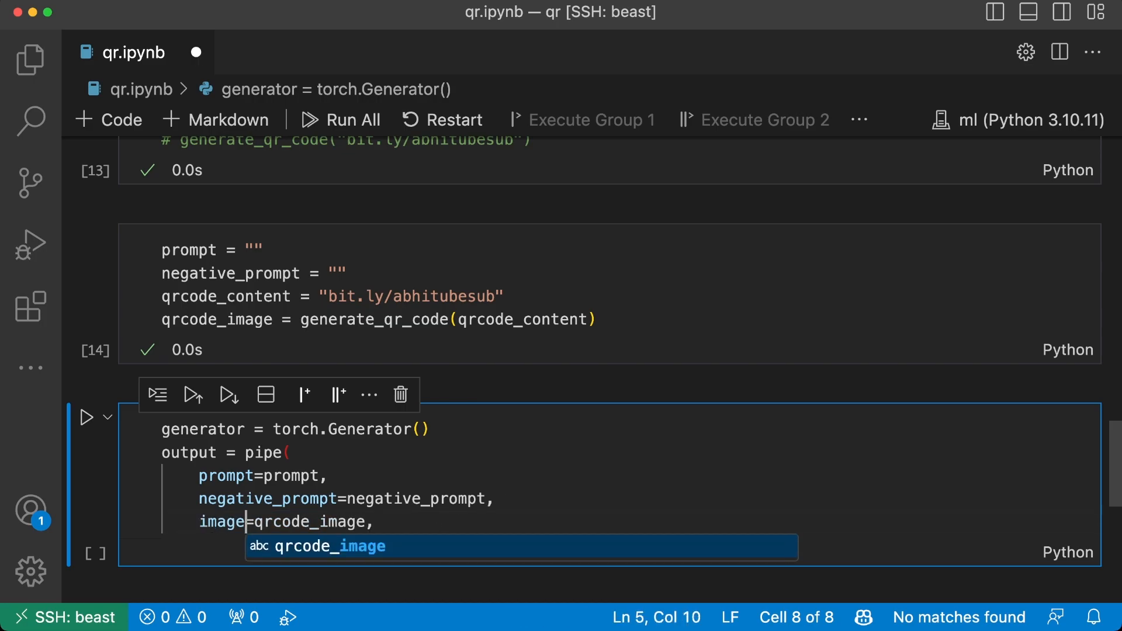
key("enter")
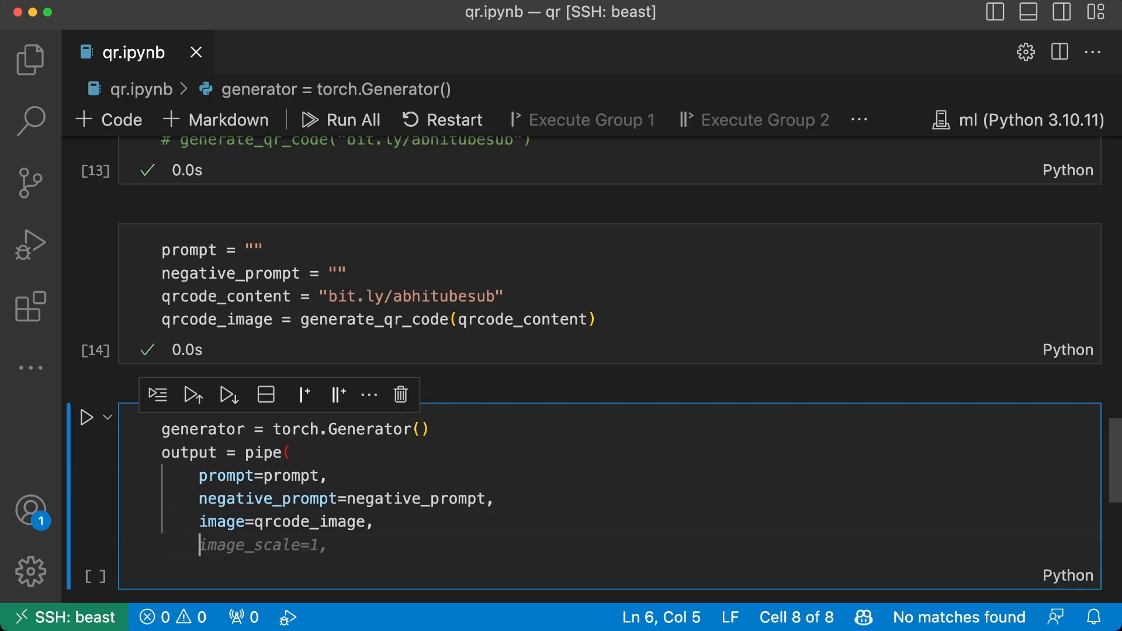
type("width=512,")
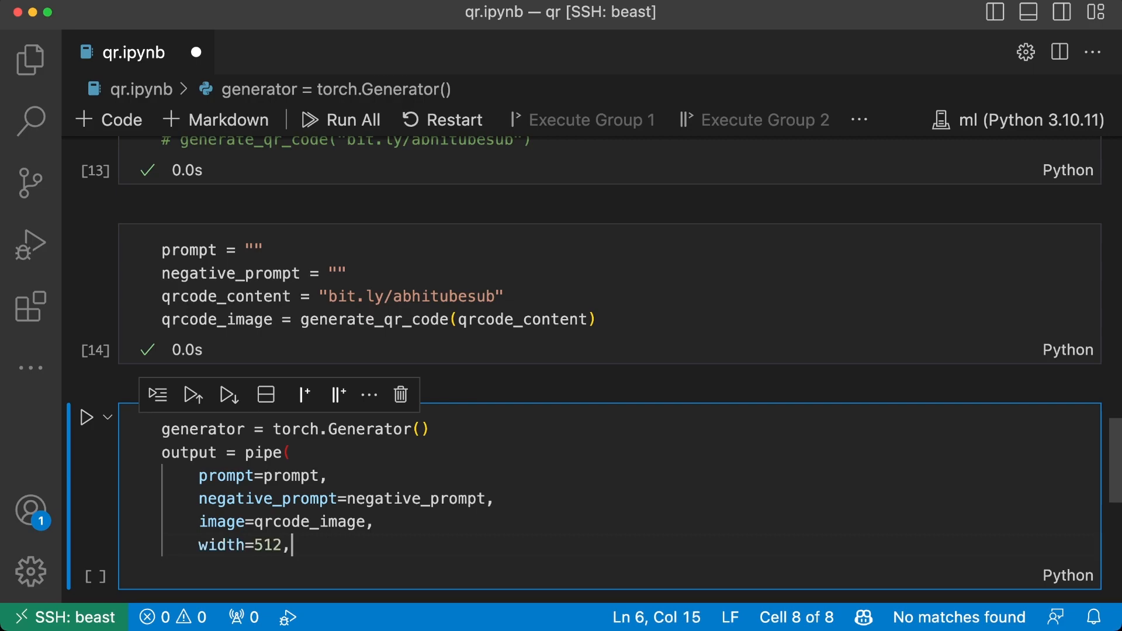
type("qrcode_image.widt")
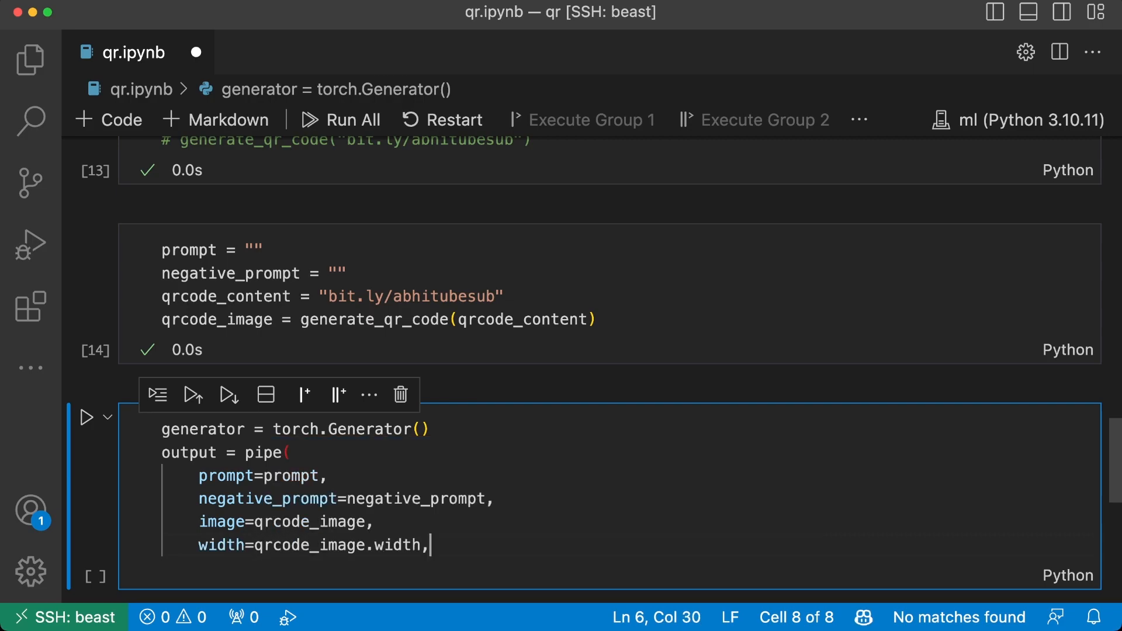
type("height=qrcode_image.height,")
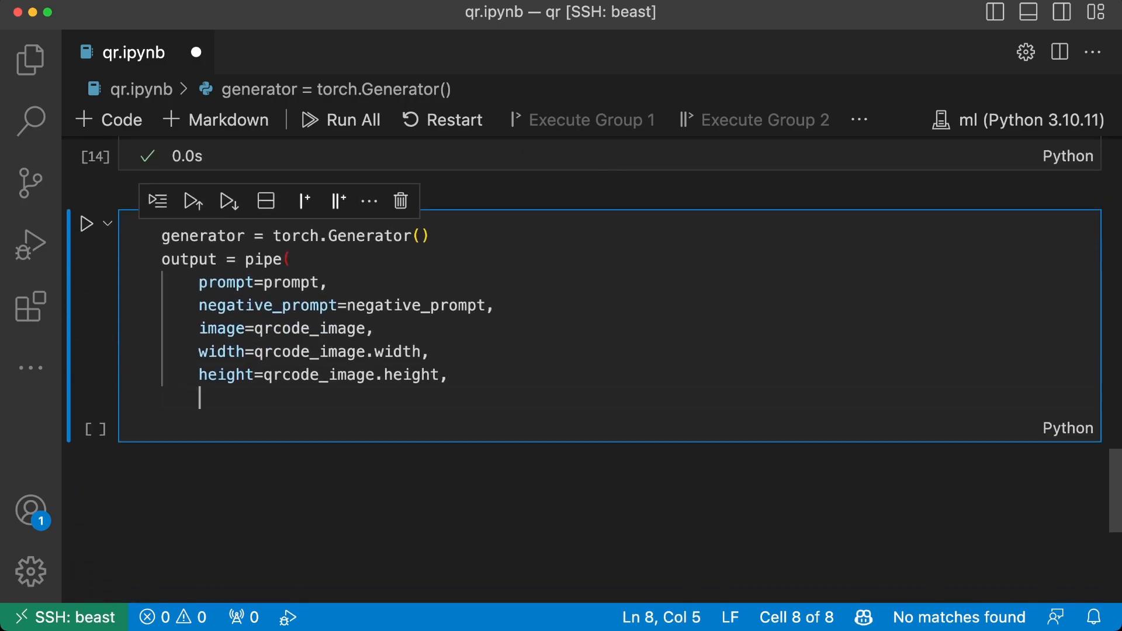
Step: Add guidance_scale and controlnet_conditioning_scale=1.25 to the pipe call
type("guedan")
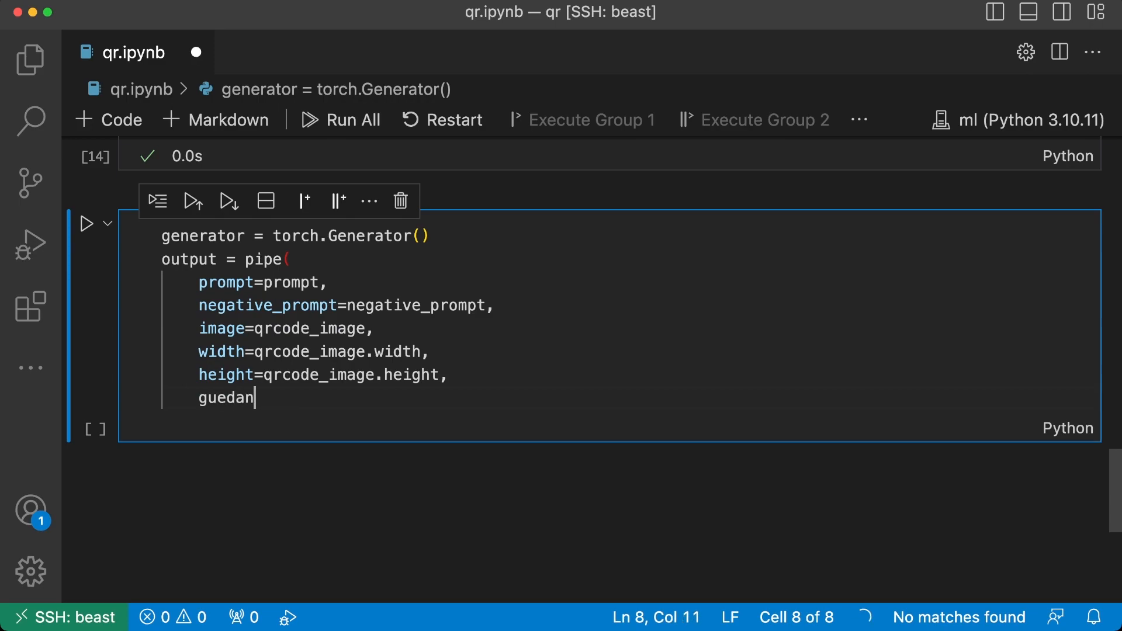
type("guidance_")
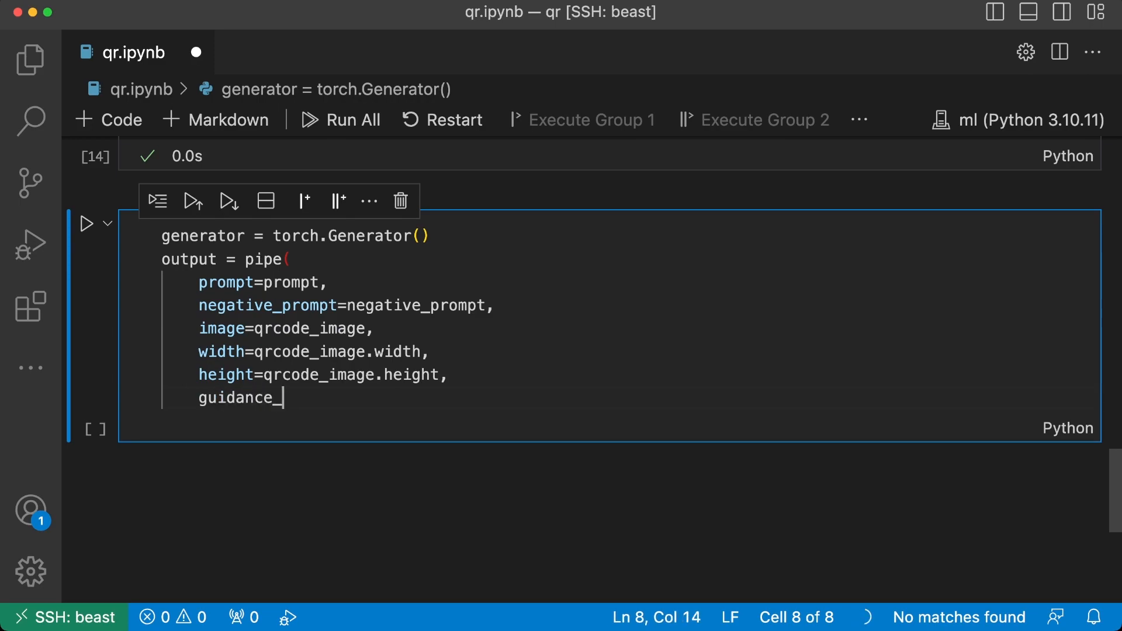
type("scale=0.0,")
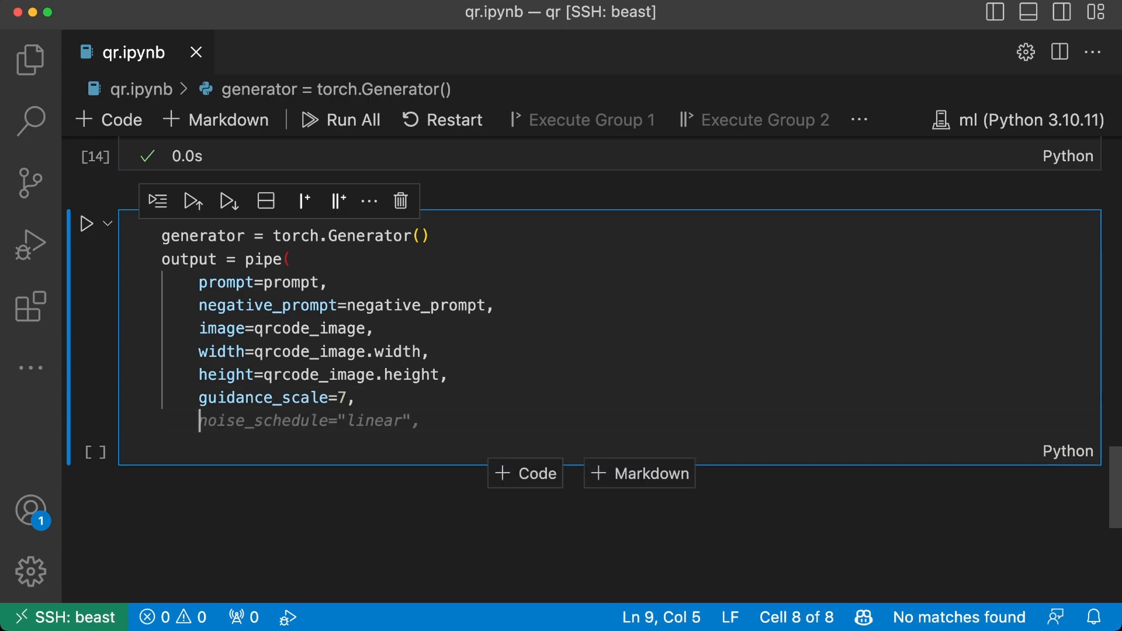
type("col")
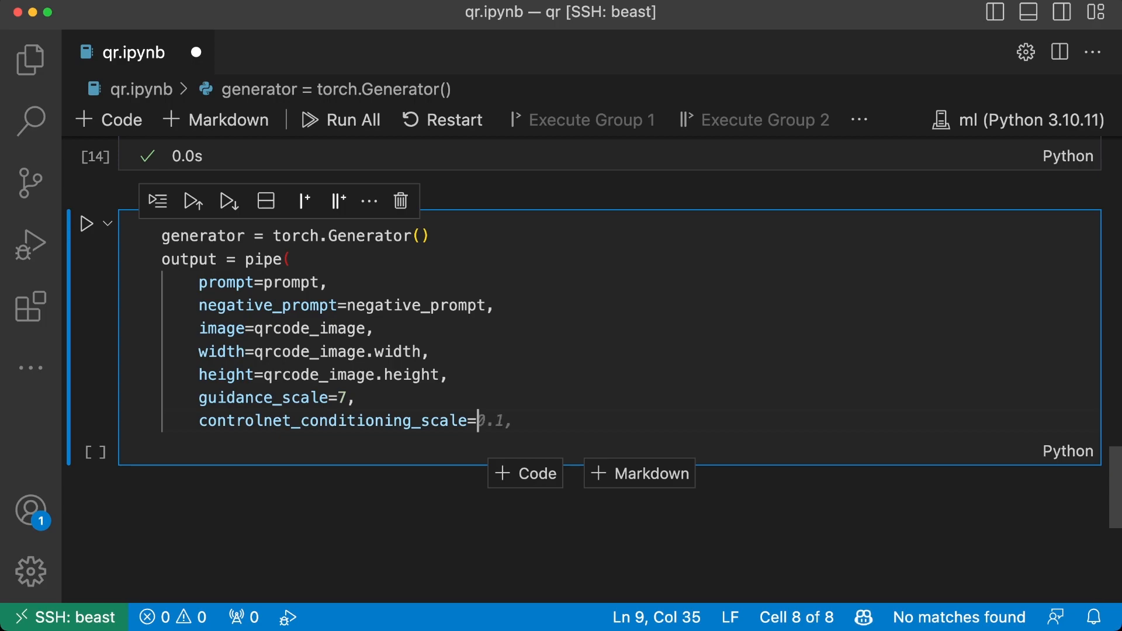
type("1.25,")
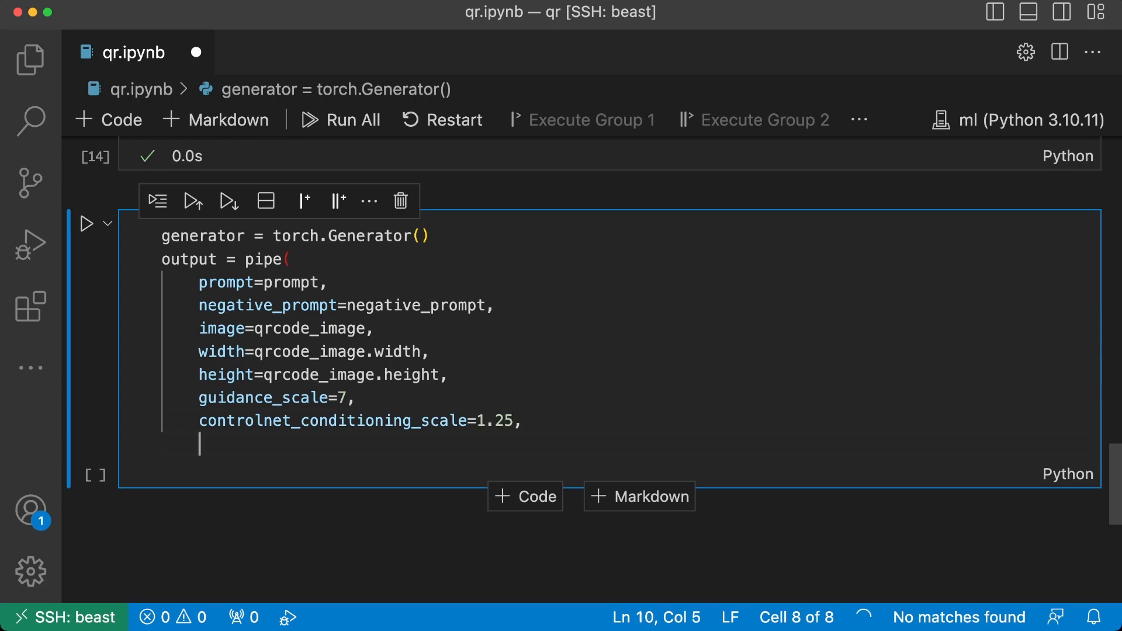
Step: Add the generator argument and num_inference_steps=40, dismissing the suggested extra argument
type("gener")
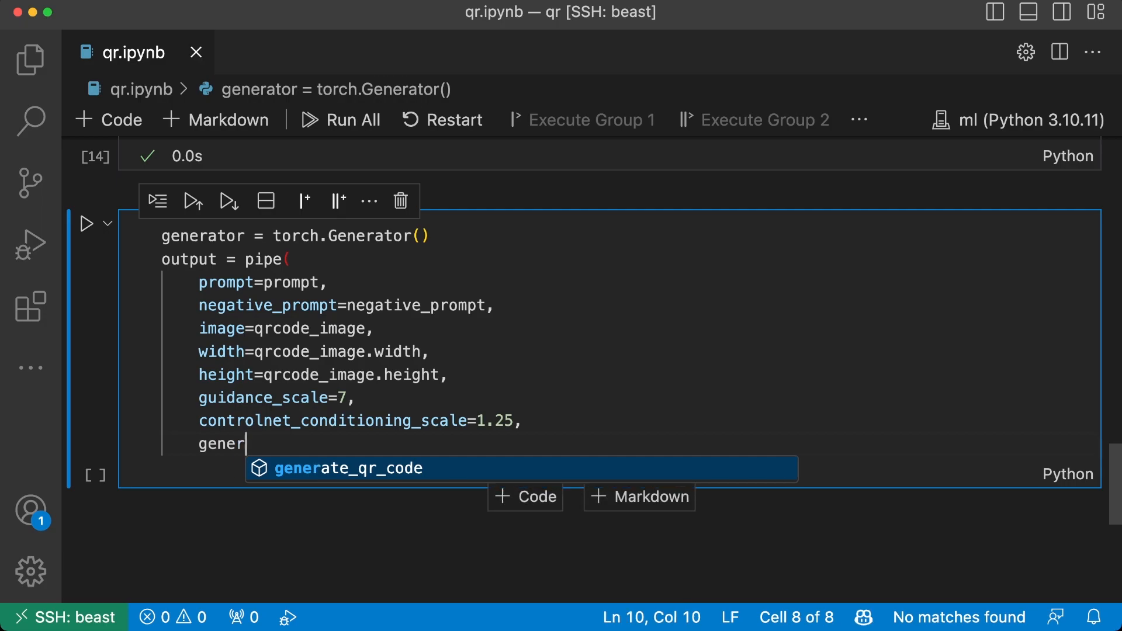
type("ator=")
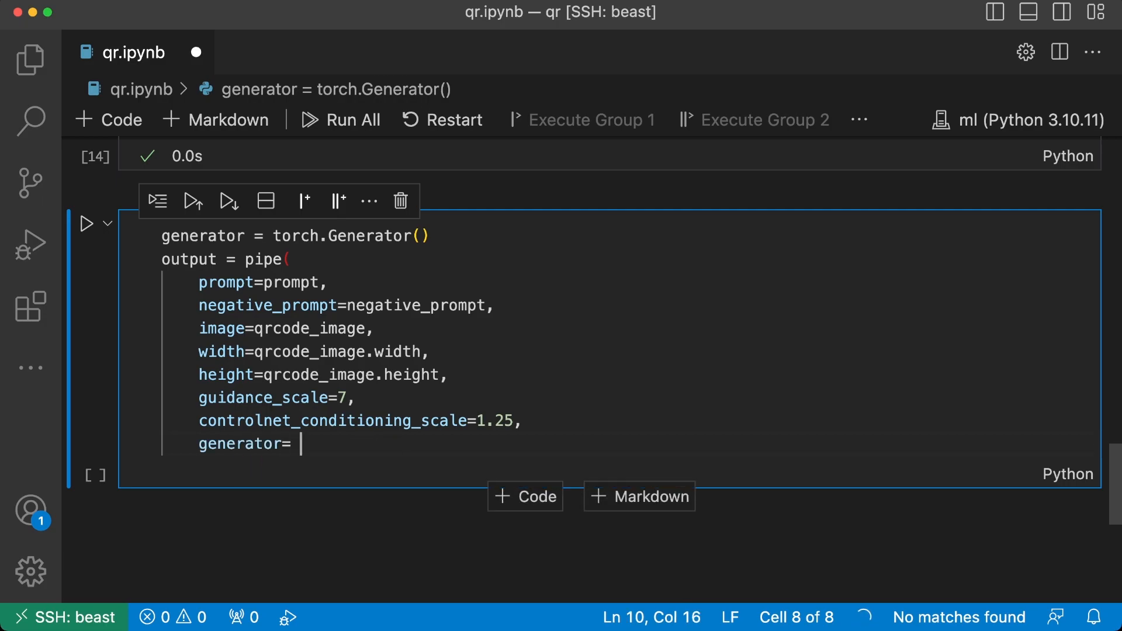
type("\"ddim_256\",")
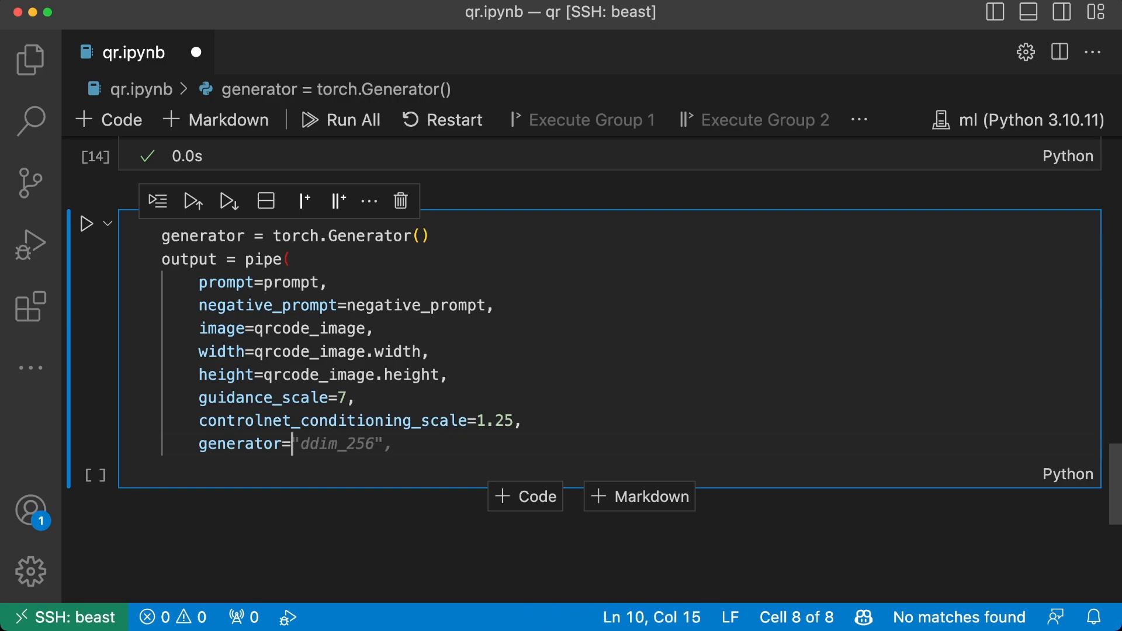
type("generator(),")
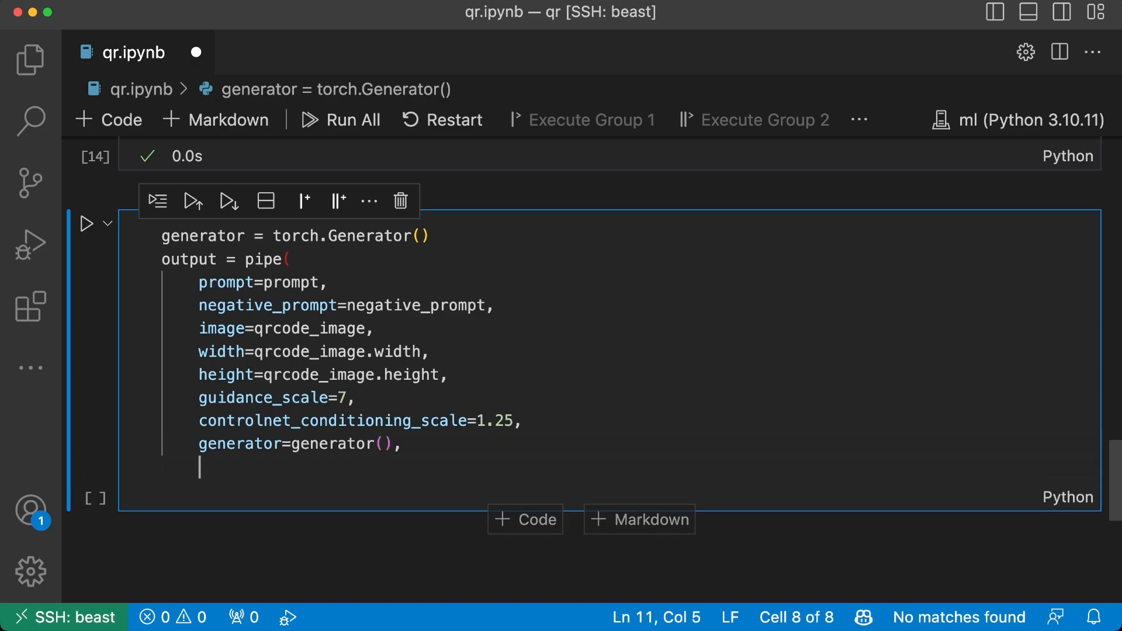
type("num_inference_steps=")
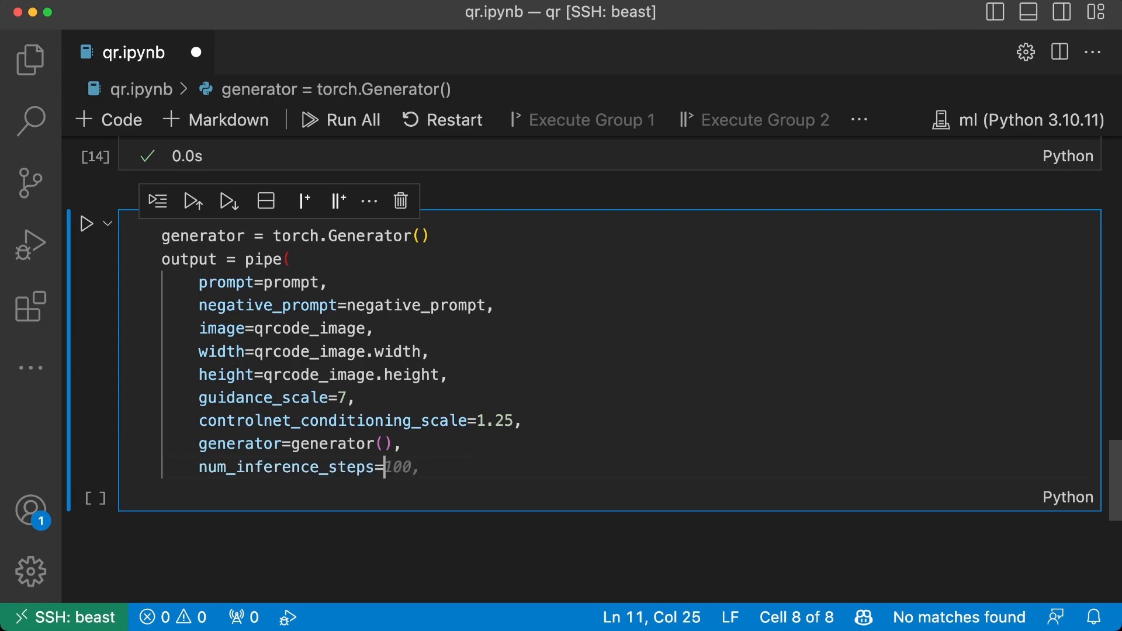
type("40,")
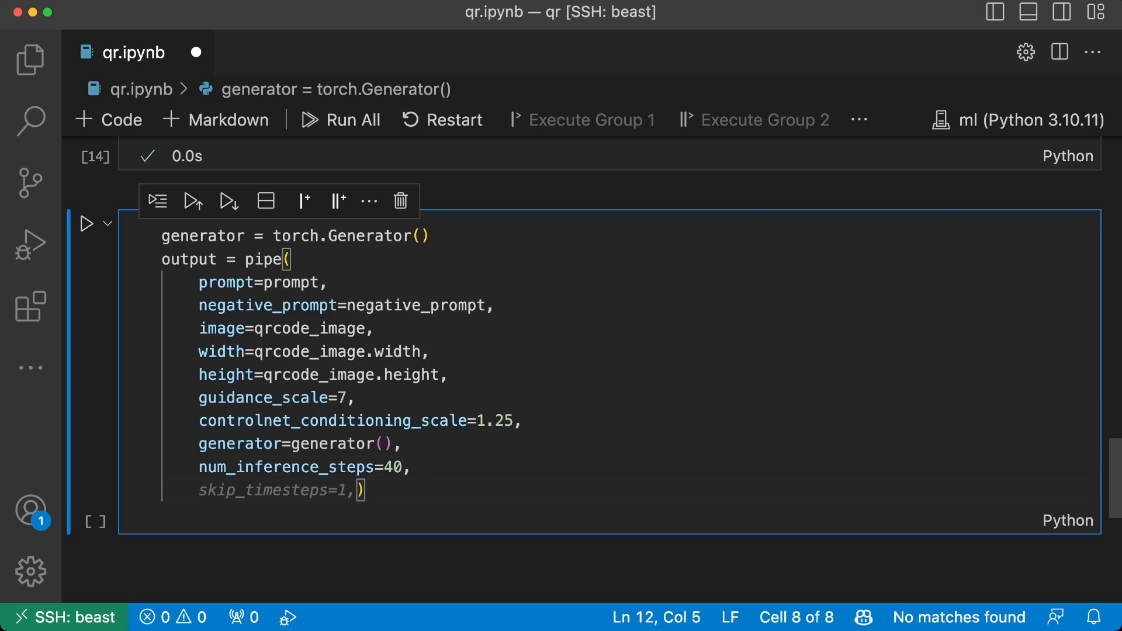
key("Backspace")
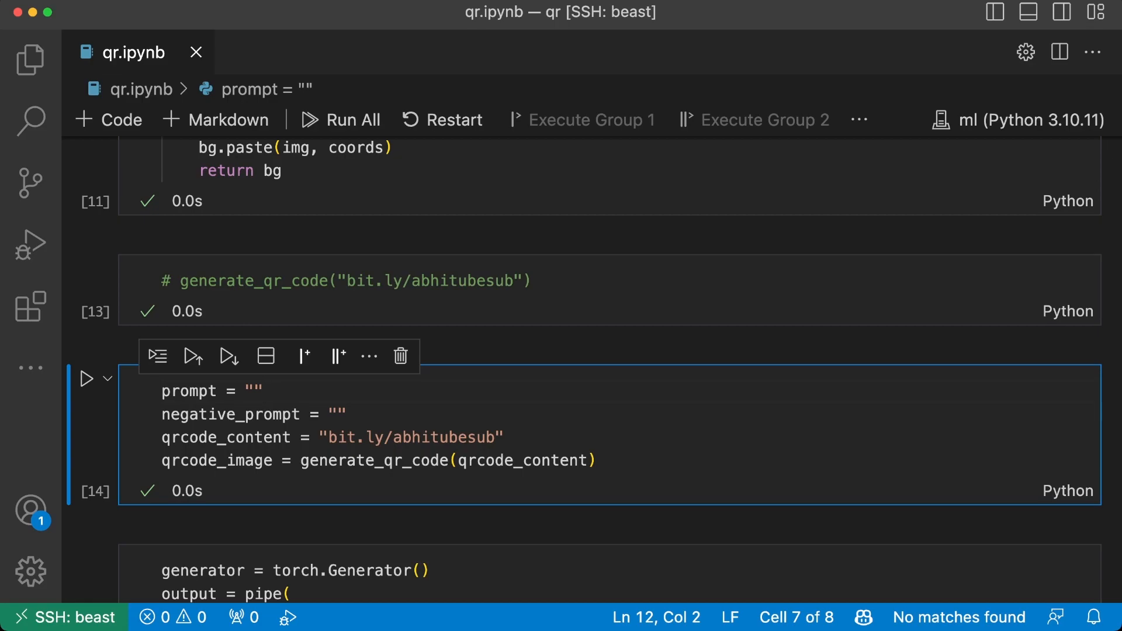
mouse_move(294, 323)
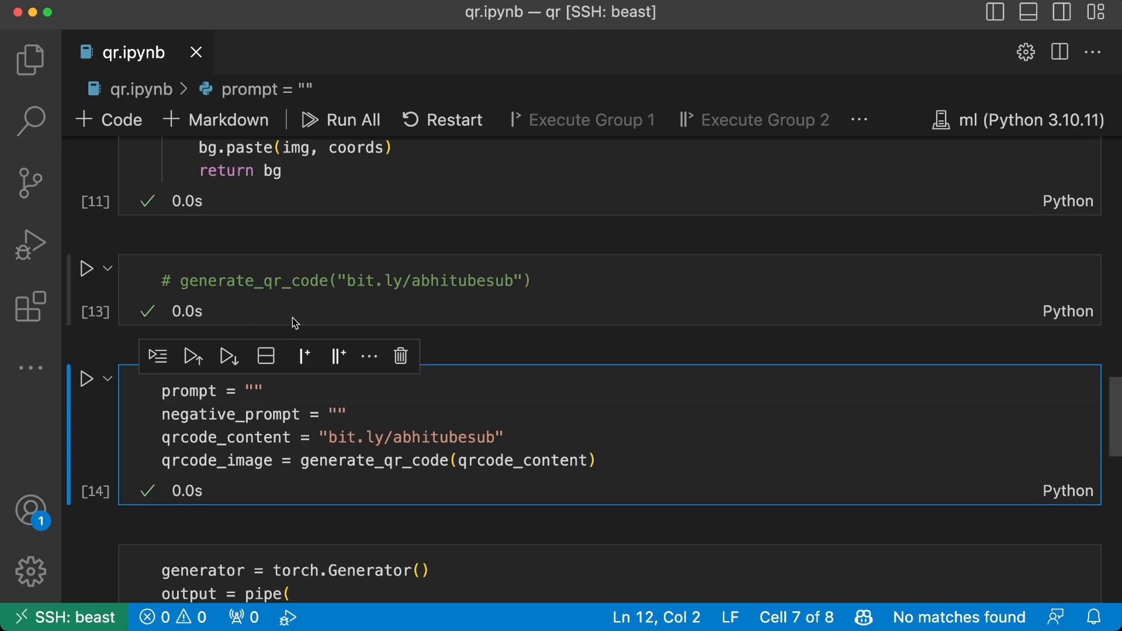
mouse_move(275, 418)
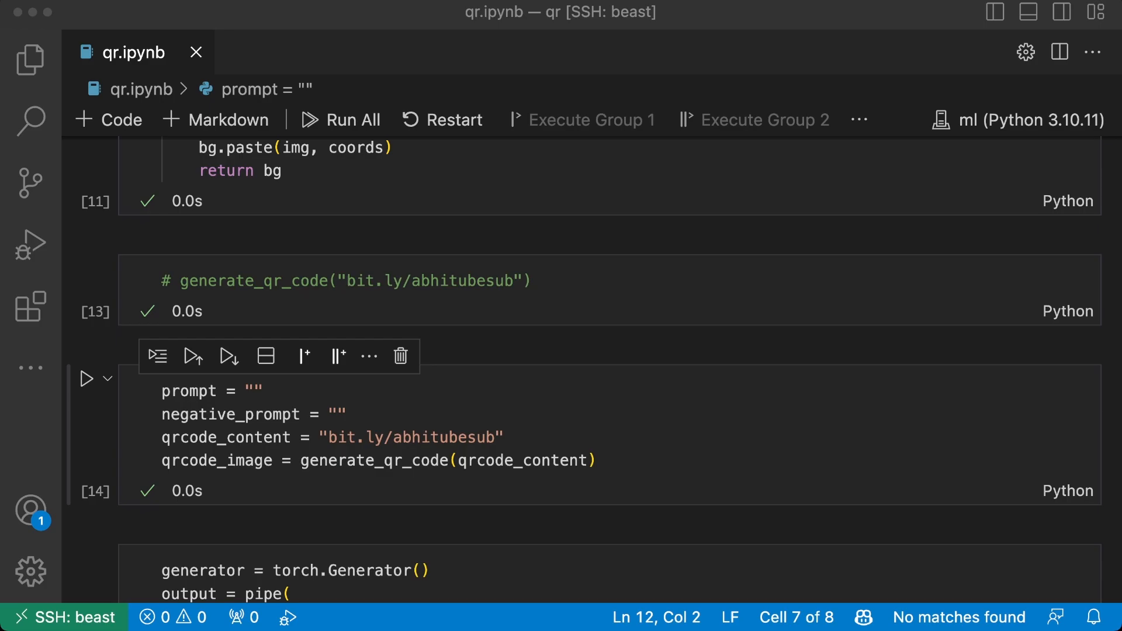
Step: Set the prompt to the Imax hypnosis graffiti text, pass generator directly, and start the 40-step generation
left_click(264, 391)
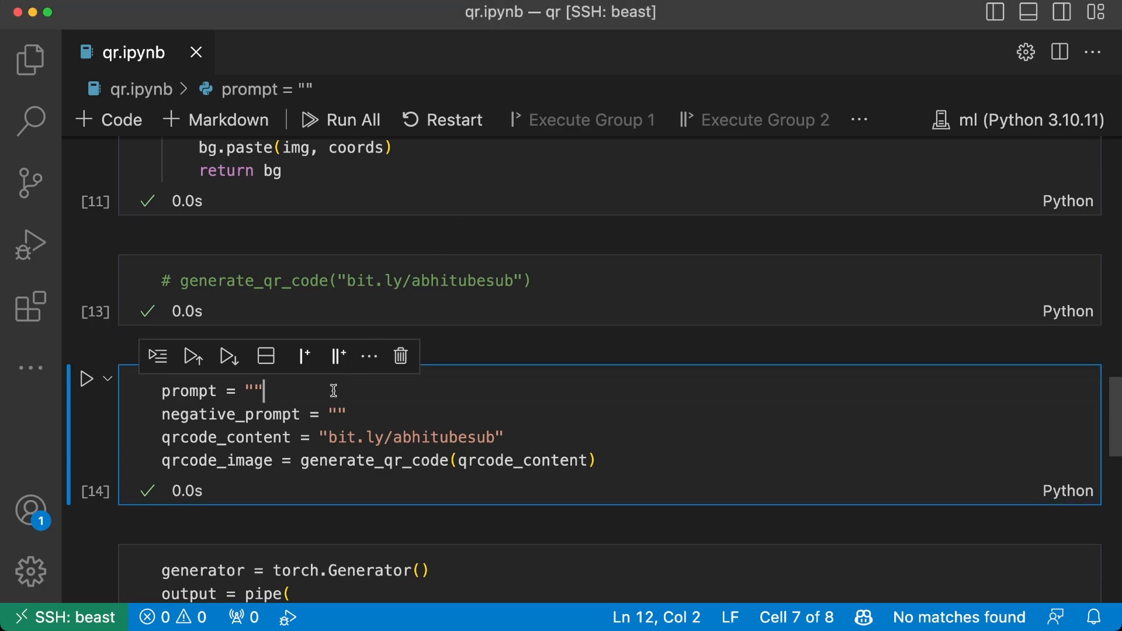
type("Imax hypnosis graffiti graffiti sampler abstracts scanned acry, high quality")
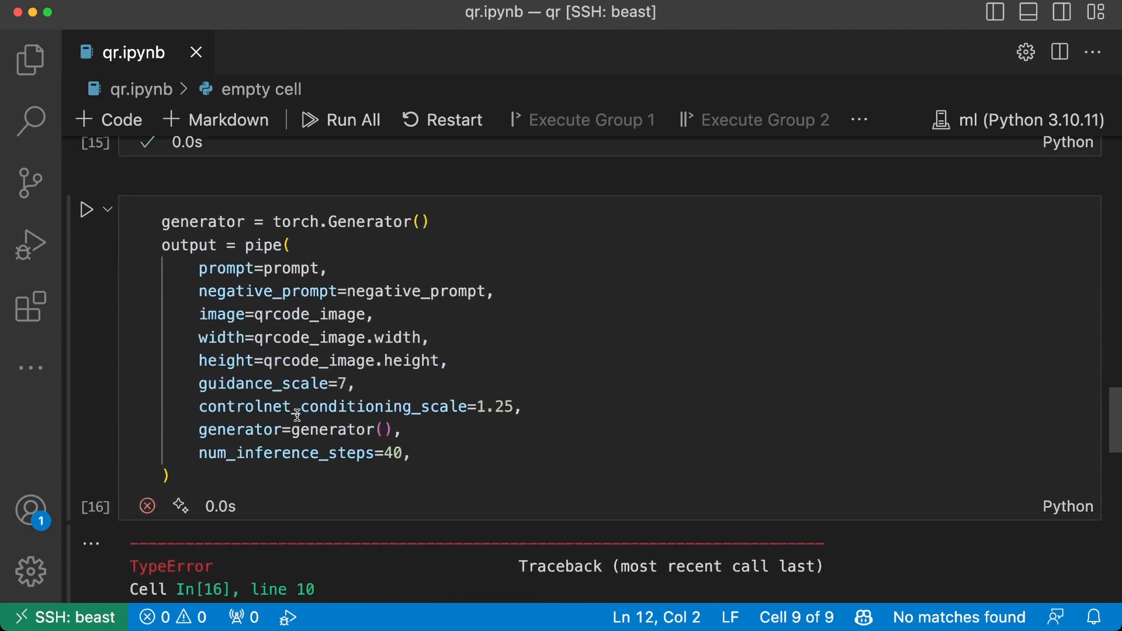
left_click(387, 445)
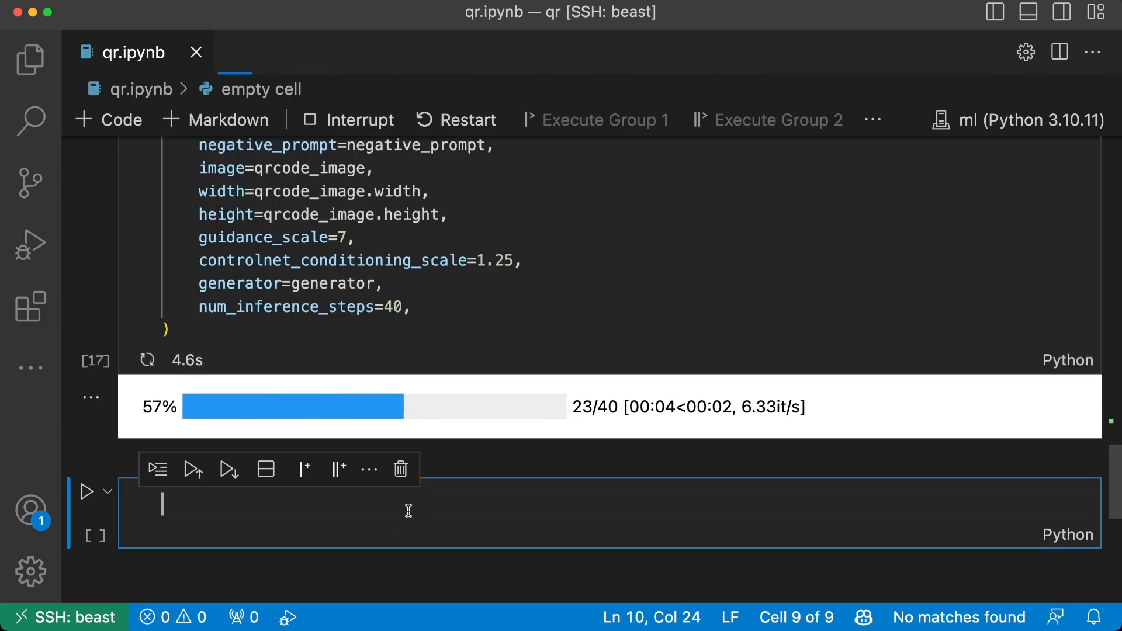
Step: Import matplotlib.pyplot and show output.images[0] with plt.imshow, running the cell
type("from matpl")
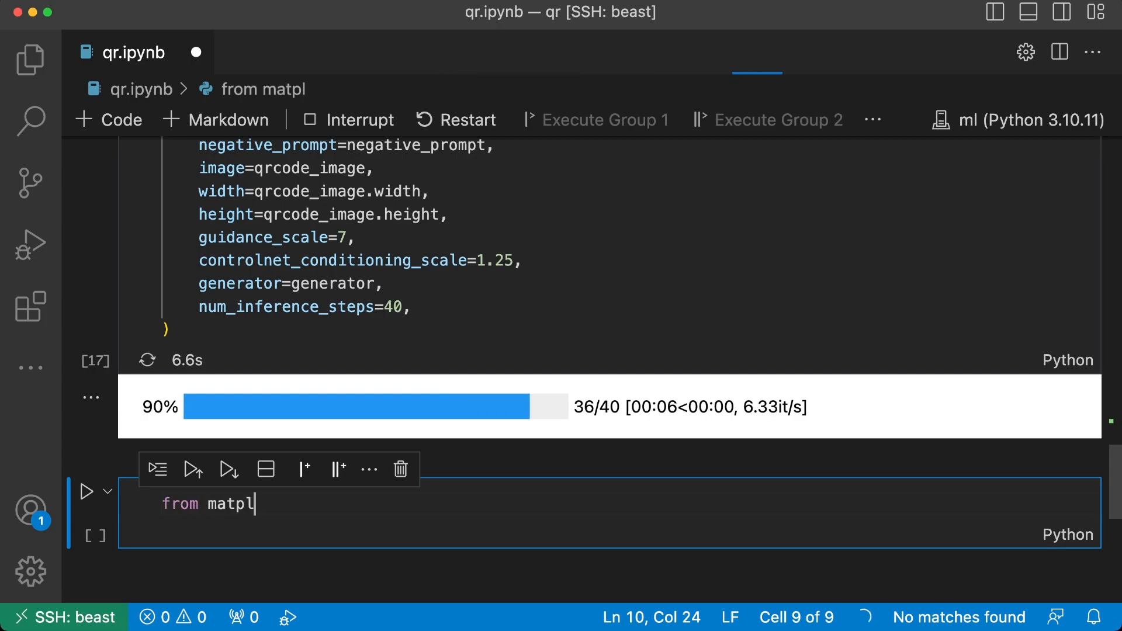
type("otlib import pyplot as plt")
type("plt.imshow(output[0].cpu().numpy().transpose(1, 2, 0))")
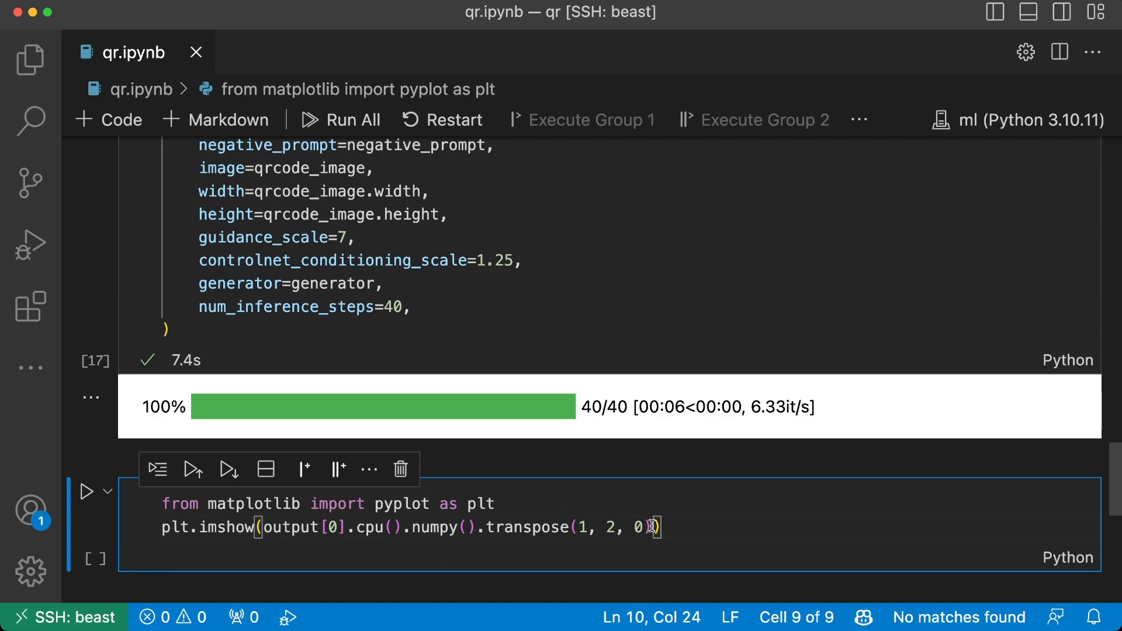
key("Backspace")
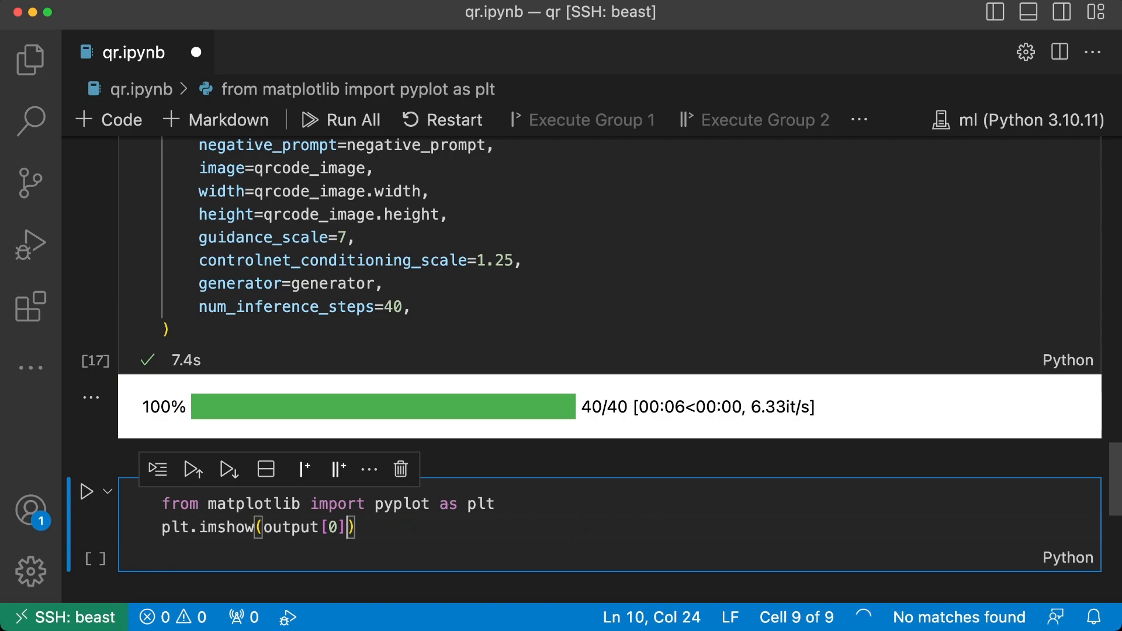
type(".images")
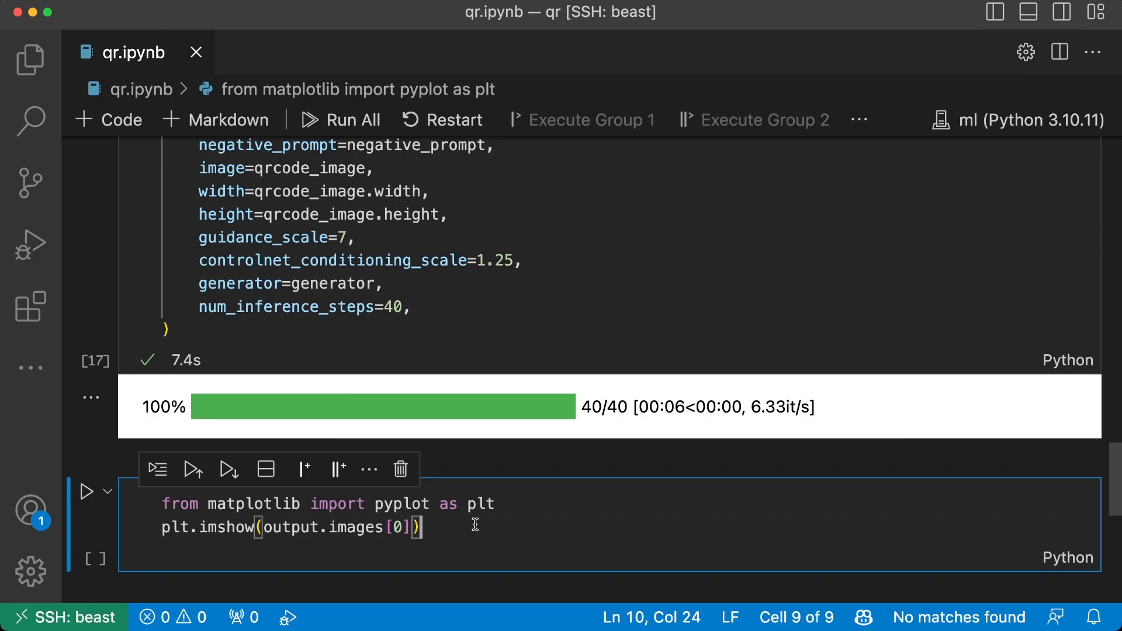
left_click(84, 492)
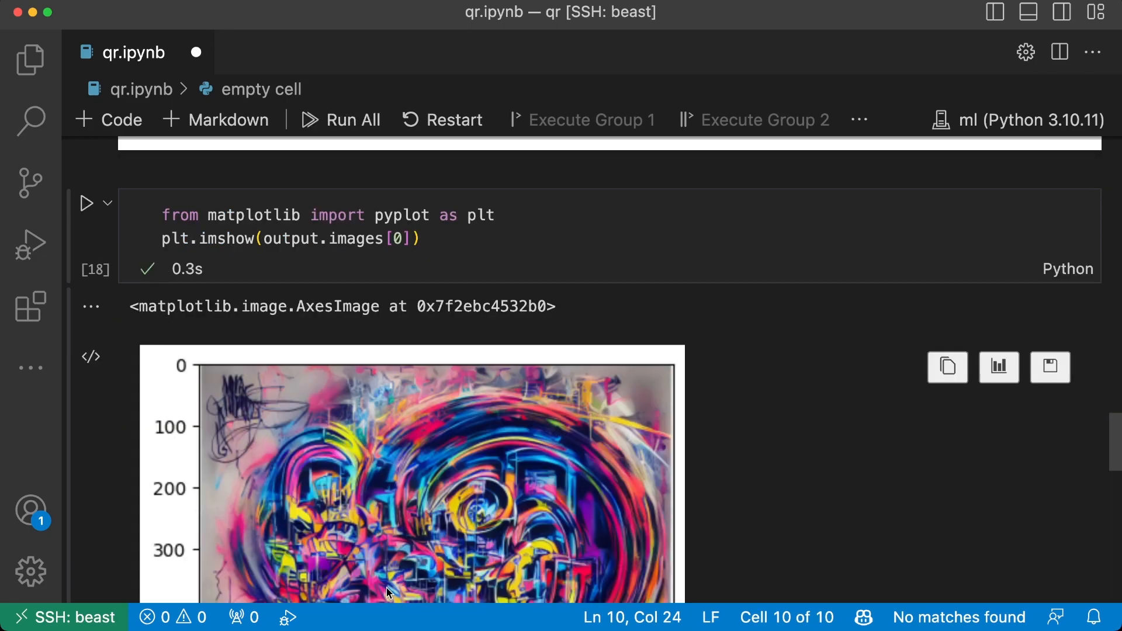
Step: Scroll through the generated graffiti-style image output in the notebook
scroll("down", 3)
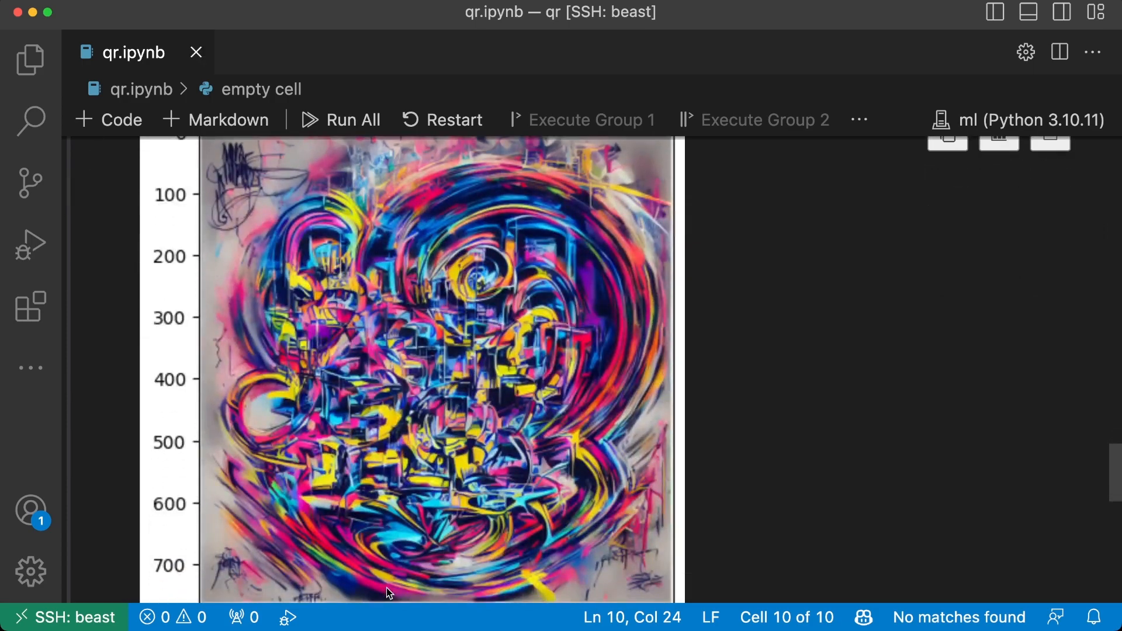
mouse_move(405, 434)
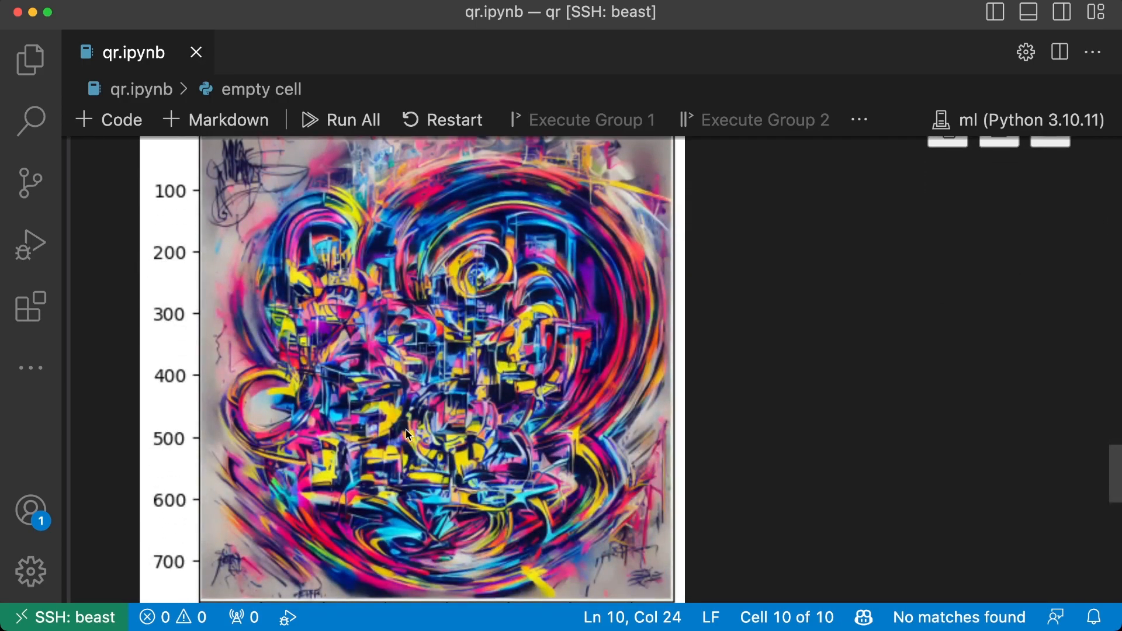
scroll("up", 3)
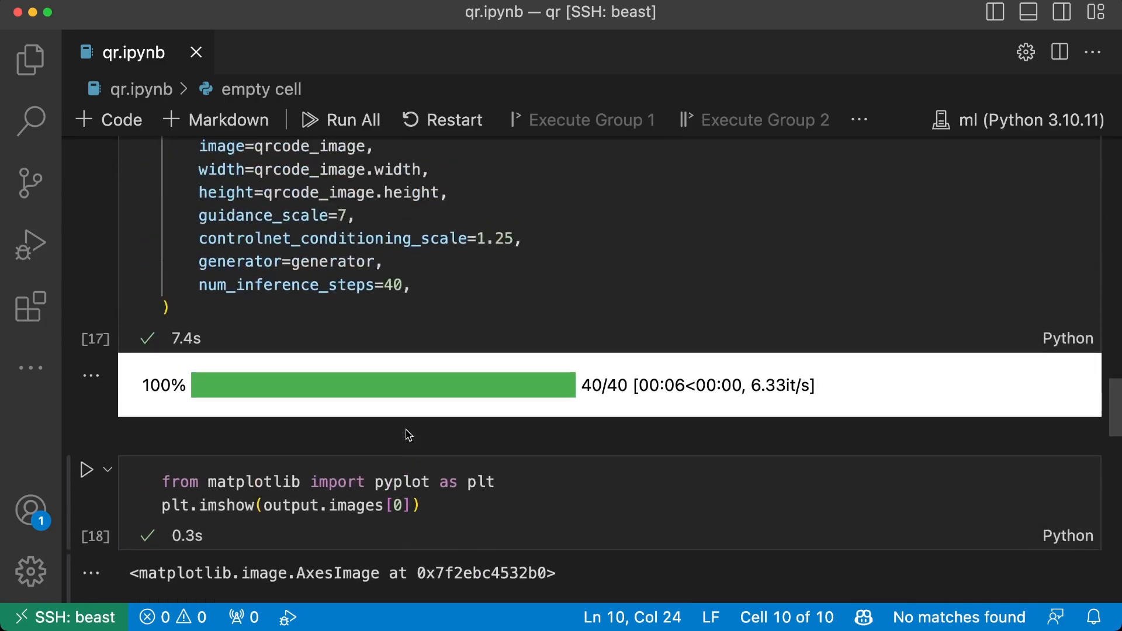
scroll("down", 3)
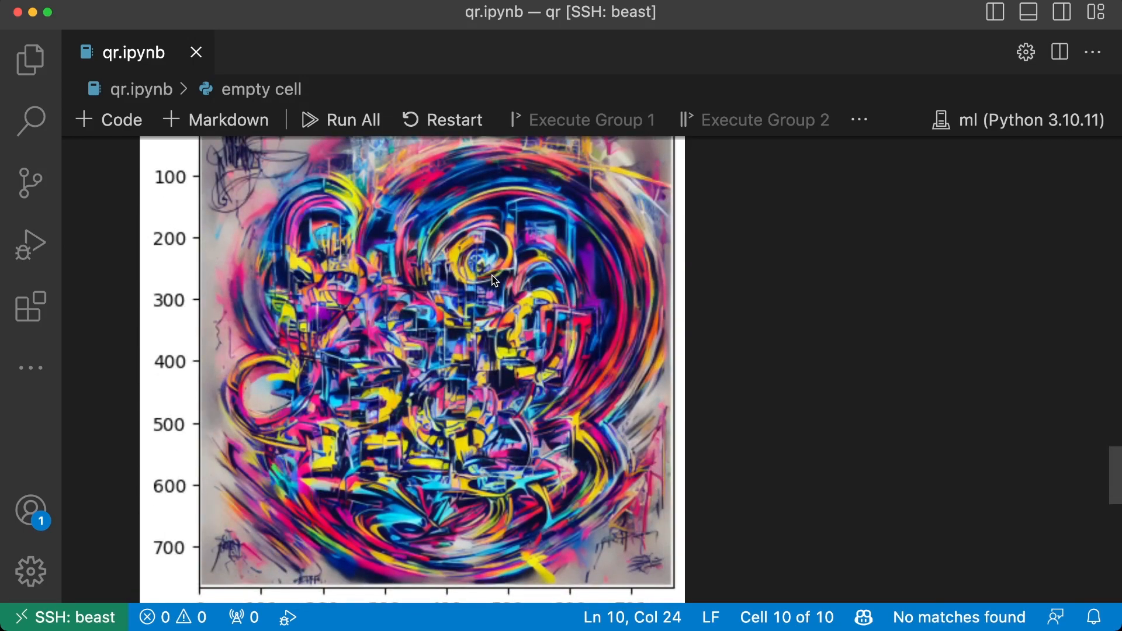
scroll("up", 3)
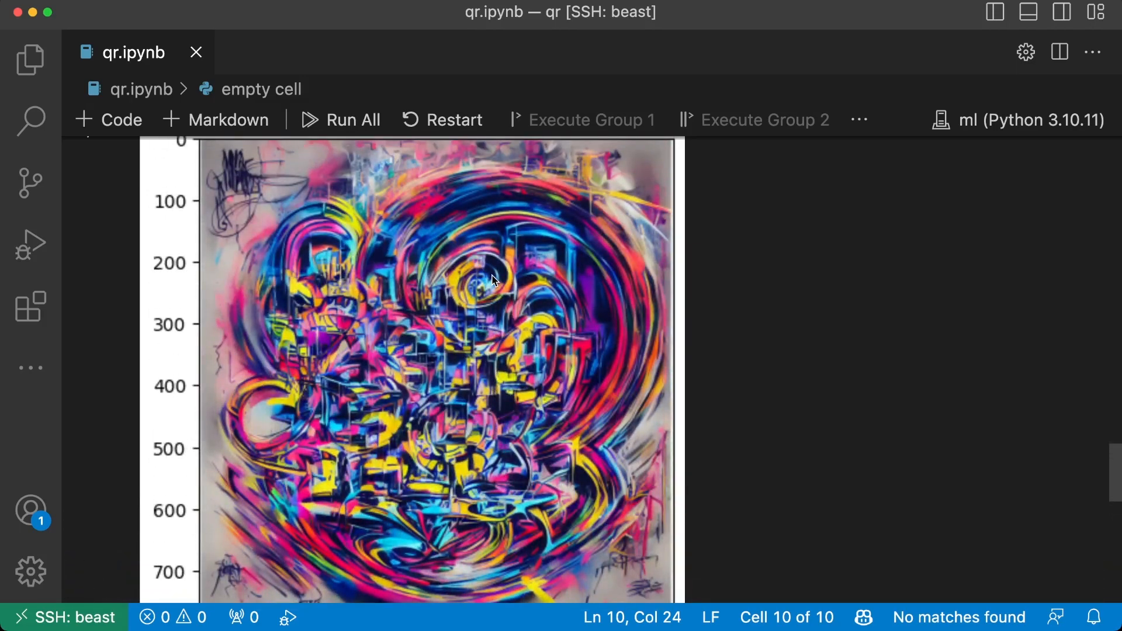
scroll("up", 3)
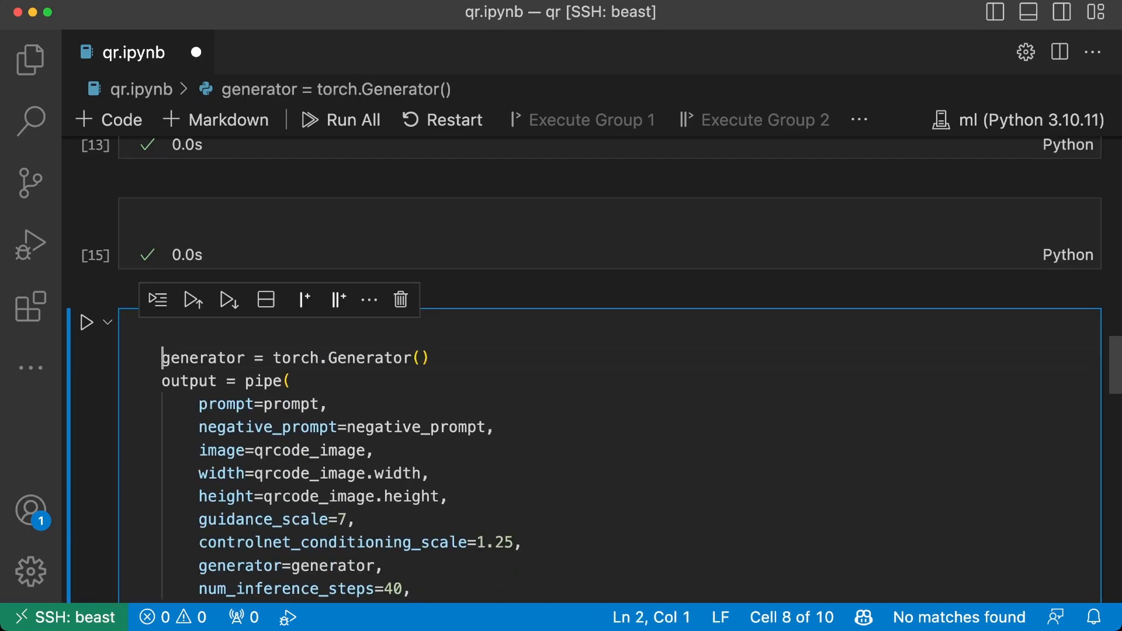
Step: Regenerate with controlnet_conditioning_scale 2.25 and review the graffiti image with its visible QR pattern
left_click(84, 322)
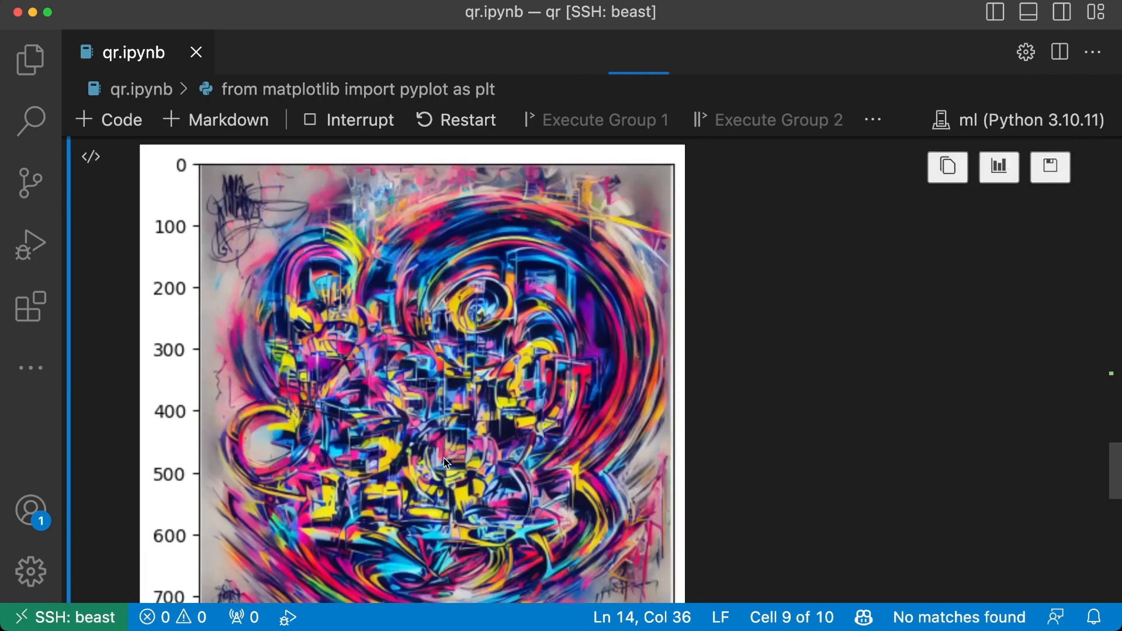
scroll("up", 3)
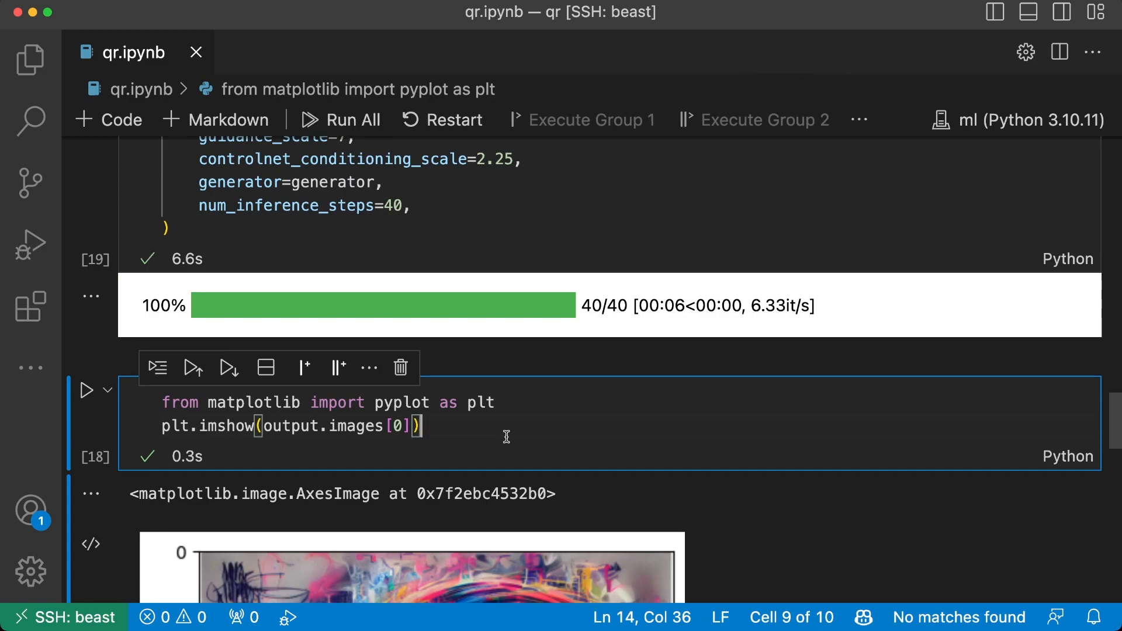
scroll("down", 3)
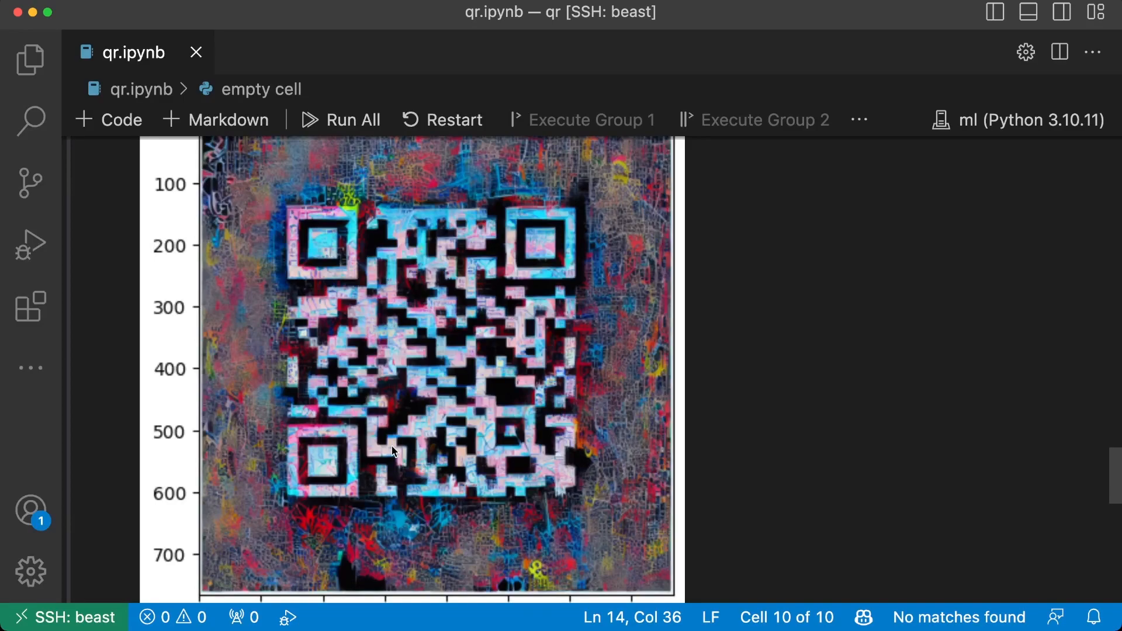
scroll("up", 3)
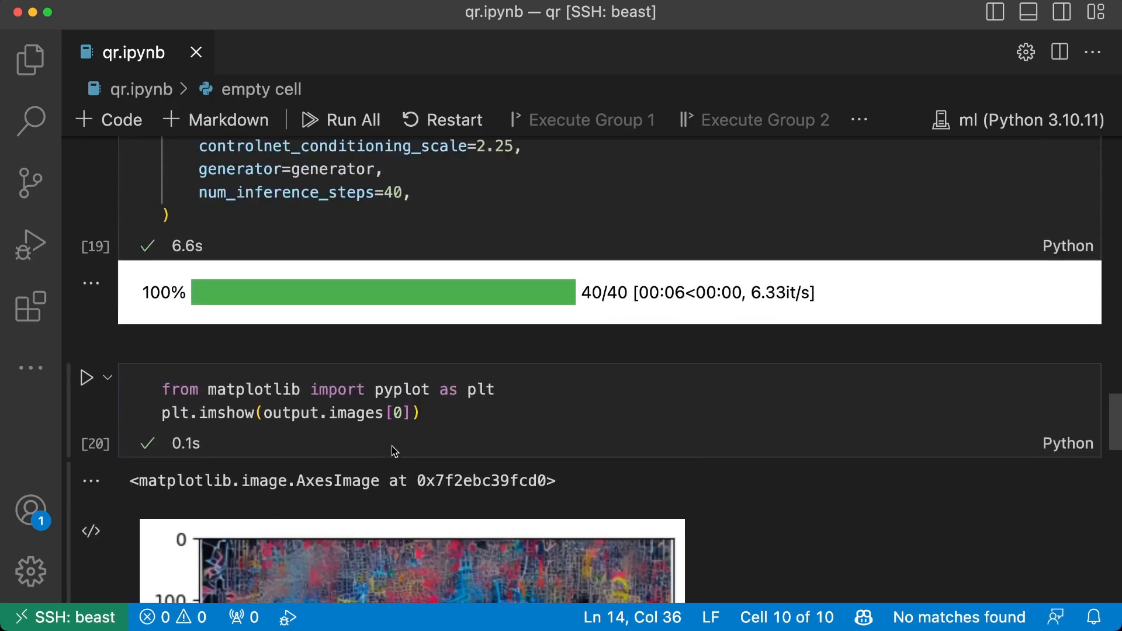
scroll("up", 3)
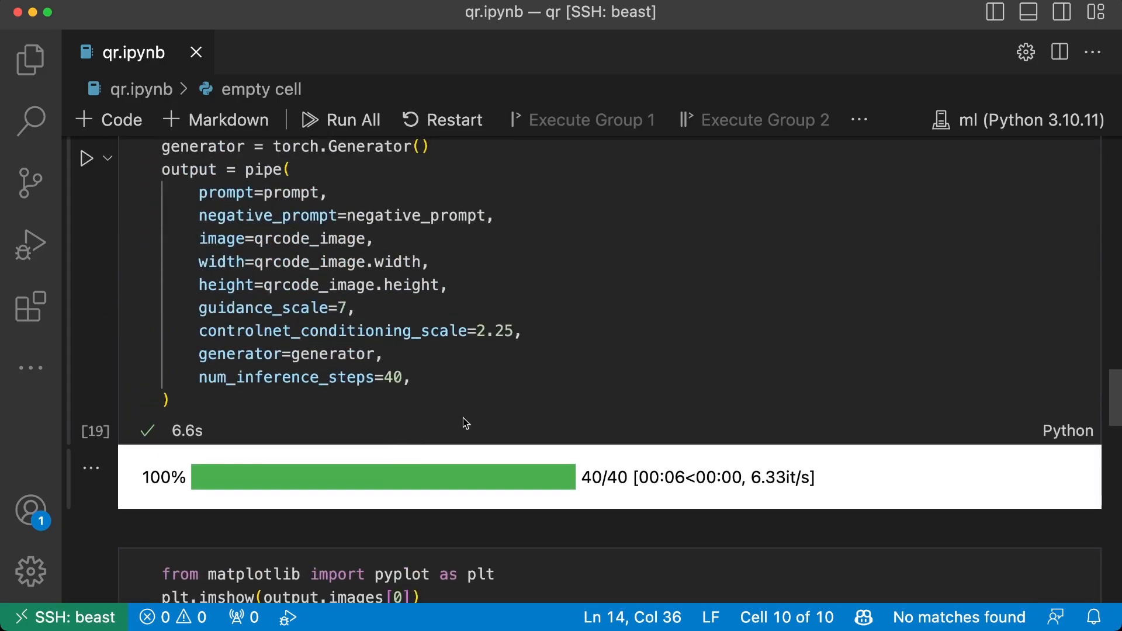
scroll("down", 3)
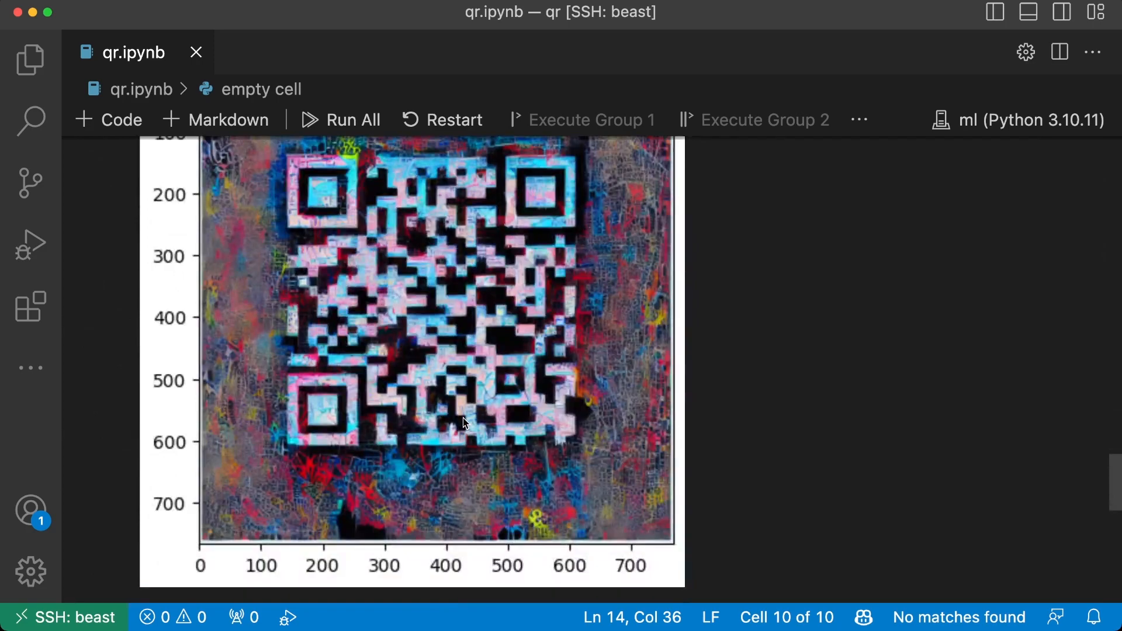
scroll("up", 3)
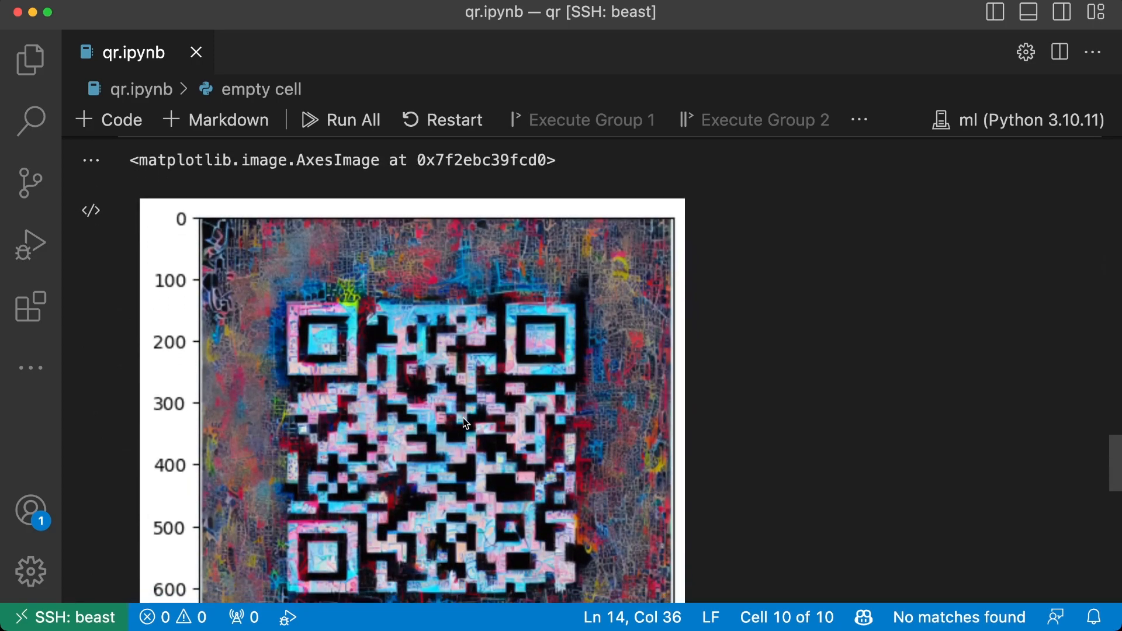
scroll("up", 3)
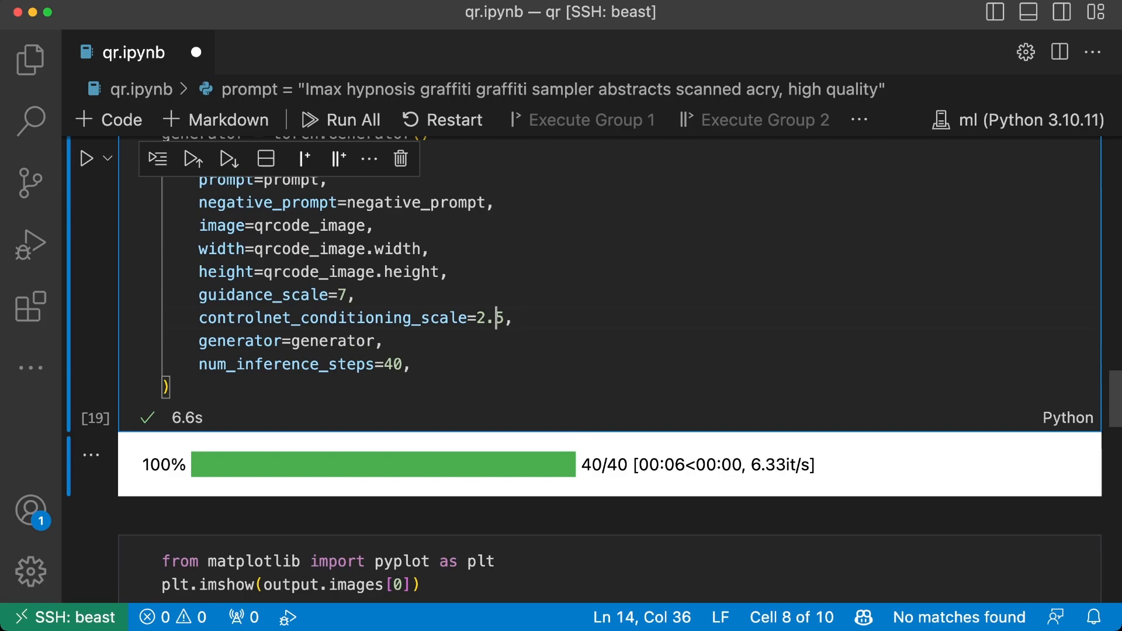
type("1")
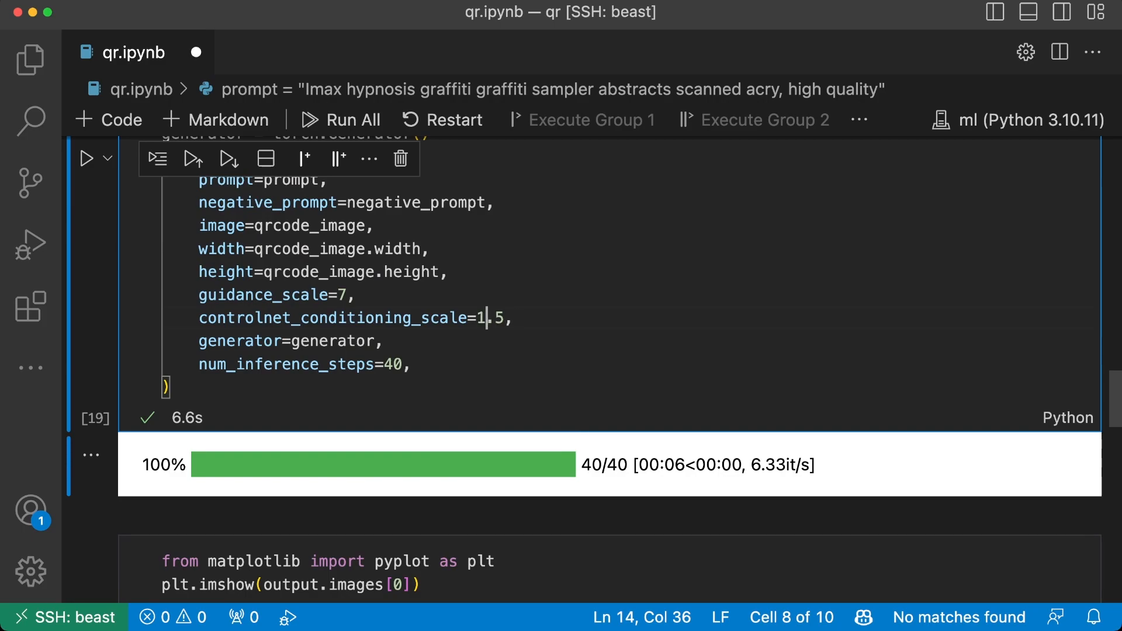
key("Backspace")
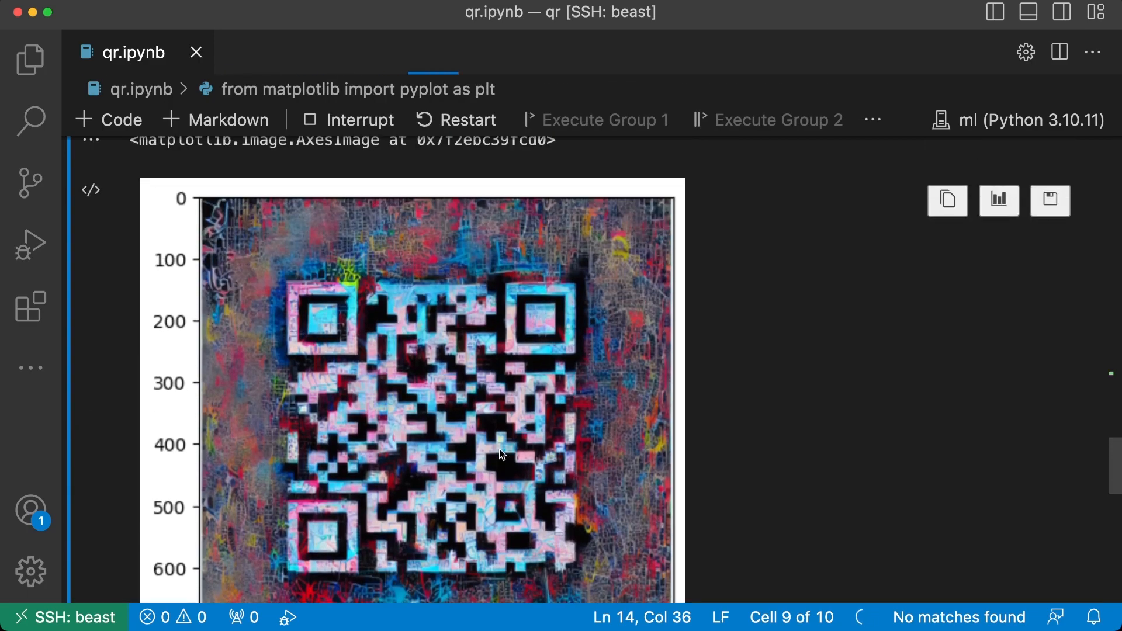
scroll("up", 3)
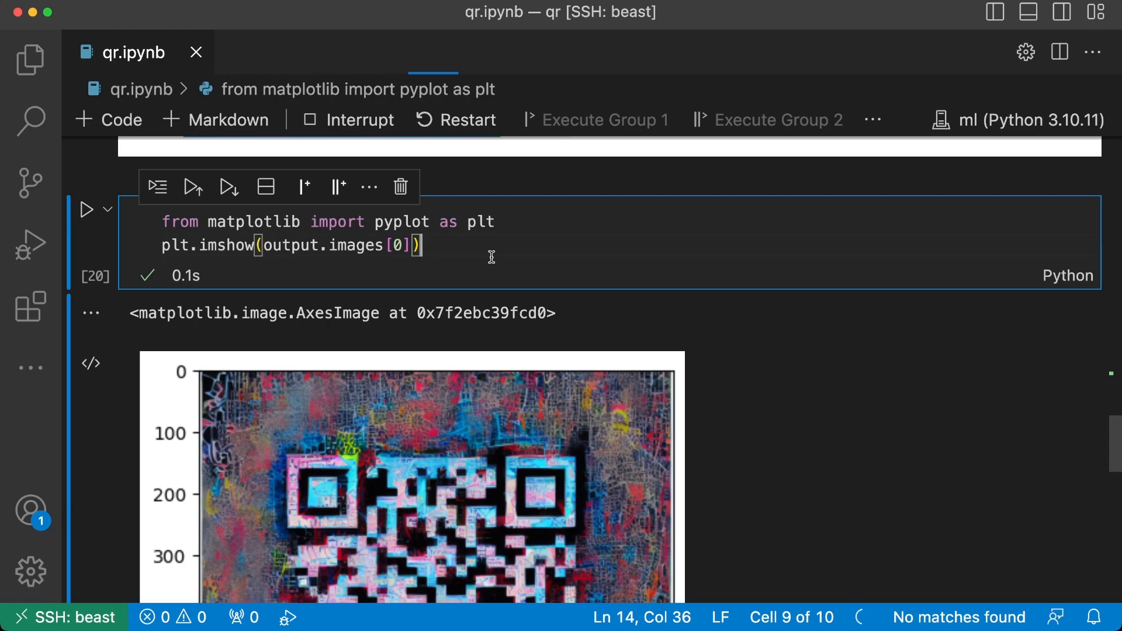
scroll("down", 3)
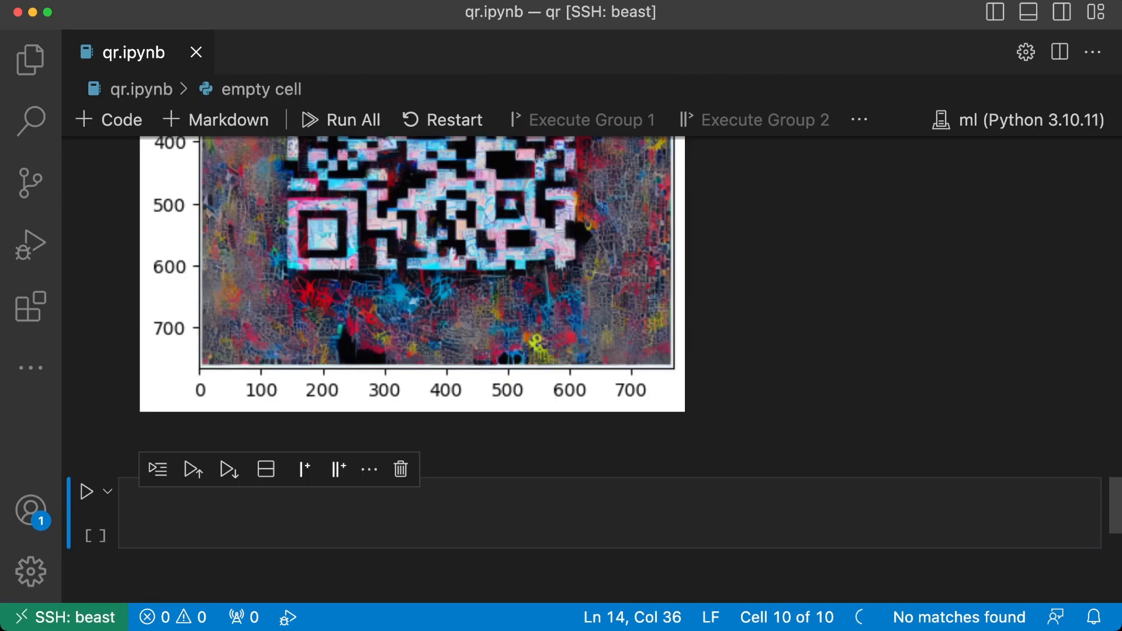
scroll("up", 3)
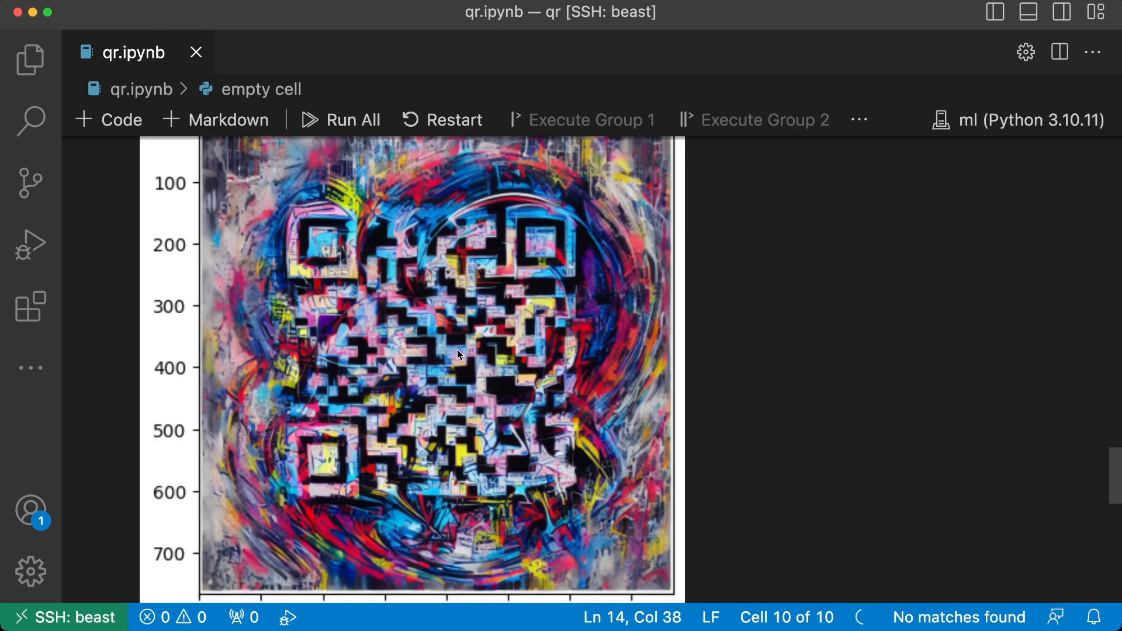
scroll("up", 3)
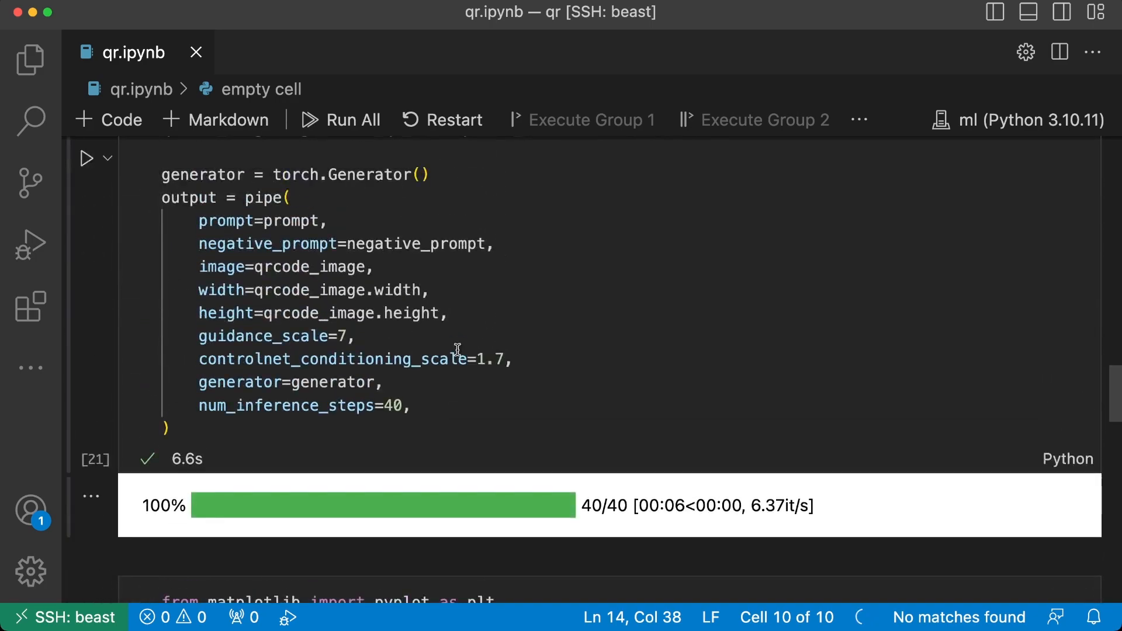
Step: Scroll back up through the notebook to the imports and pipeline setup cells
scroll("up", 3)
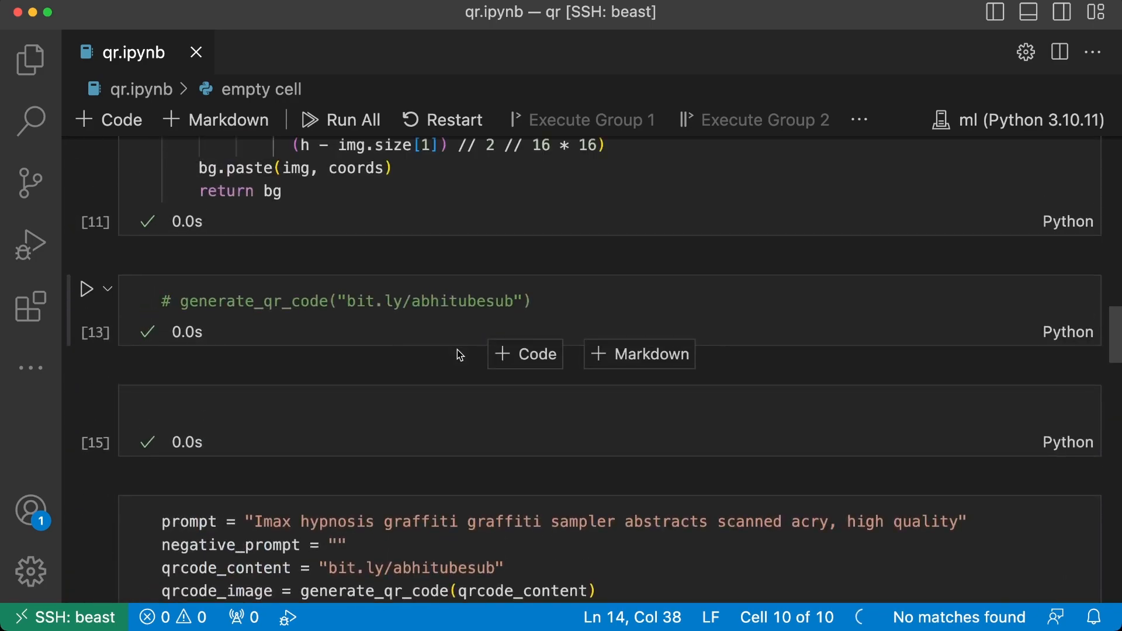
scroll("up", 3)
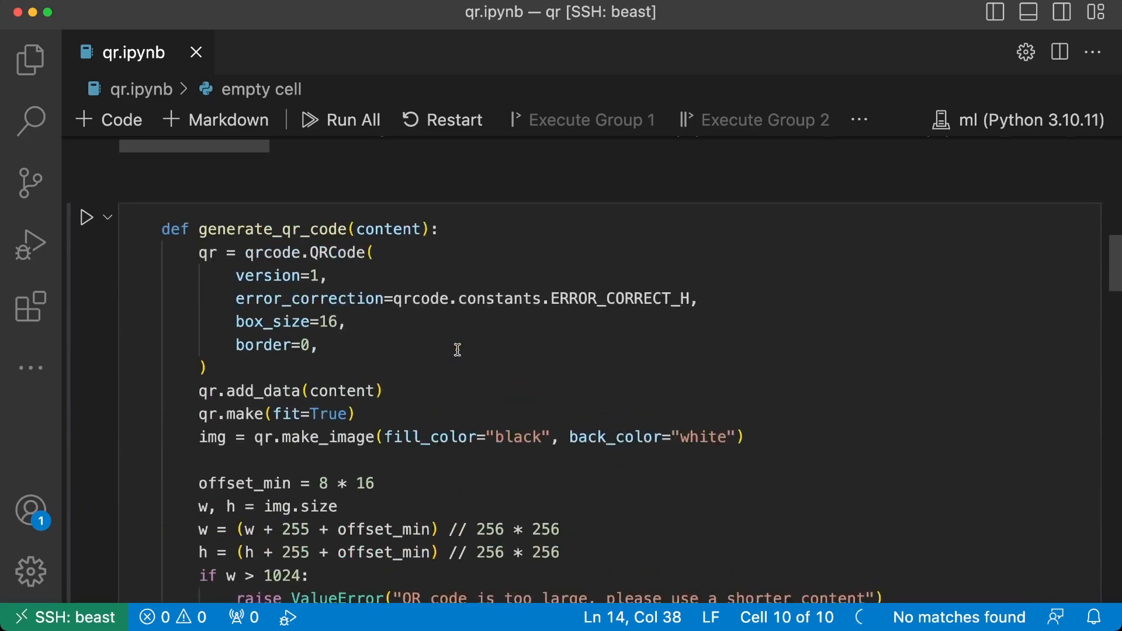
scroll("up", 3)
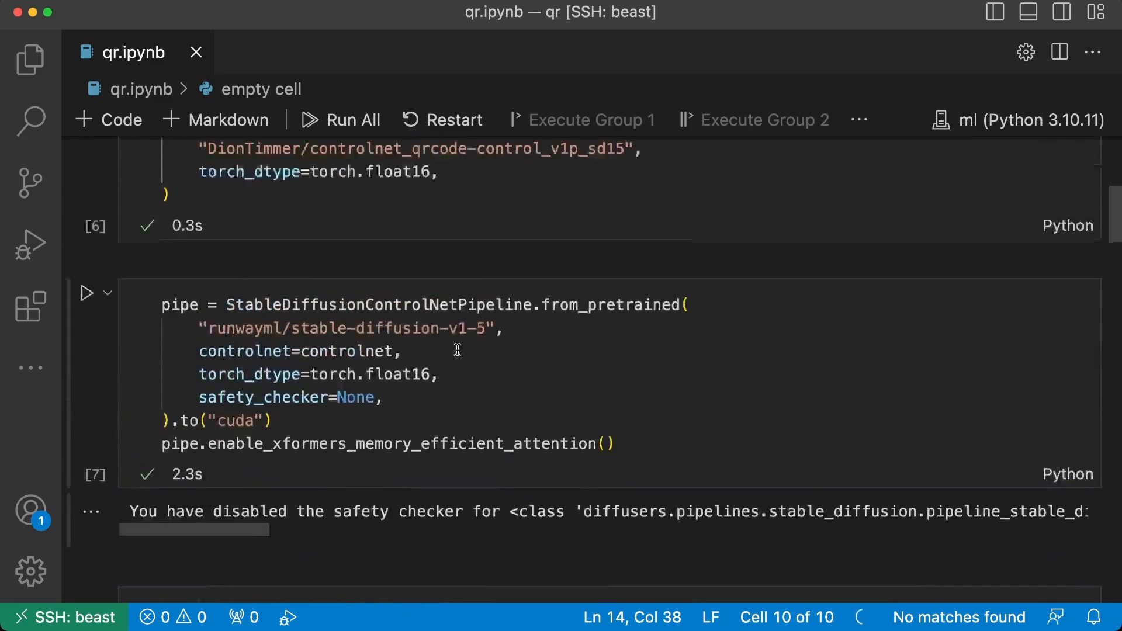
scroll("up", 3)
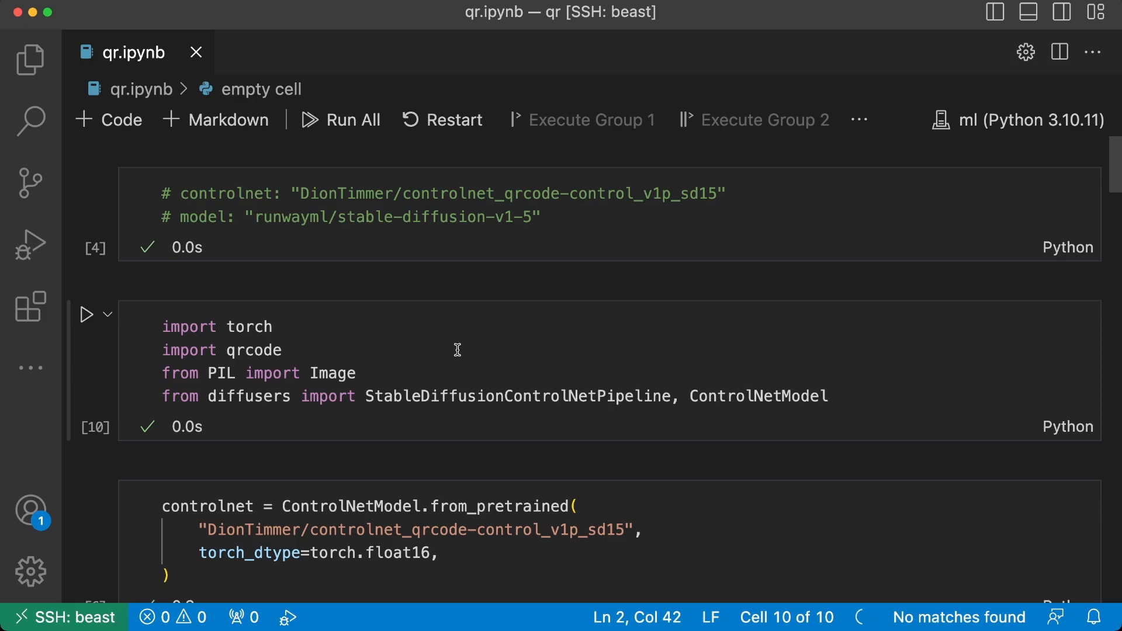
scroll("down", 3)
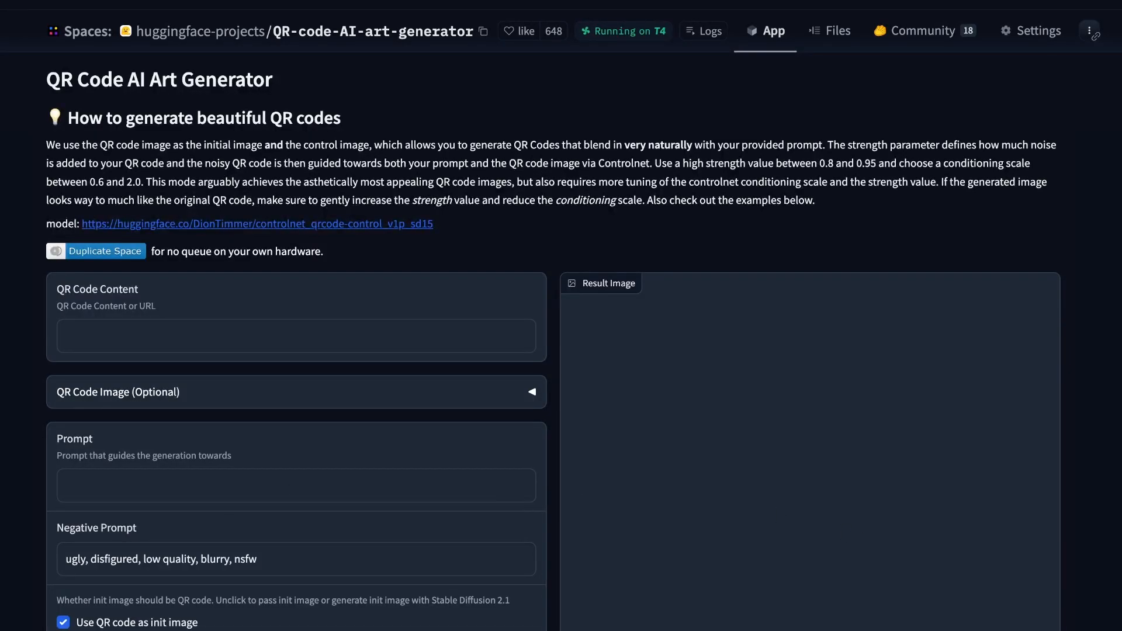
Step: Enter bit.ly/abhitube as the QR Code Content link
left_click(295, 337)
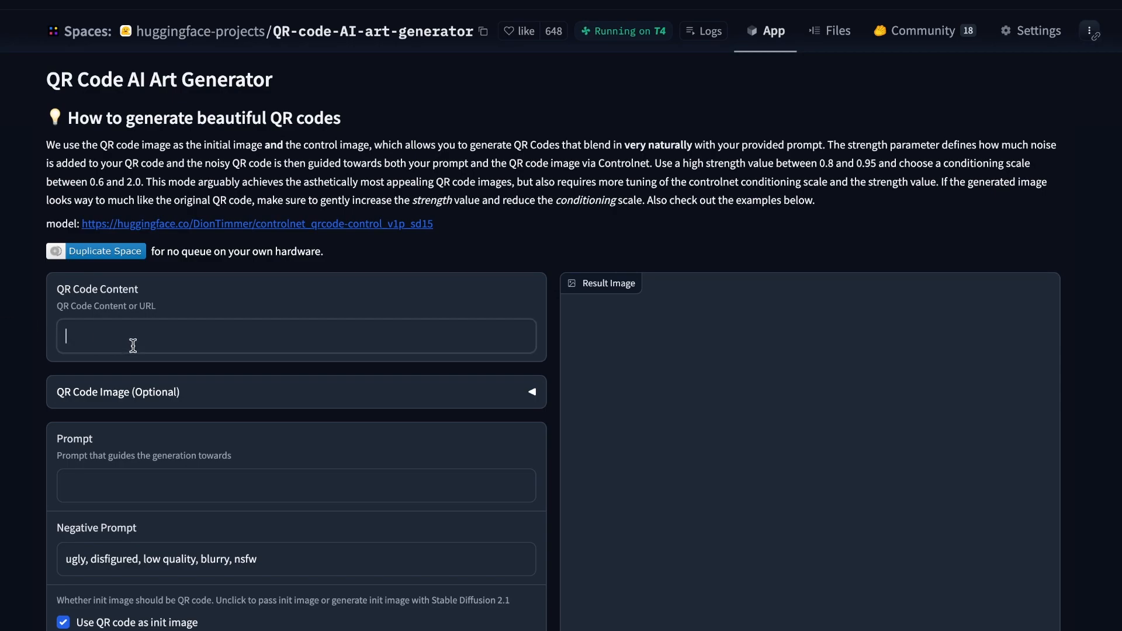
type("bit.l")
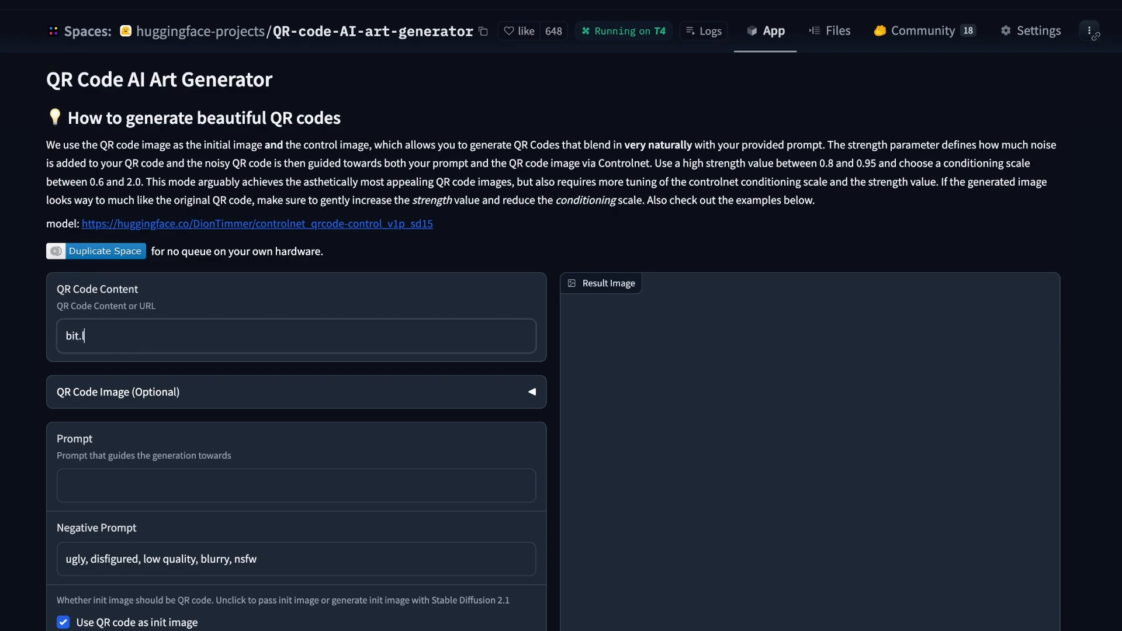
type("ly/")
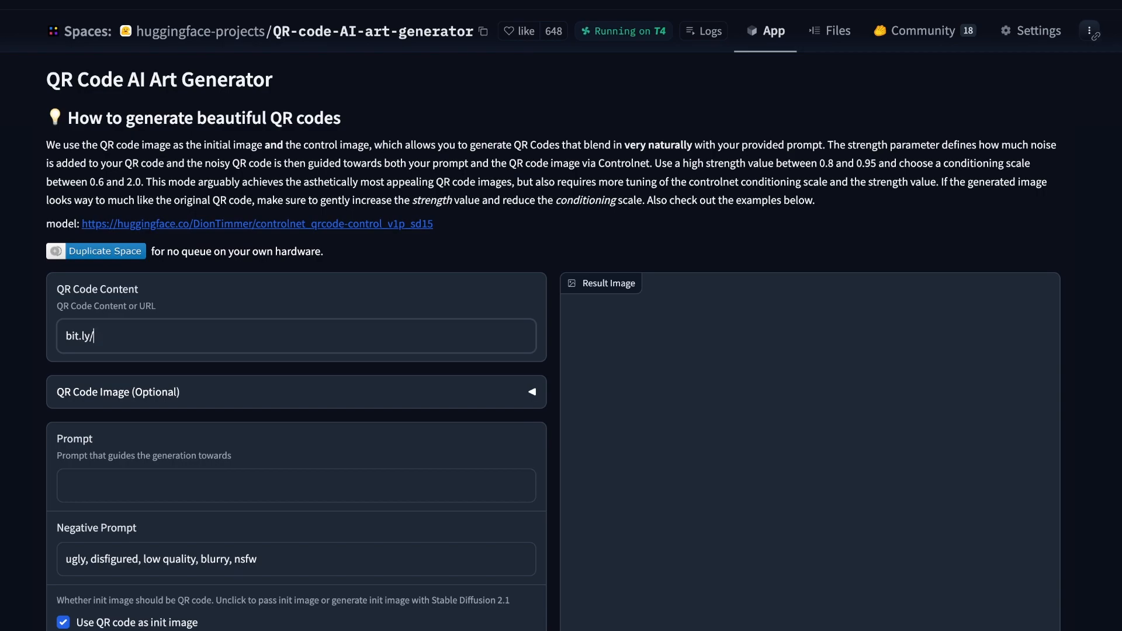
type("abhitube")
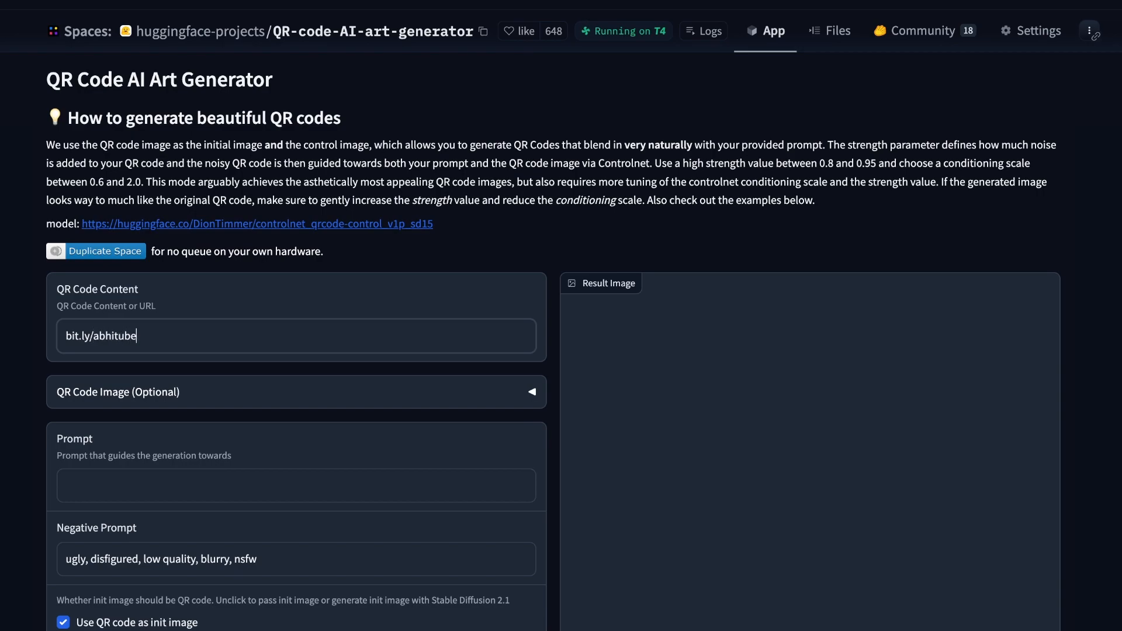
Step: Load the sunshine-through-cave-rocks example and view its QR art result
scroll("down", 3)
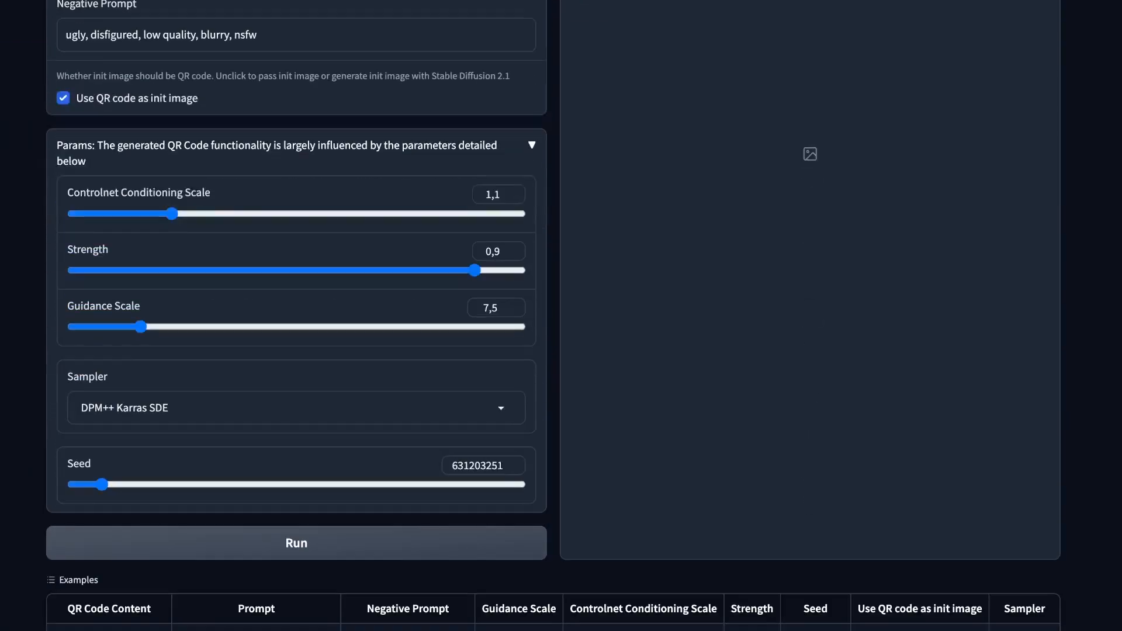
scroll("down", 3)
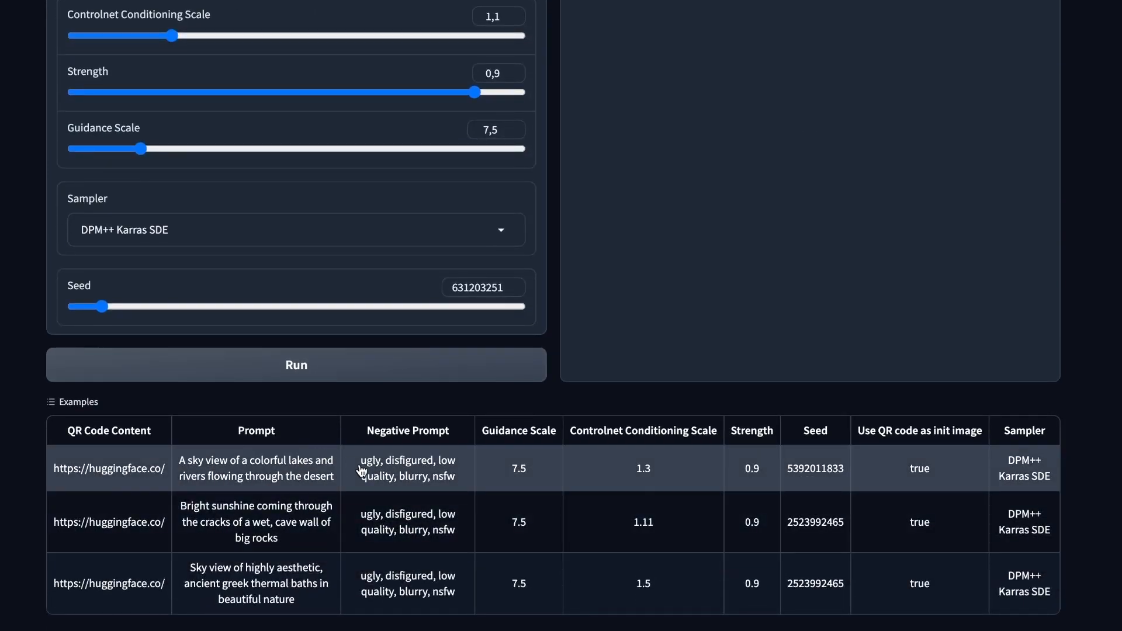
scroll("up", 3)
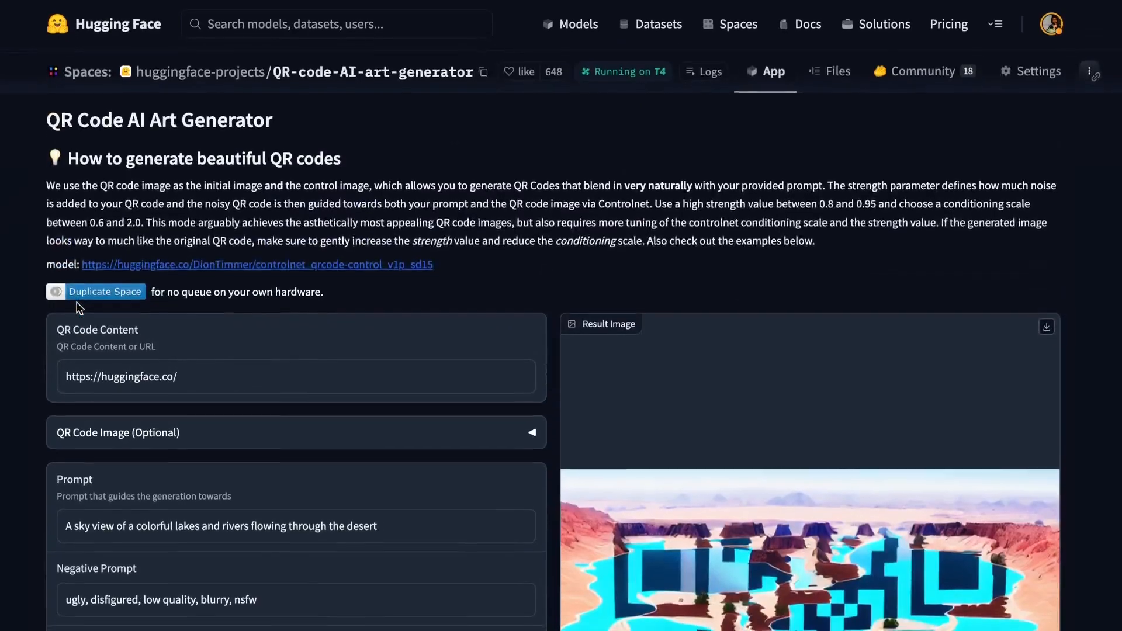
scroll("down", 3)
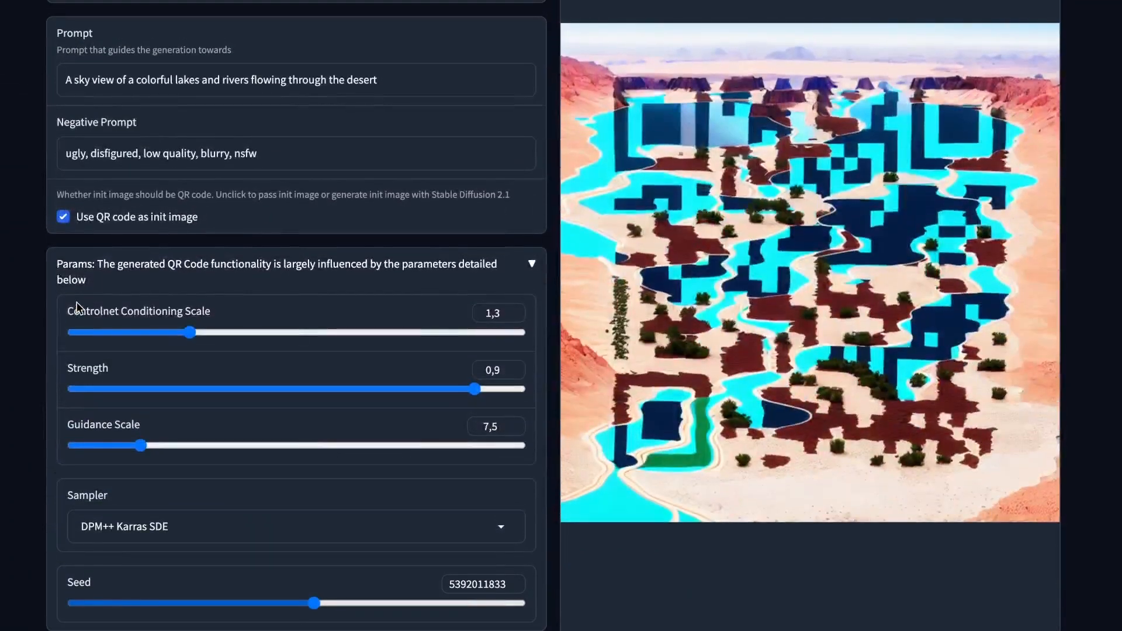
scroll("down", 3)
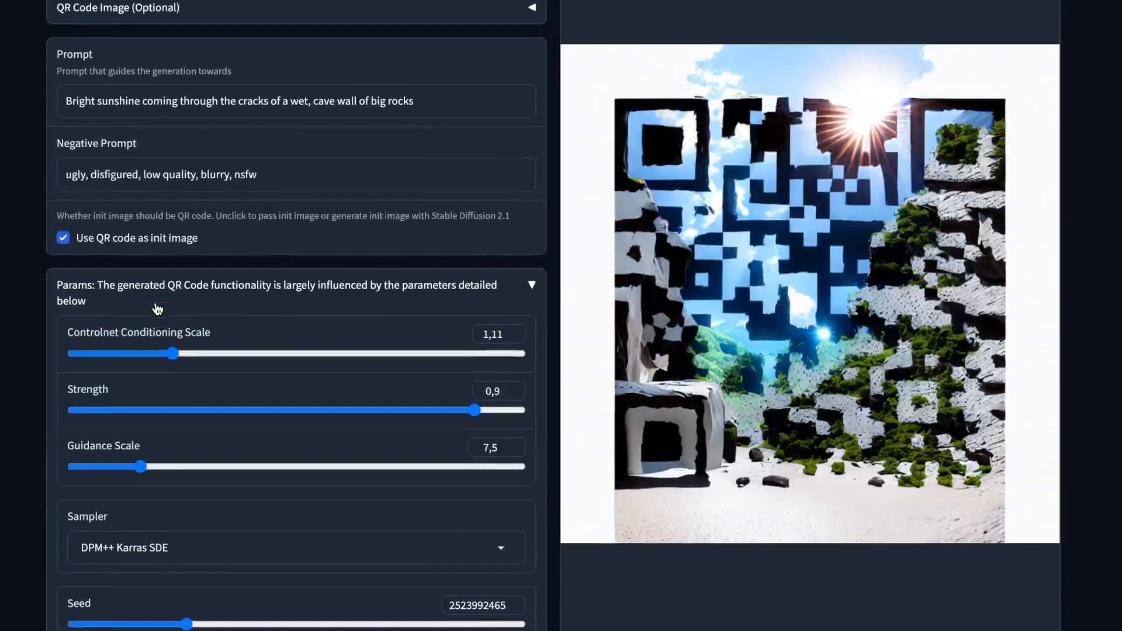
scroll("up", 3)
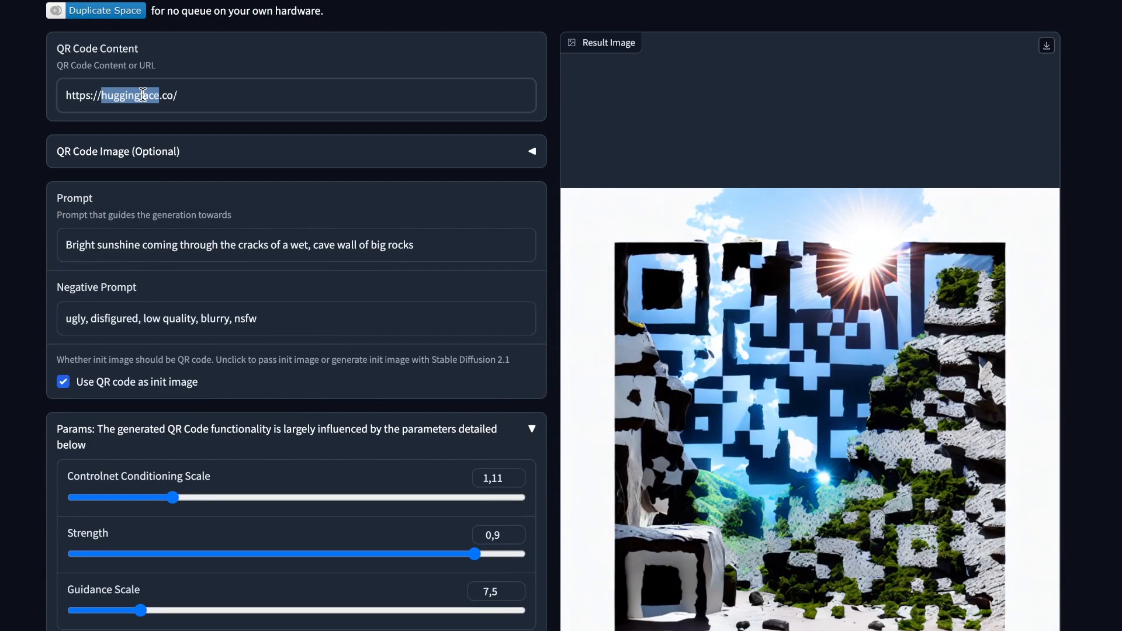
type("https://bit.ly/")
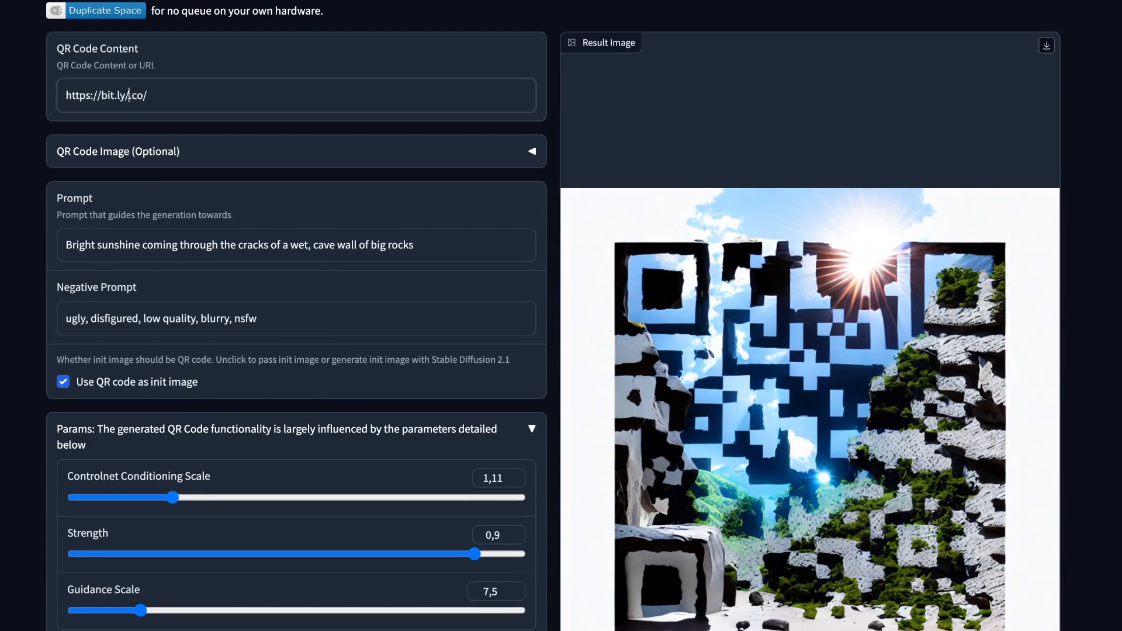
type("abhir")
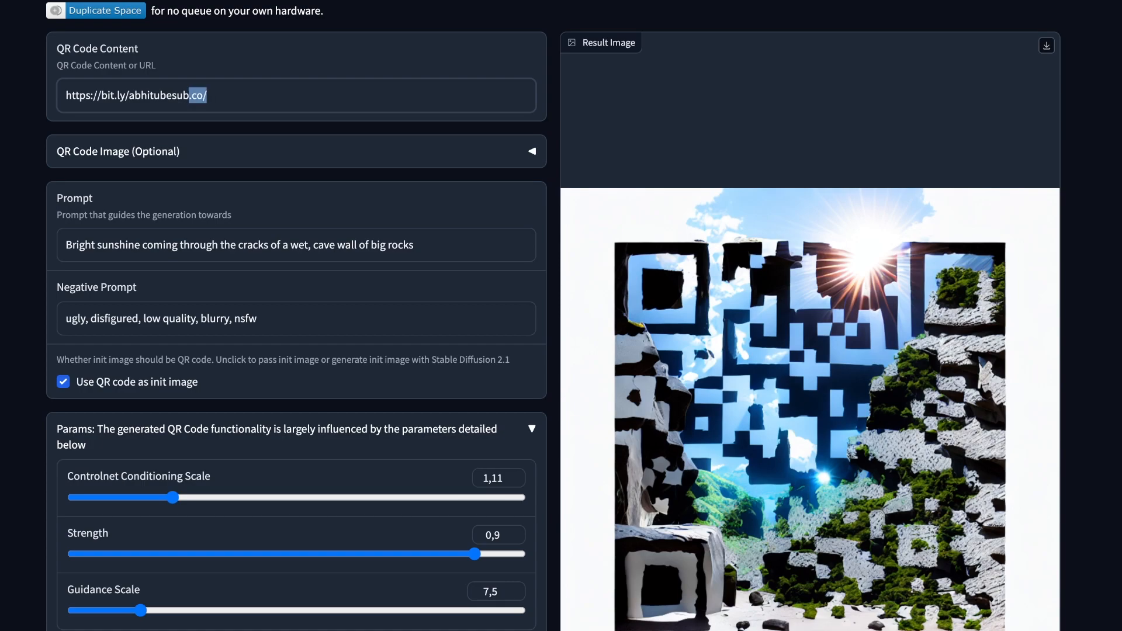
scroll("down", 3)
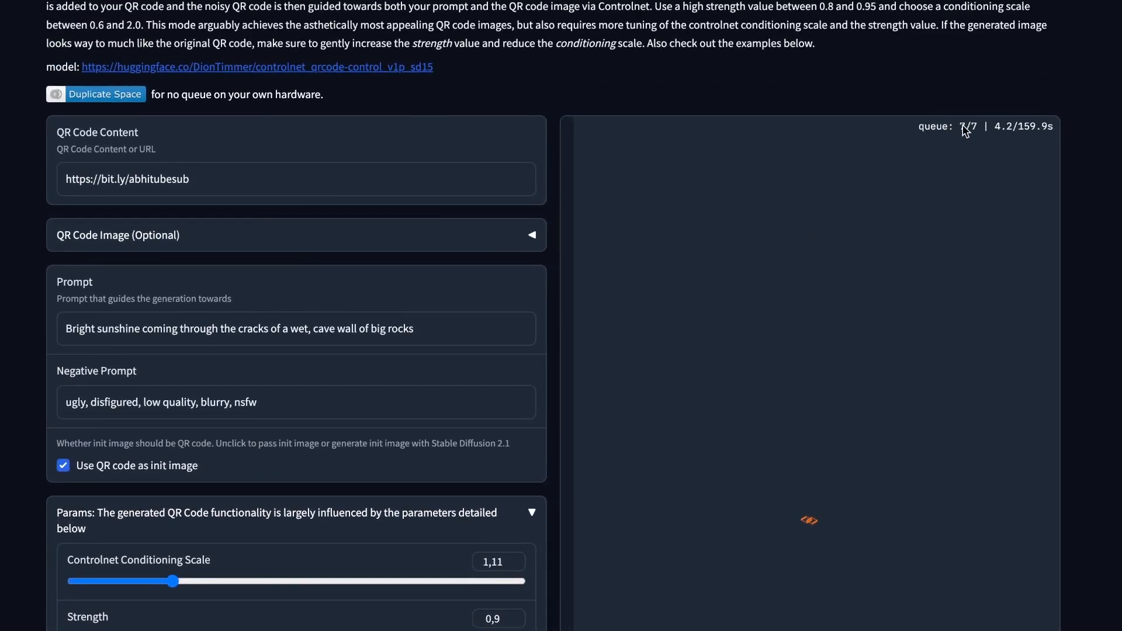
mouse_move(868, 130)
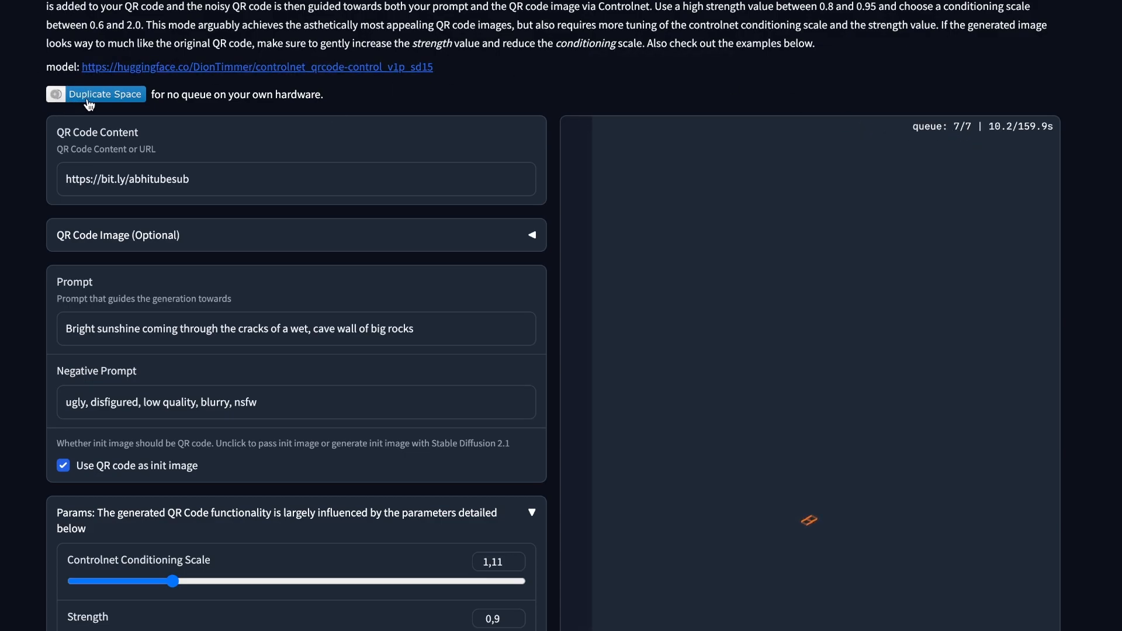
scroll("up", 3)
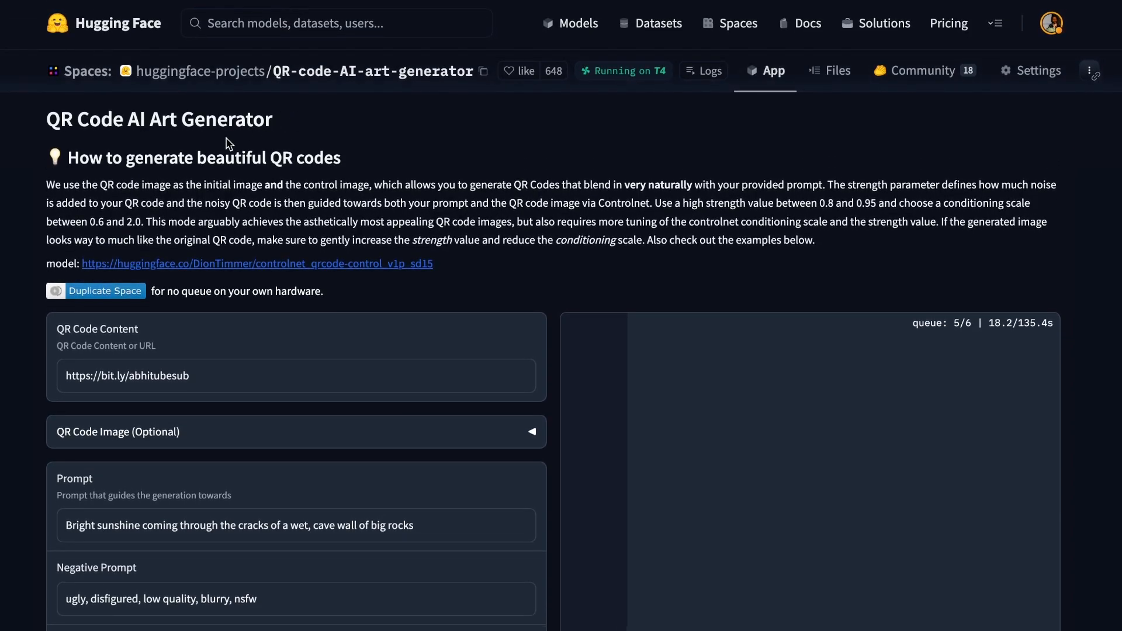
mouse_move(699, 449)
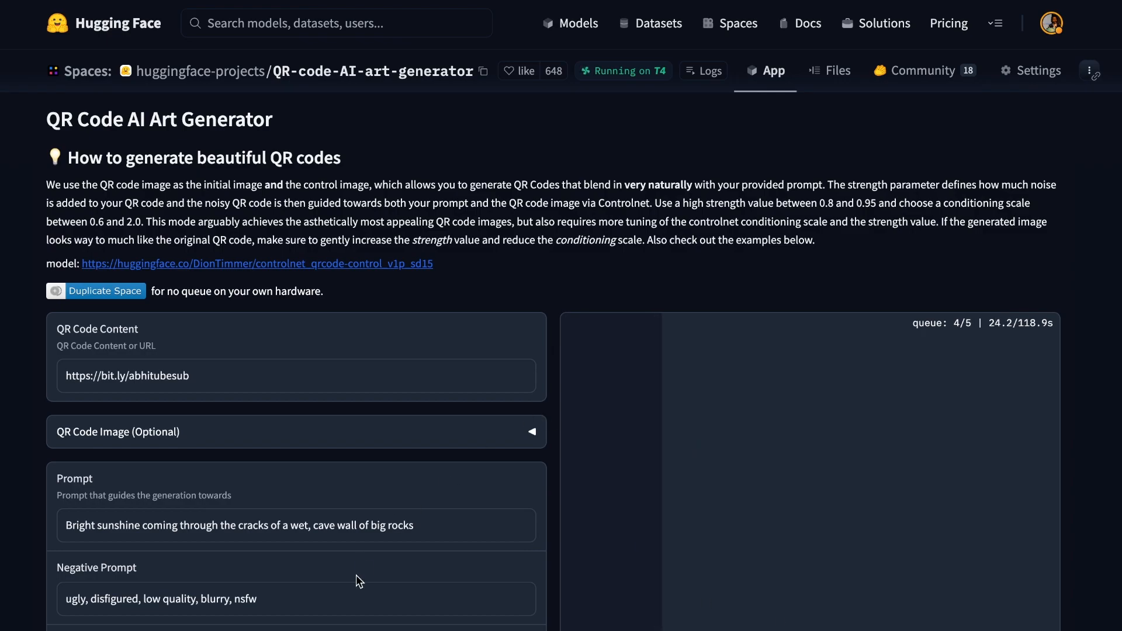
mouse_move(372, 524)
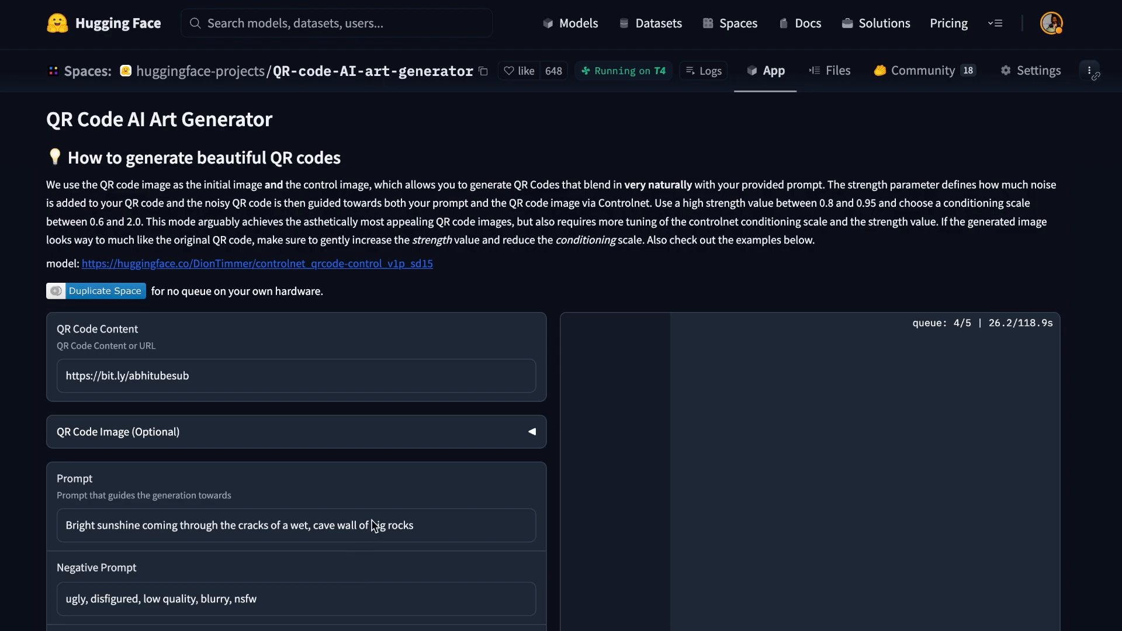